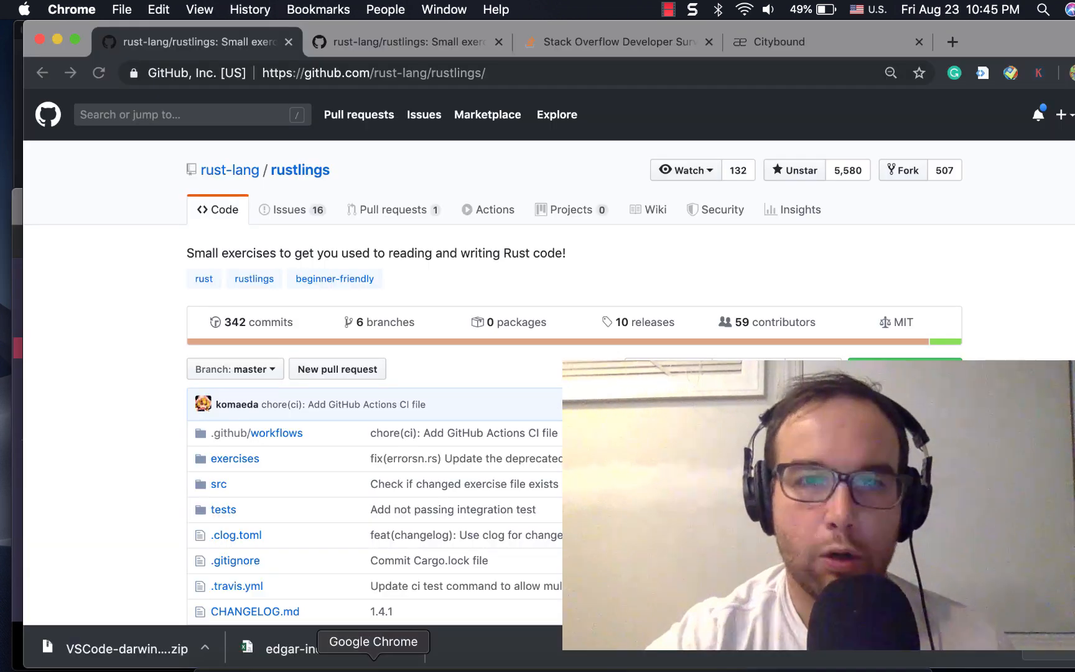
Run rustlings watch in the terminal, which flags if1.rs with a mismatched-types error.
scroll("down", 3)
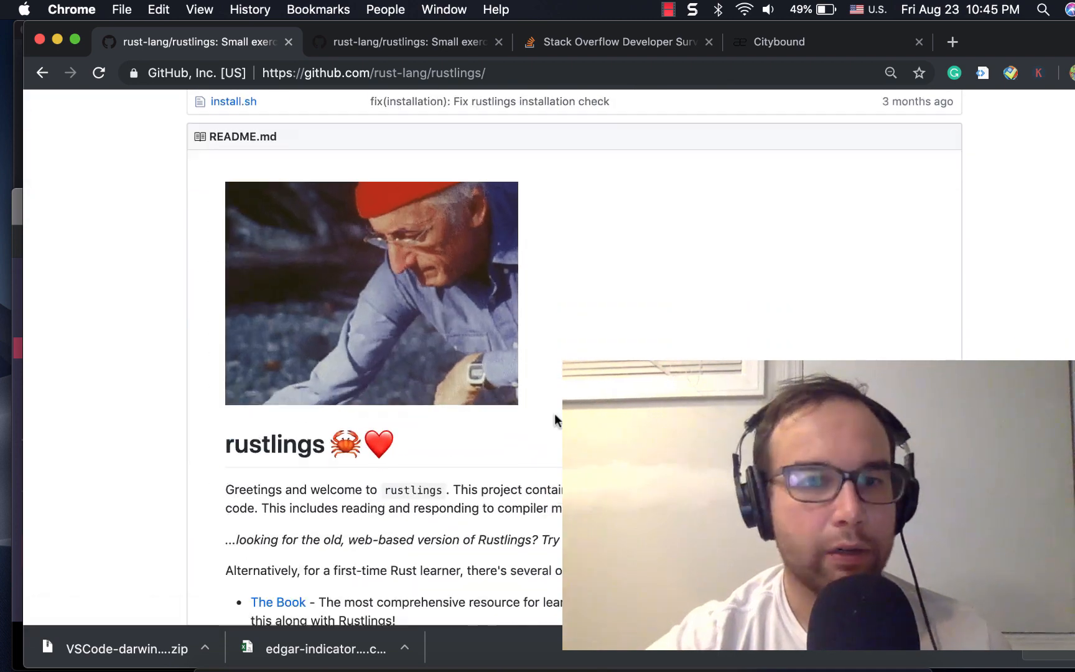
scroll("down", 3)
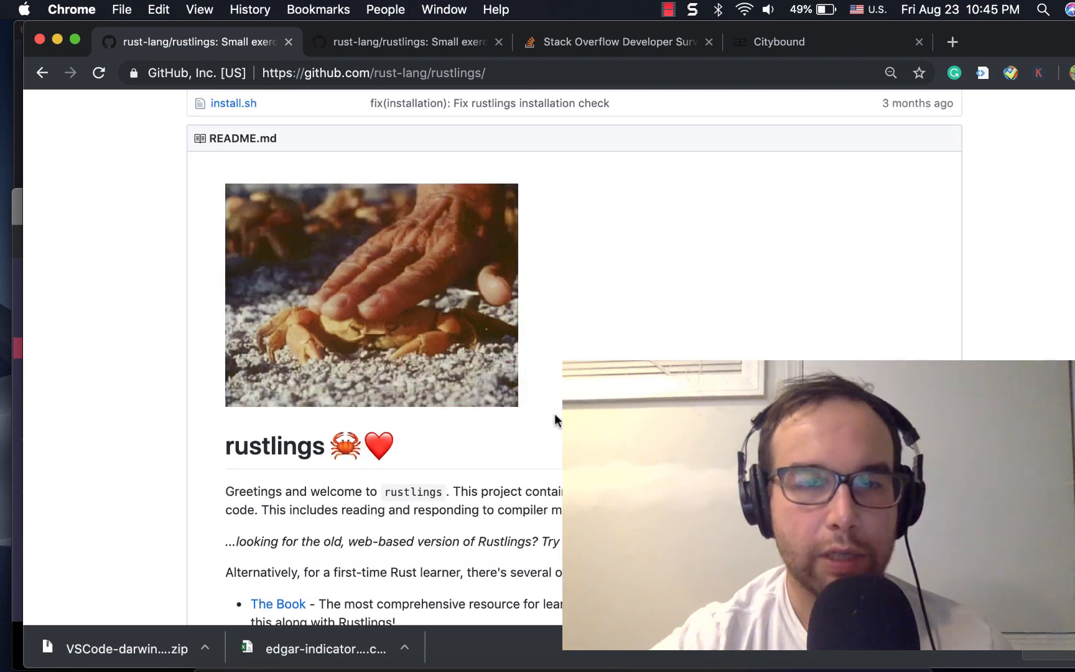
scroll("up", 3)
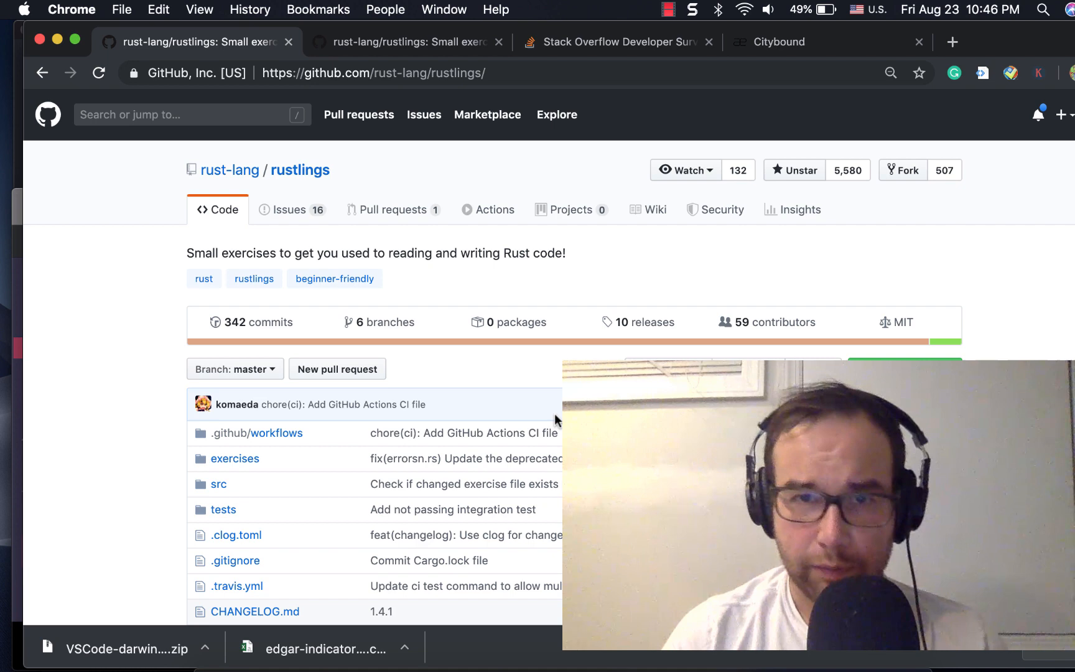
scroll("down", 3)
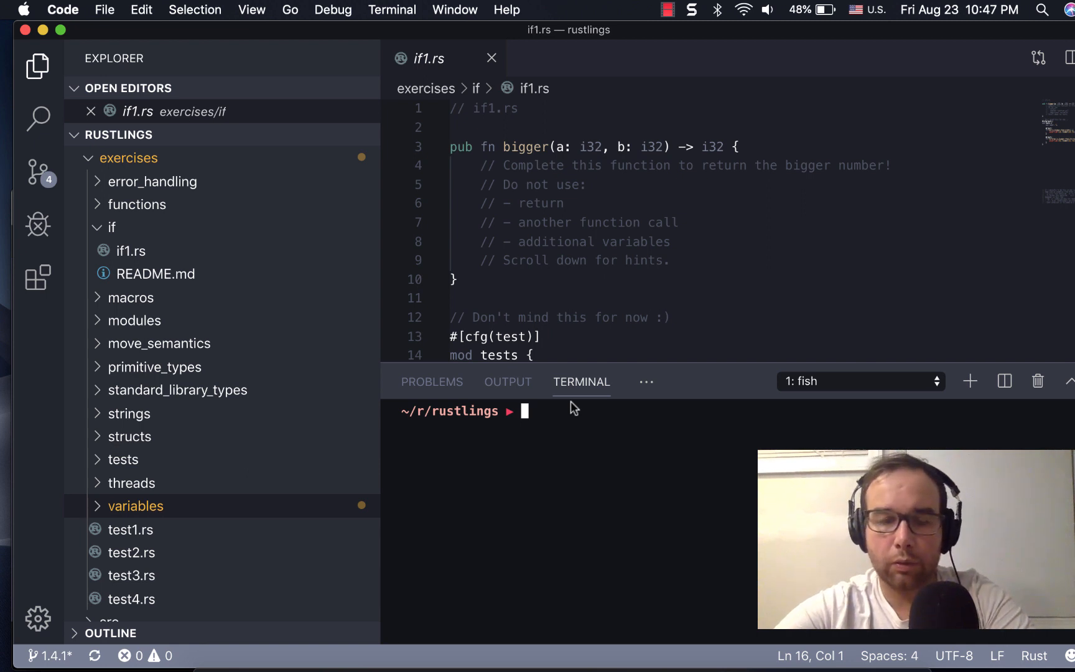
type("rustlings watch")
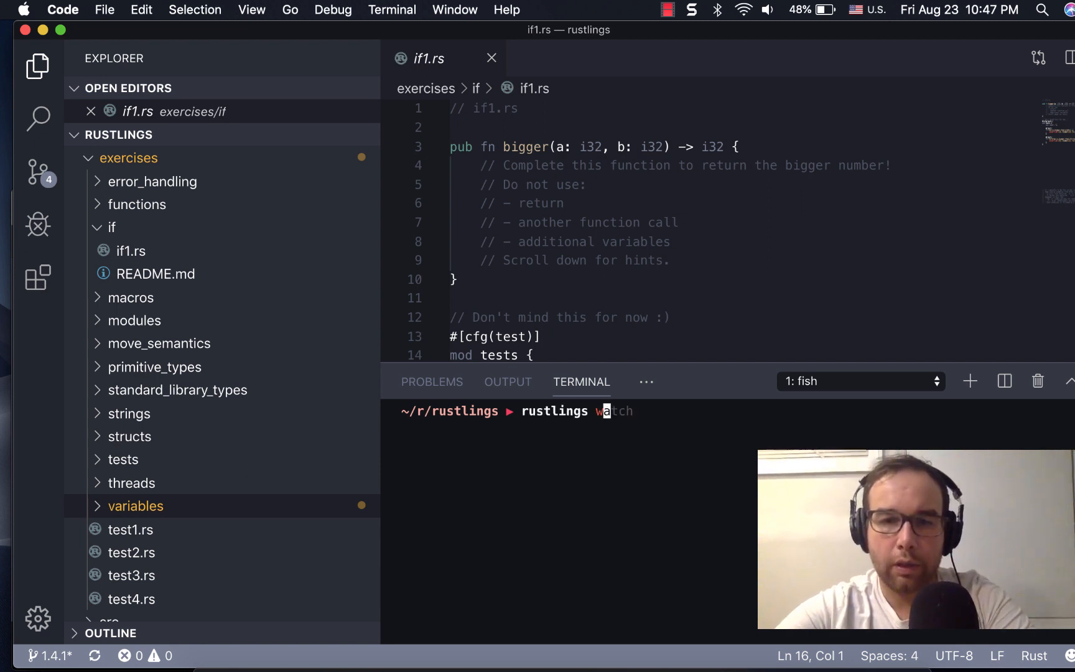
key("Enter")
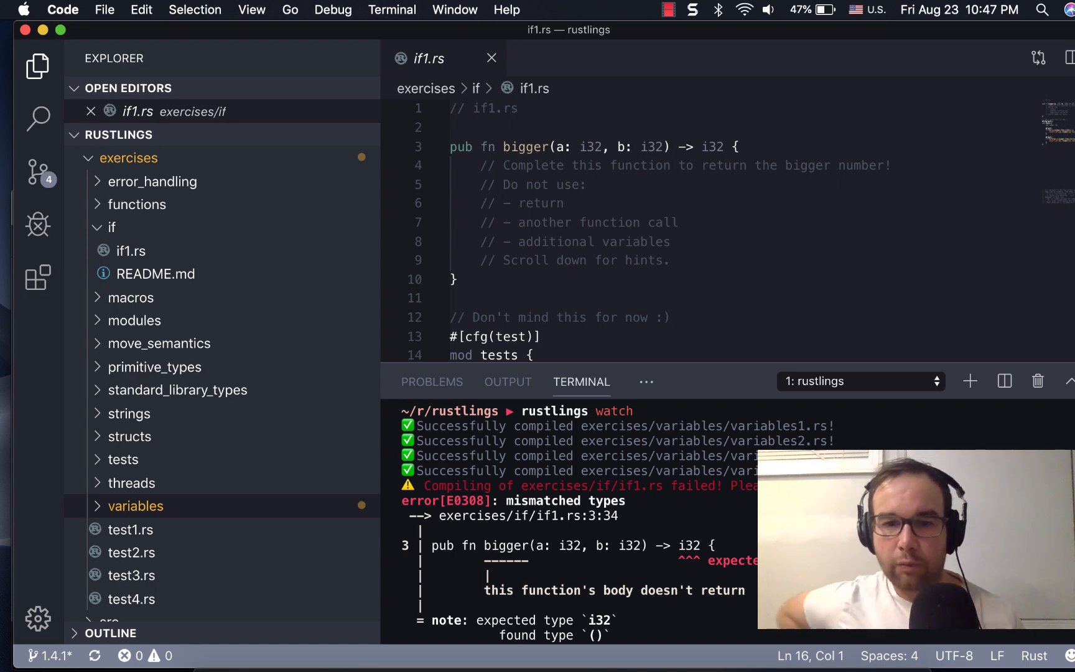
mouse_move(667, 494)
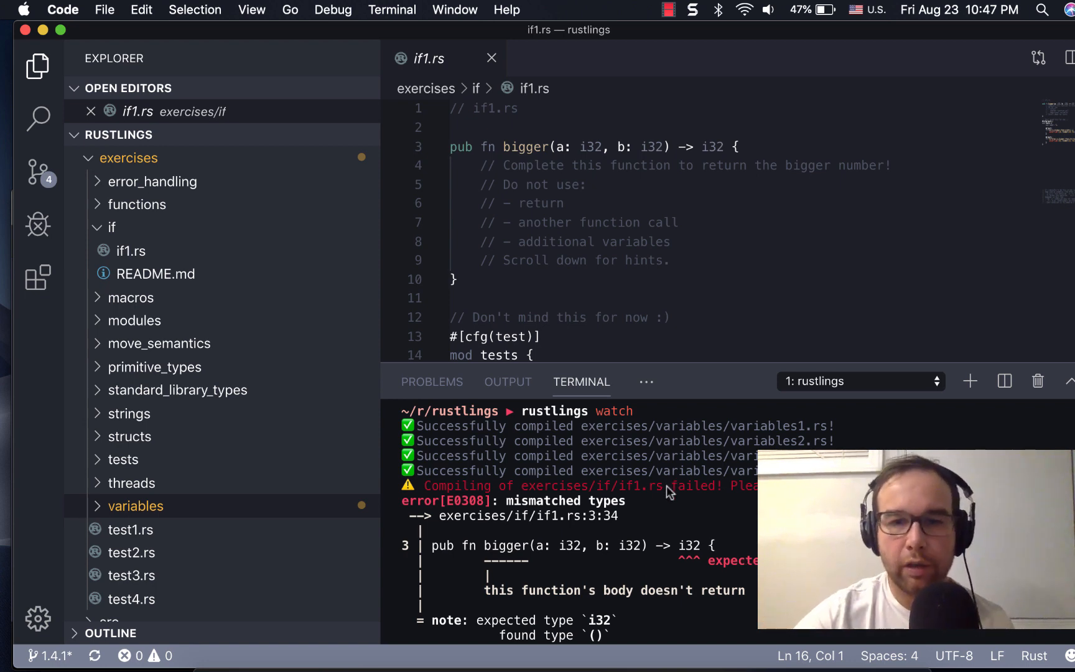
mouse_move(128, 228)
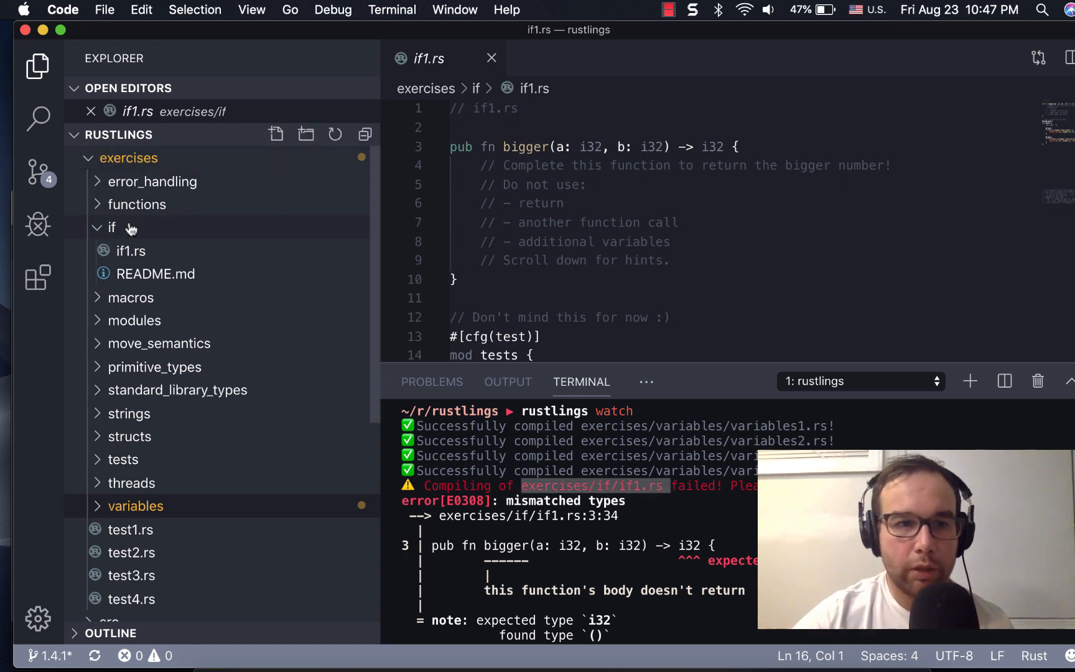
Open if1.rs and scroll through its instructions and if/else hint comments.
left_click(112, 227)
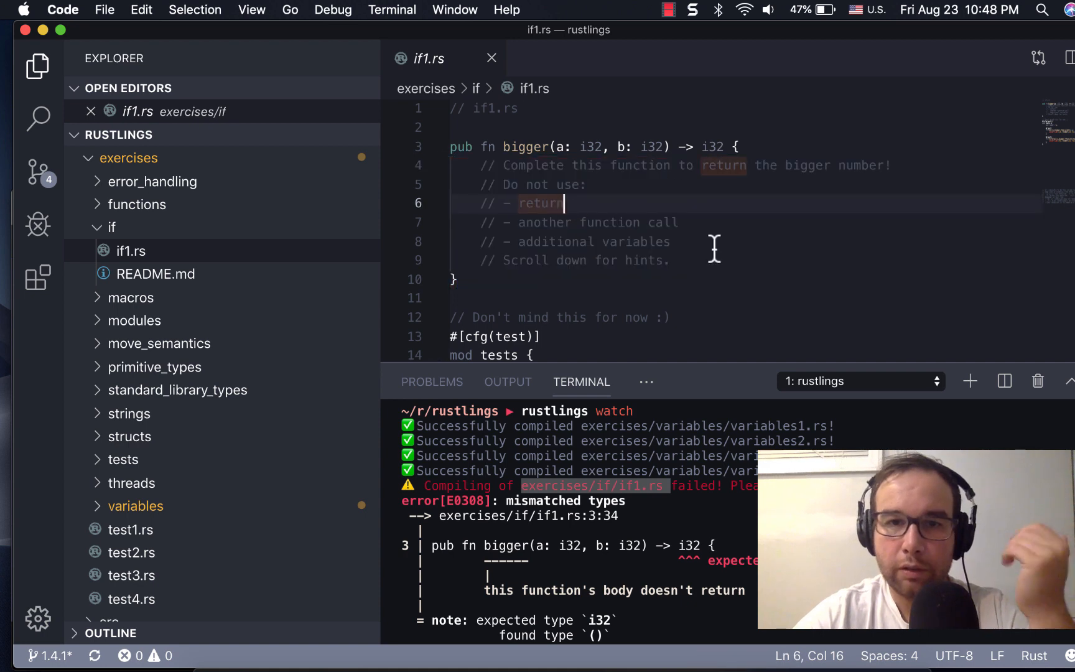
mouse_move(725, 231)
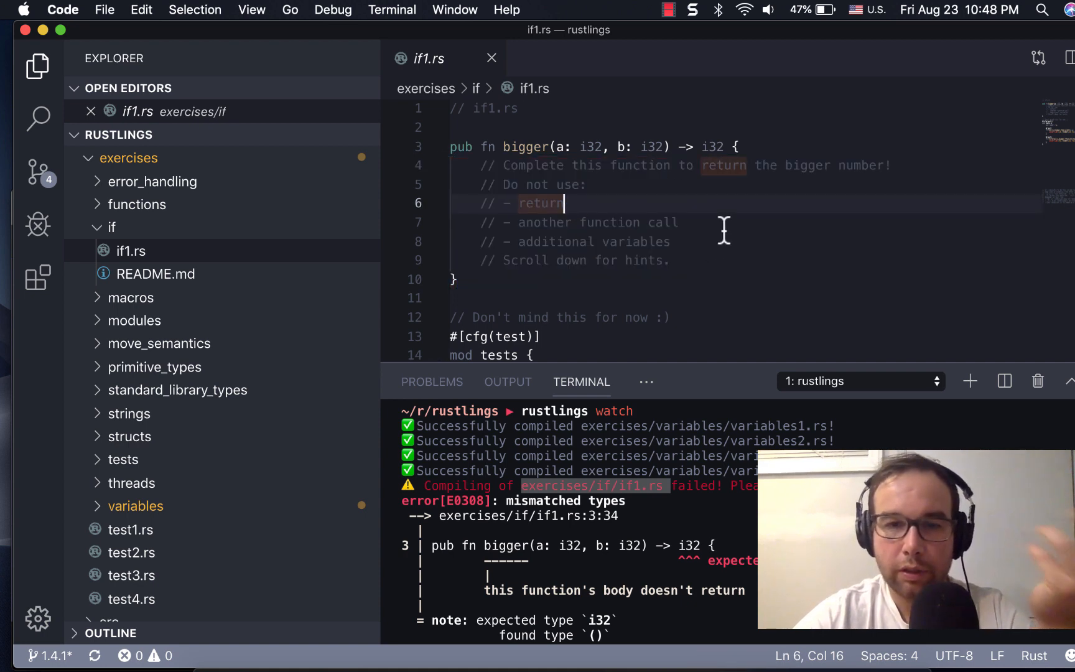
scroll("down", 3)
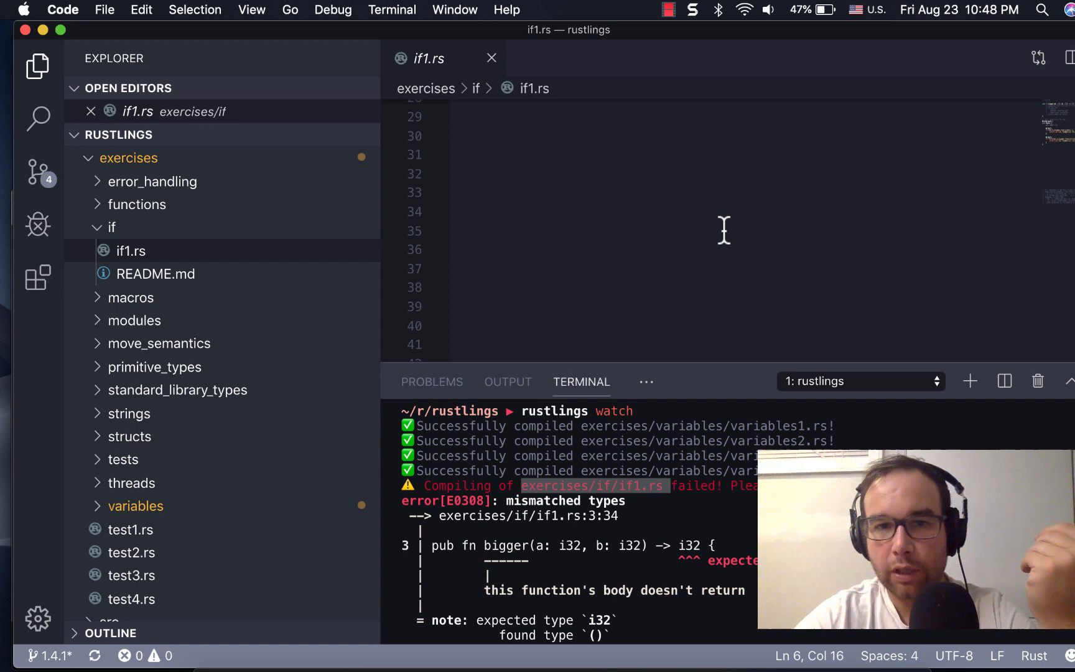
scroll("down", 3)
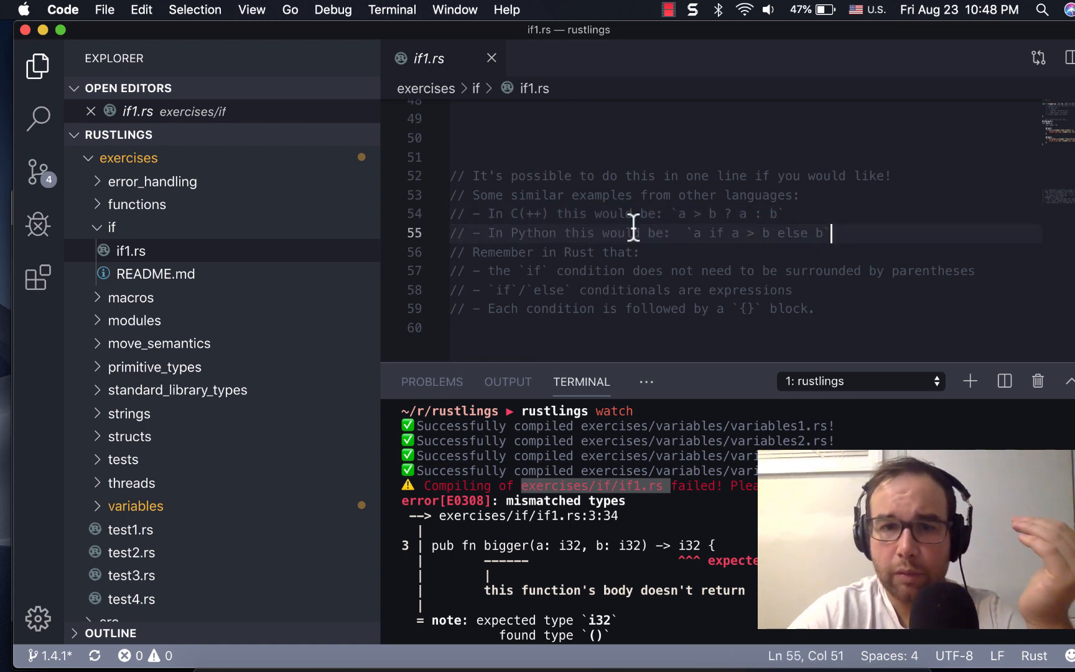
left_click(739, 271)
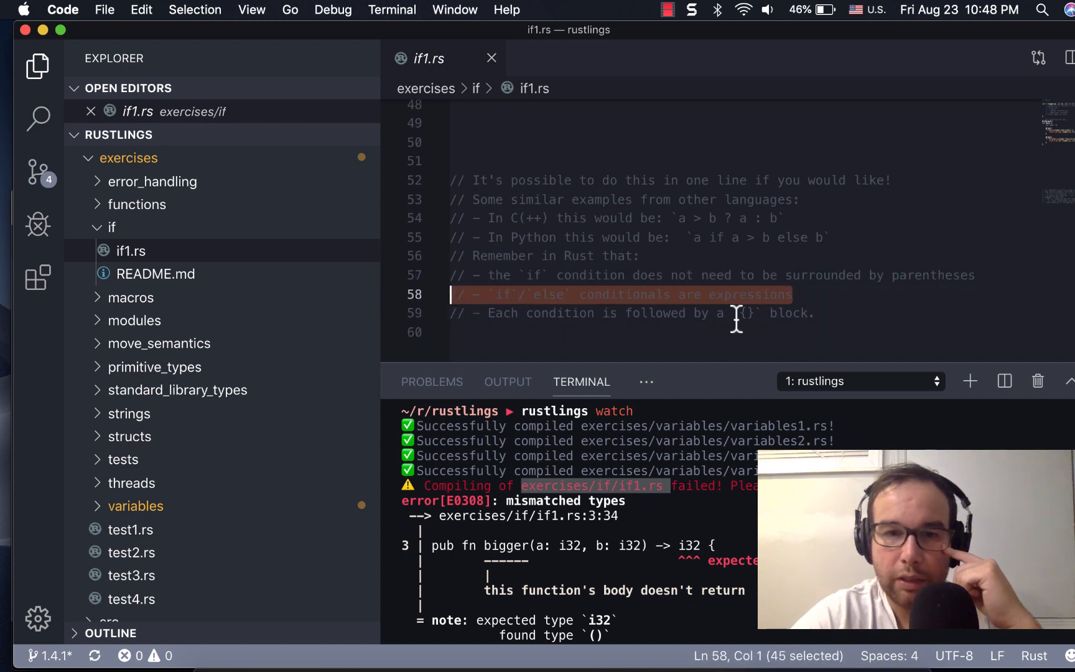
Select the instruction comment lines 5–9 inside the bigger function.
left_click(549, 218)
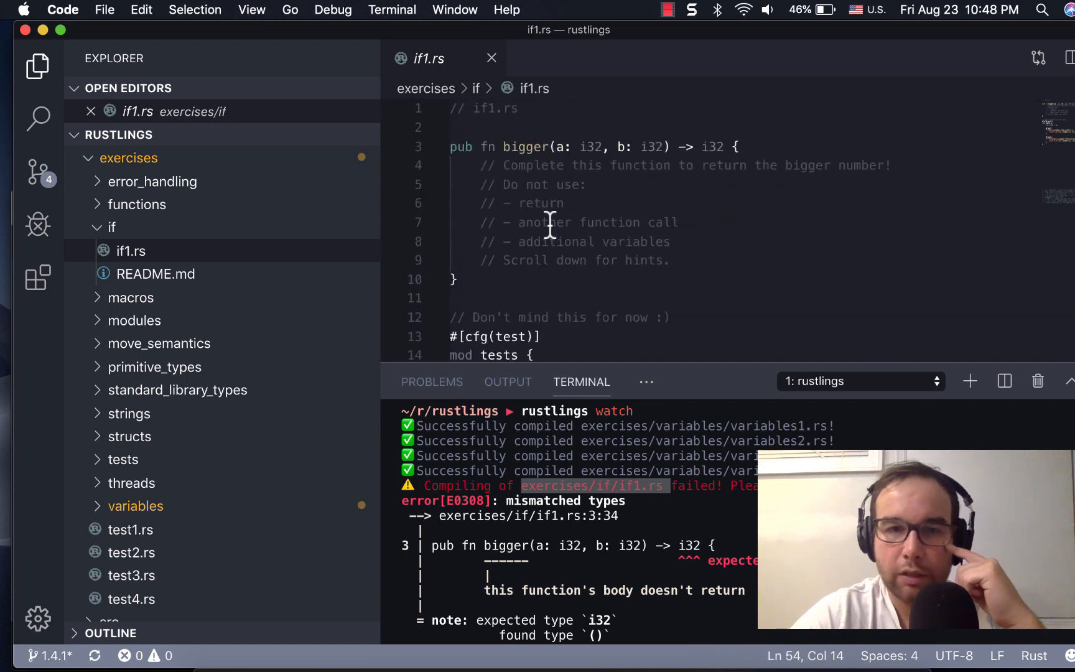
left_click(452, 298)
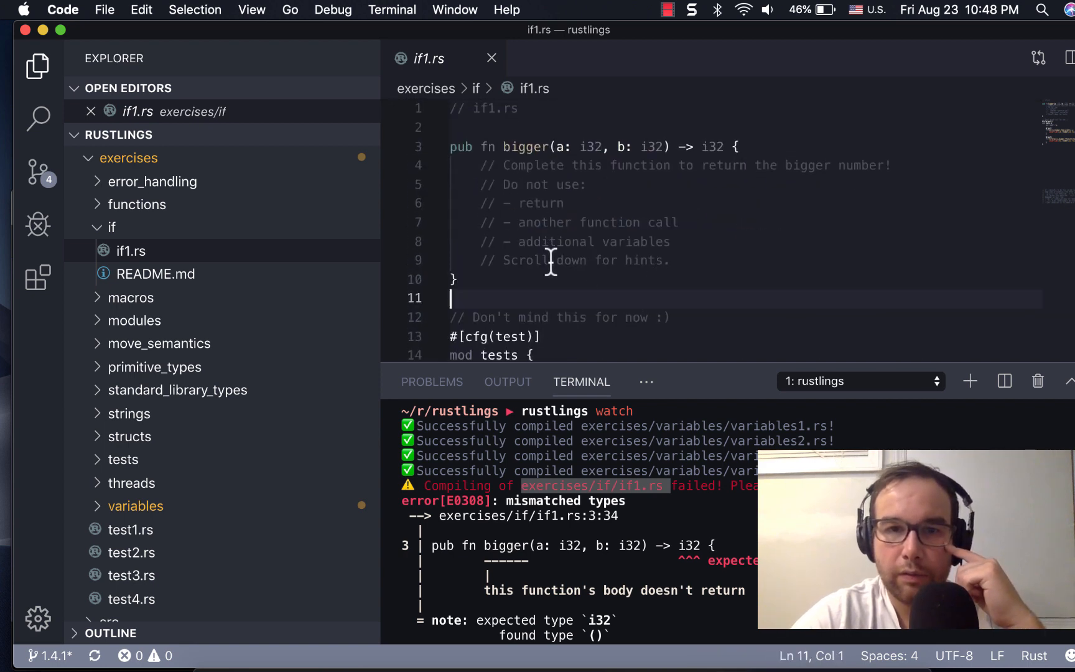
left_click_drag(450, 146, 457, 280)
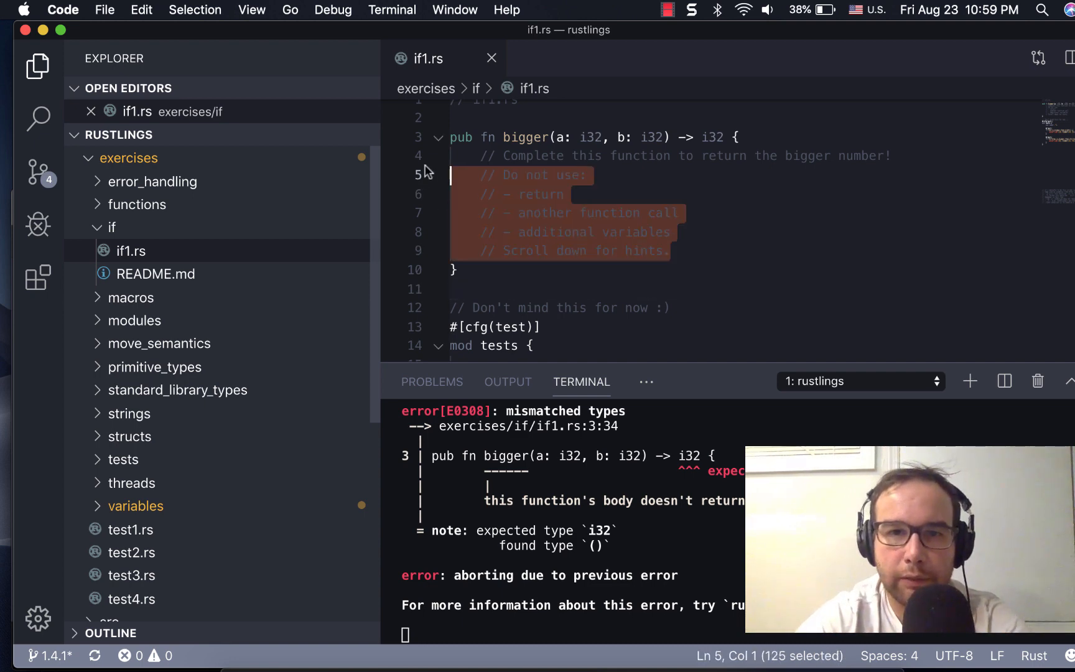
Replace bigger's comments with if a > b { a } else if a < b { b } else branches.
key("Delete")
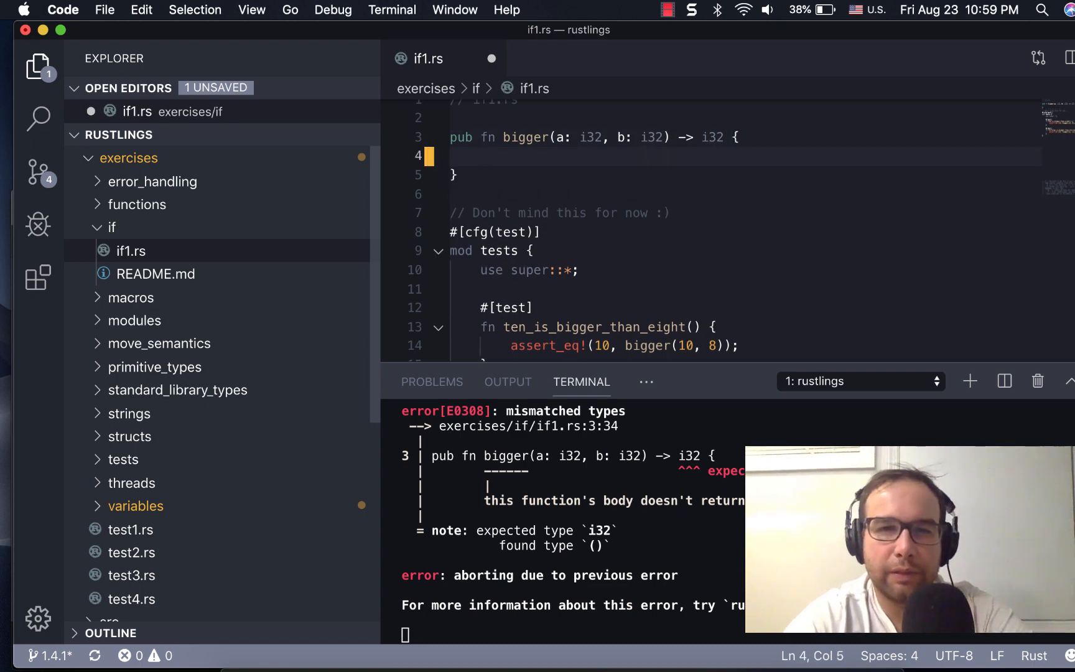
type("if")
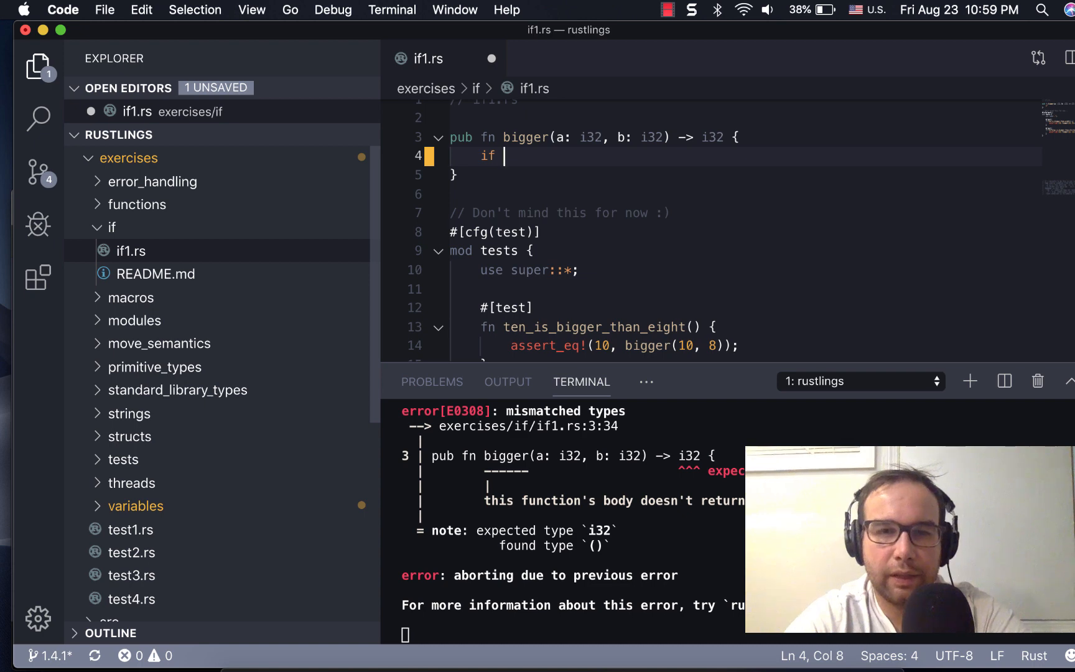
type("a > b")
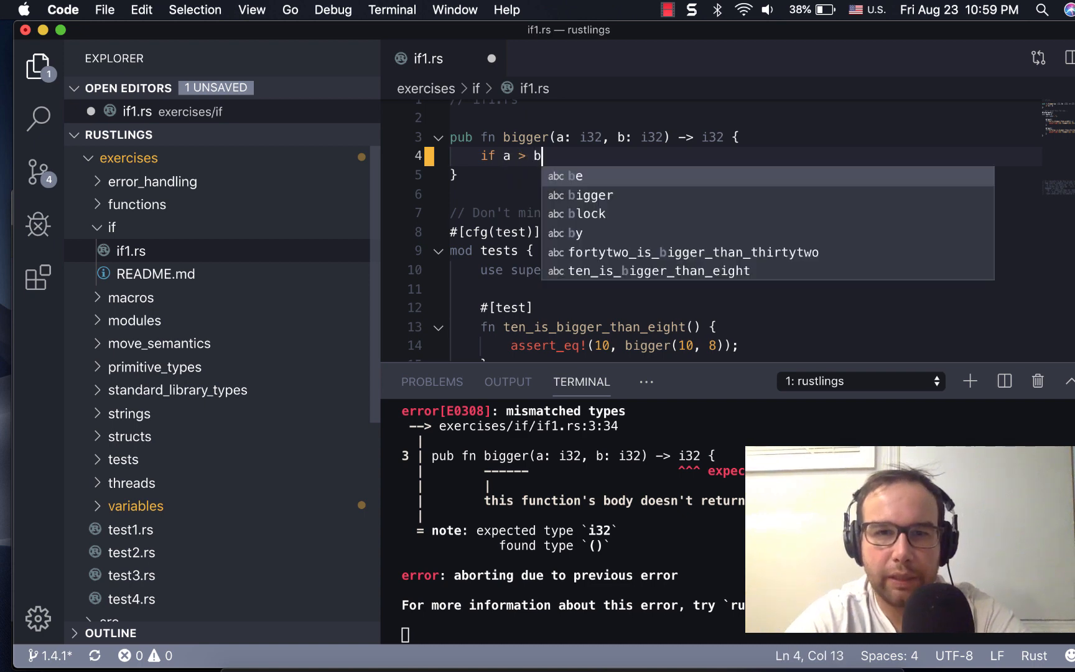
type("{")
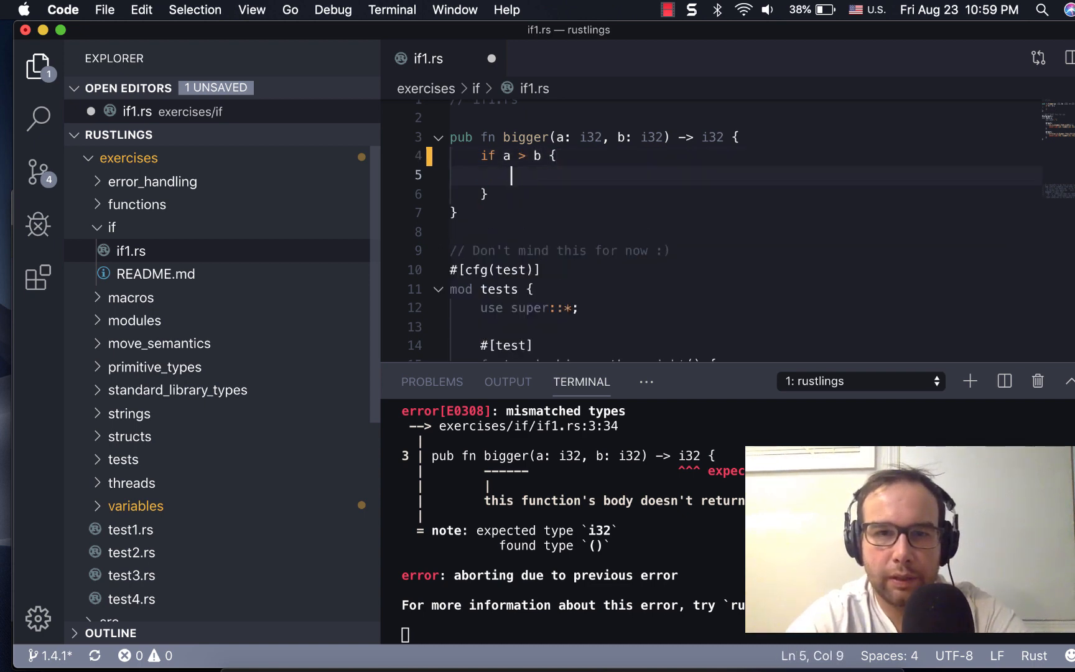
type("a")
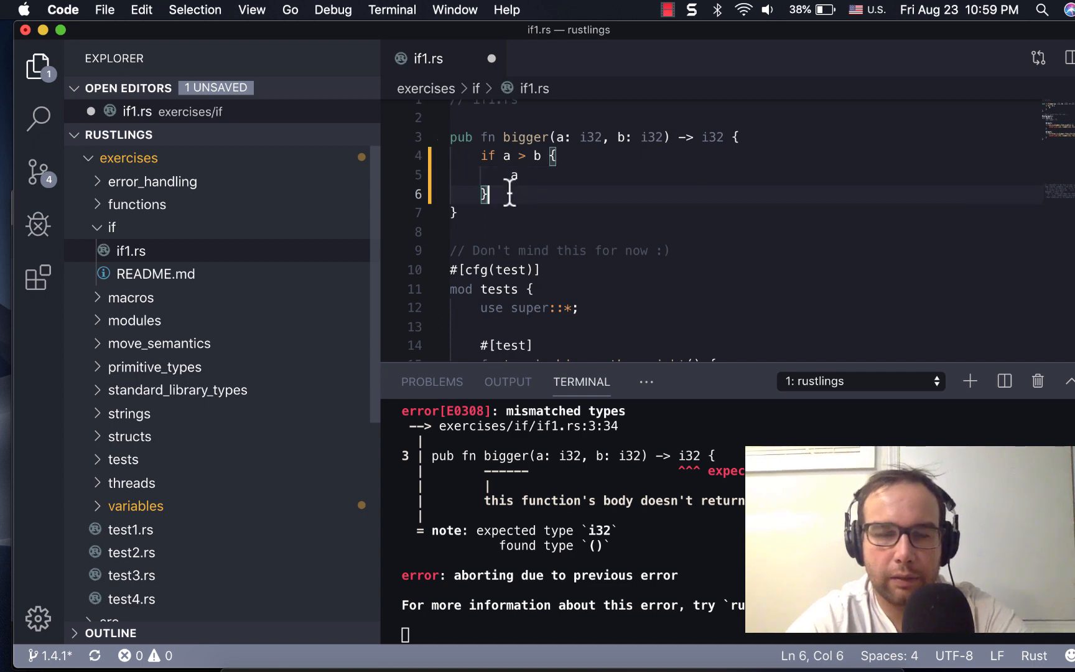
type("else if")
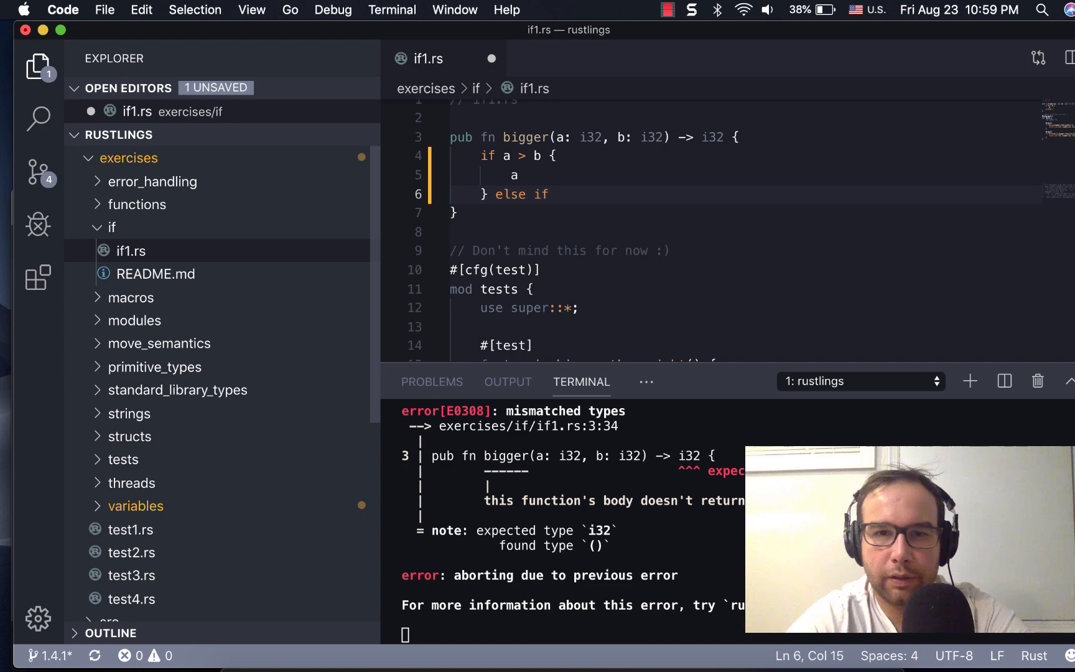
type("a <")
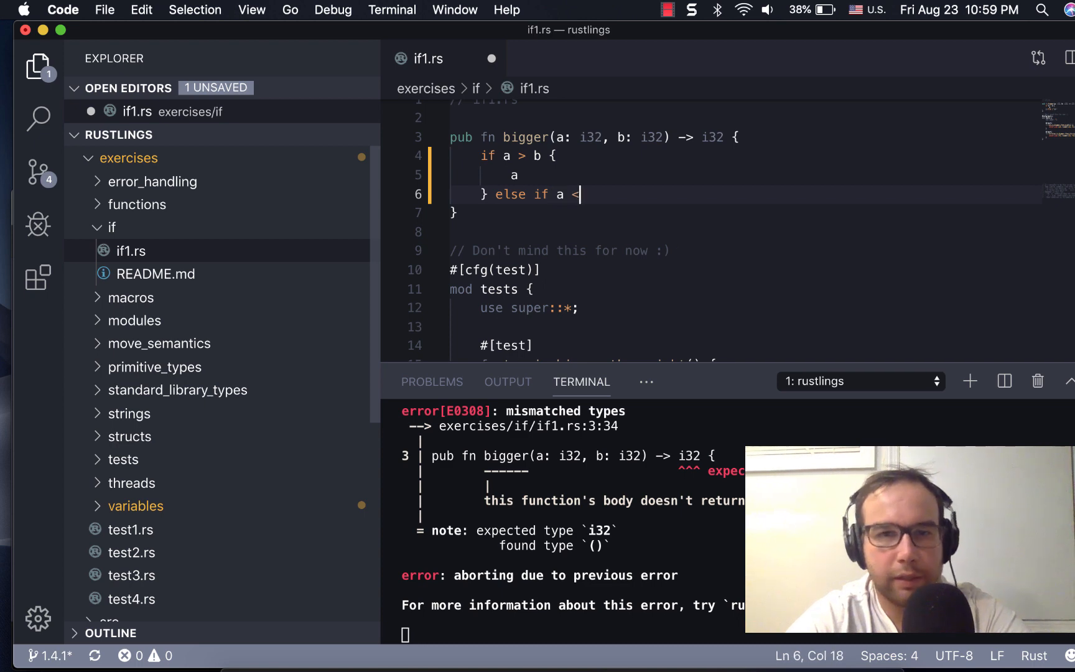
type("b {}")
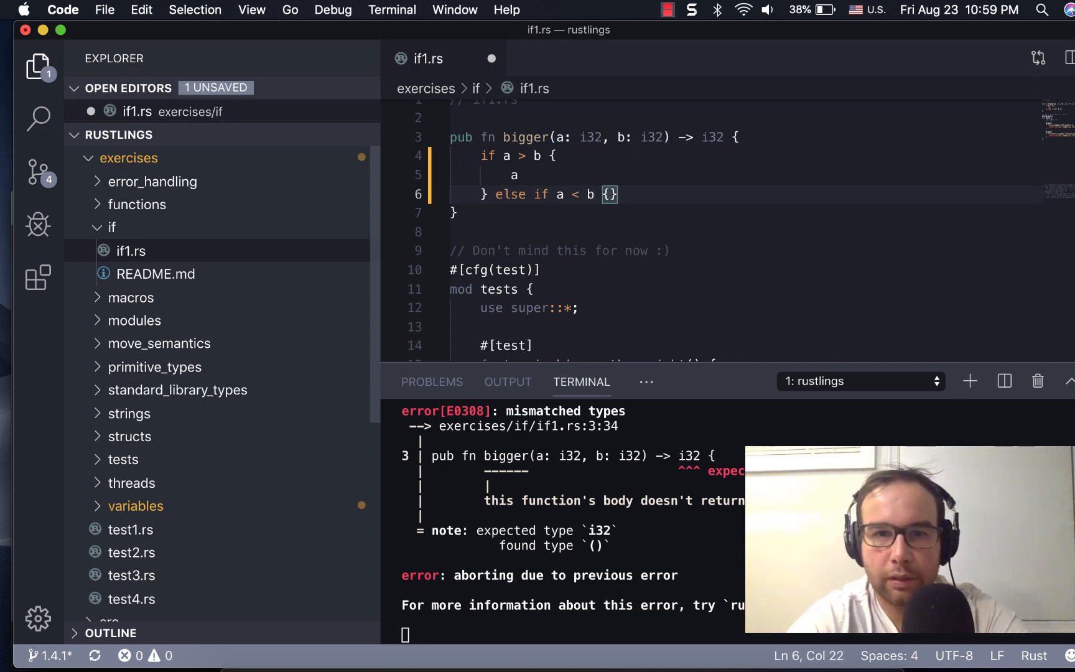
type("b")
type("} else {")
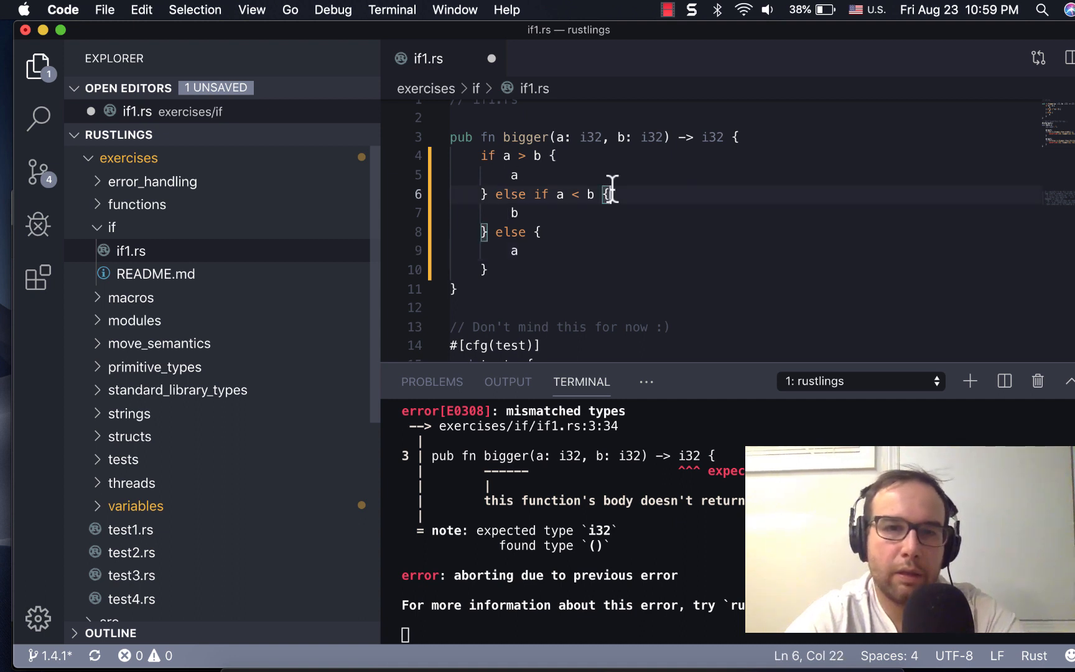
mouse_move(639, 206)
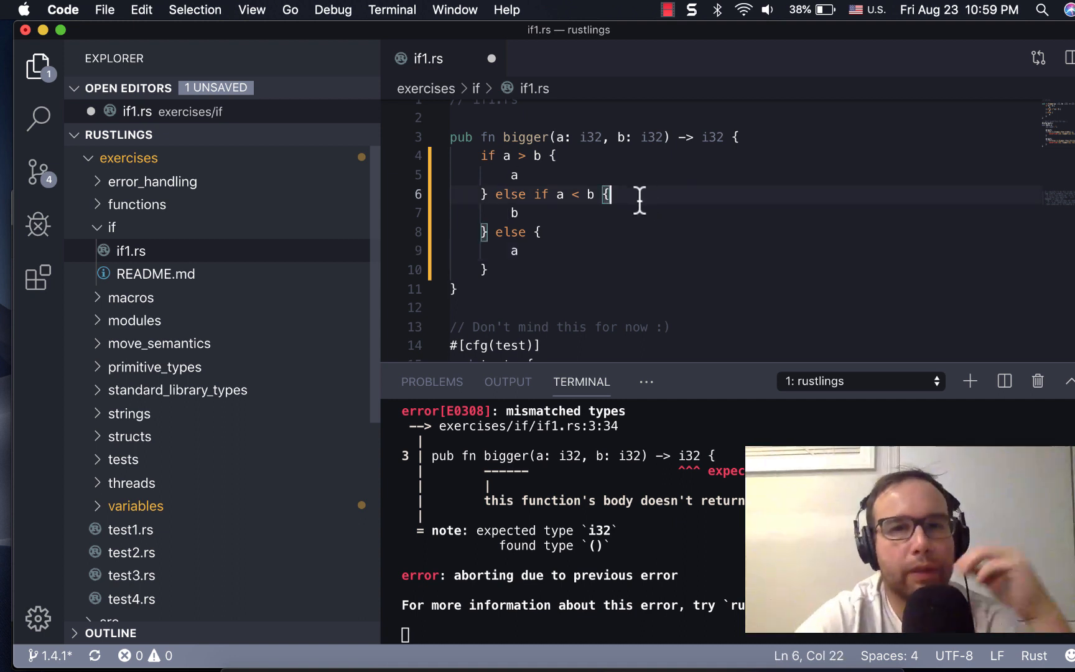
left_click(520, 175)
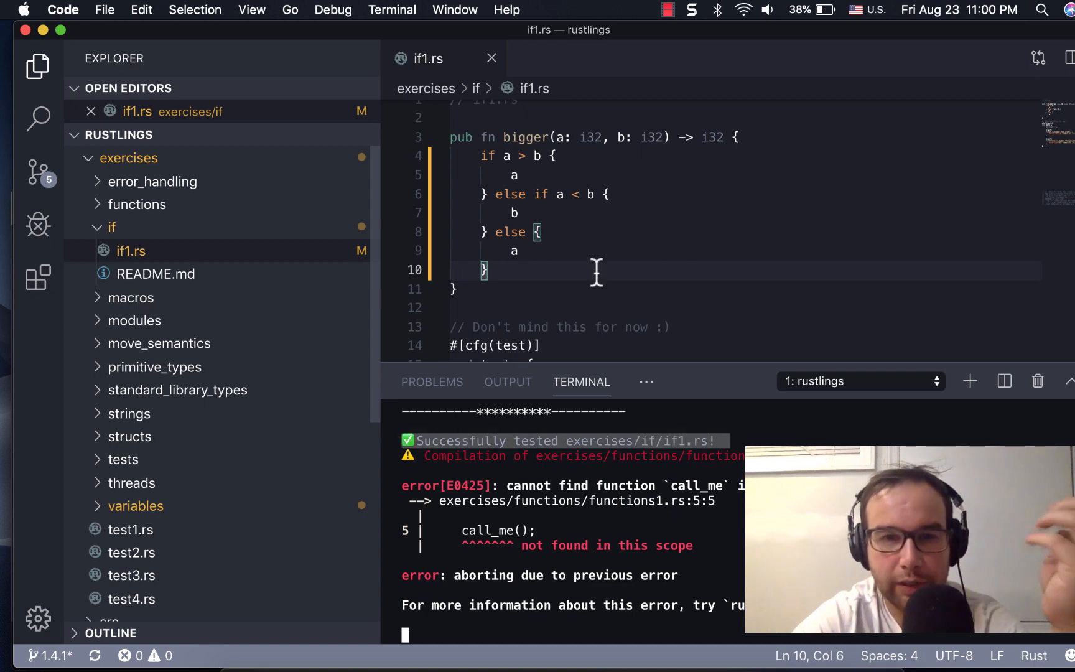
Change if1.rs's else-if condition from a < b to a > b.
left_click(581, 194)
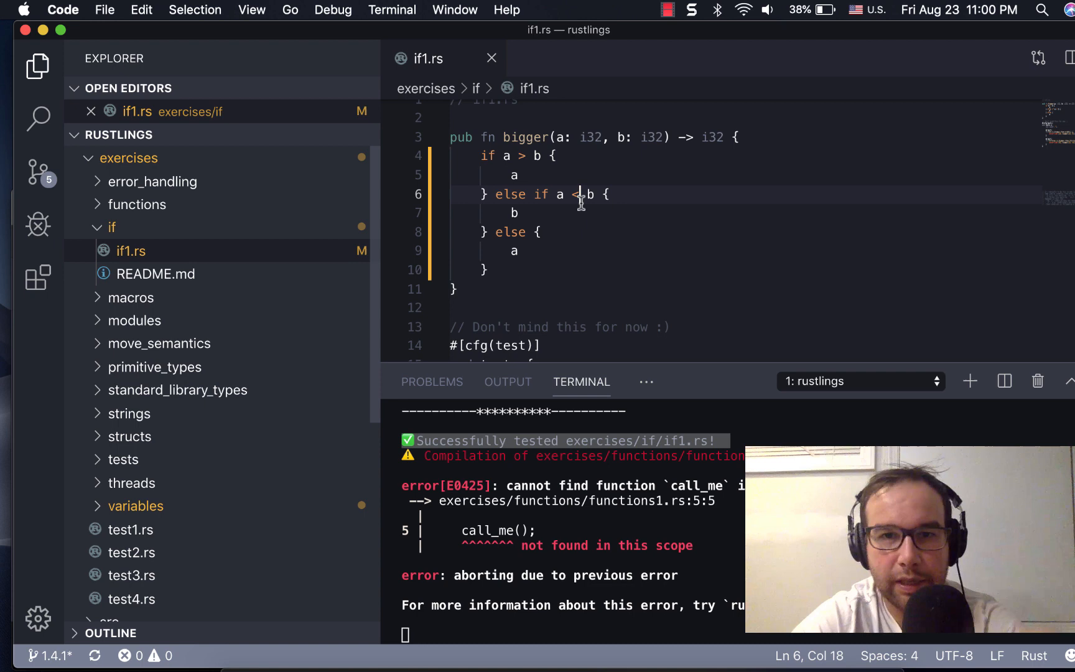
type(">")
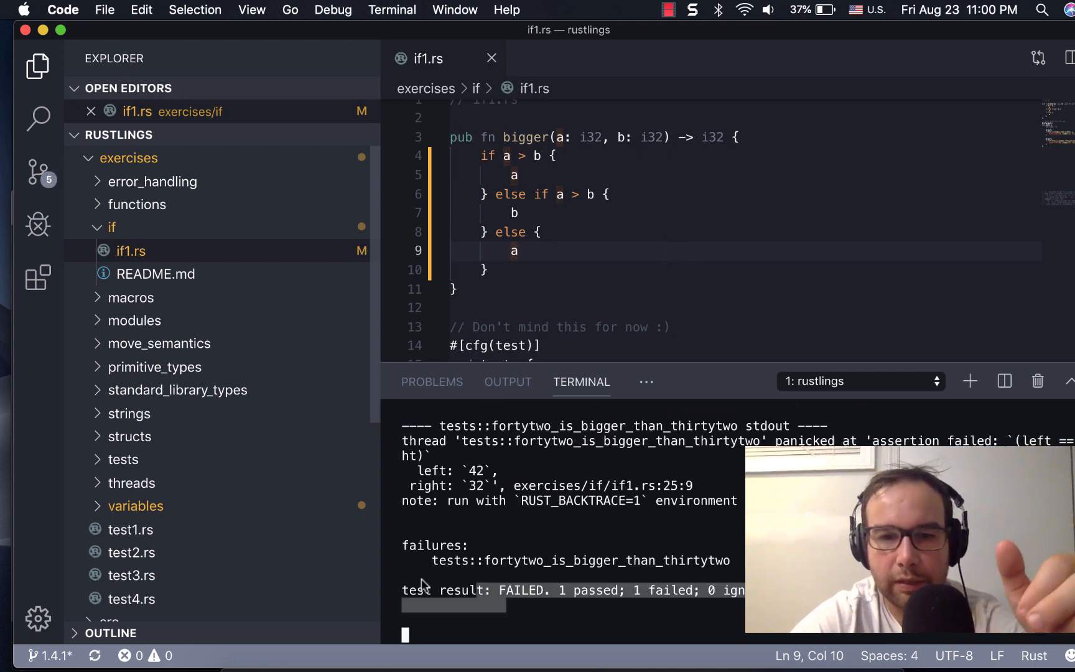
mouse_move(529, 555)
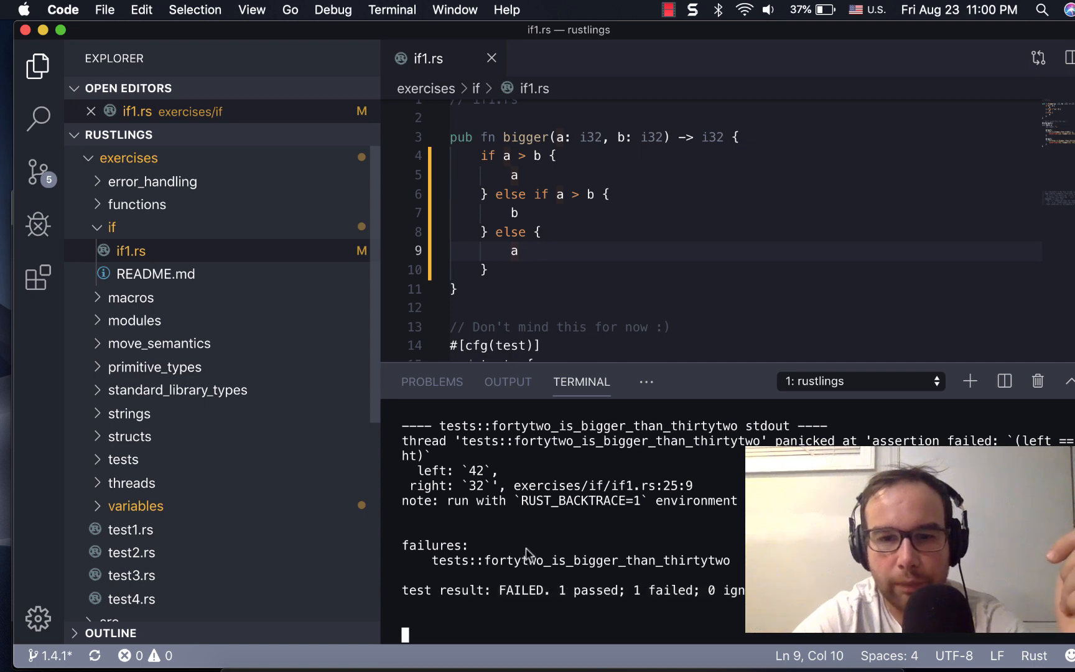
mouse_move(731, 566)
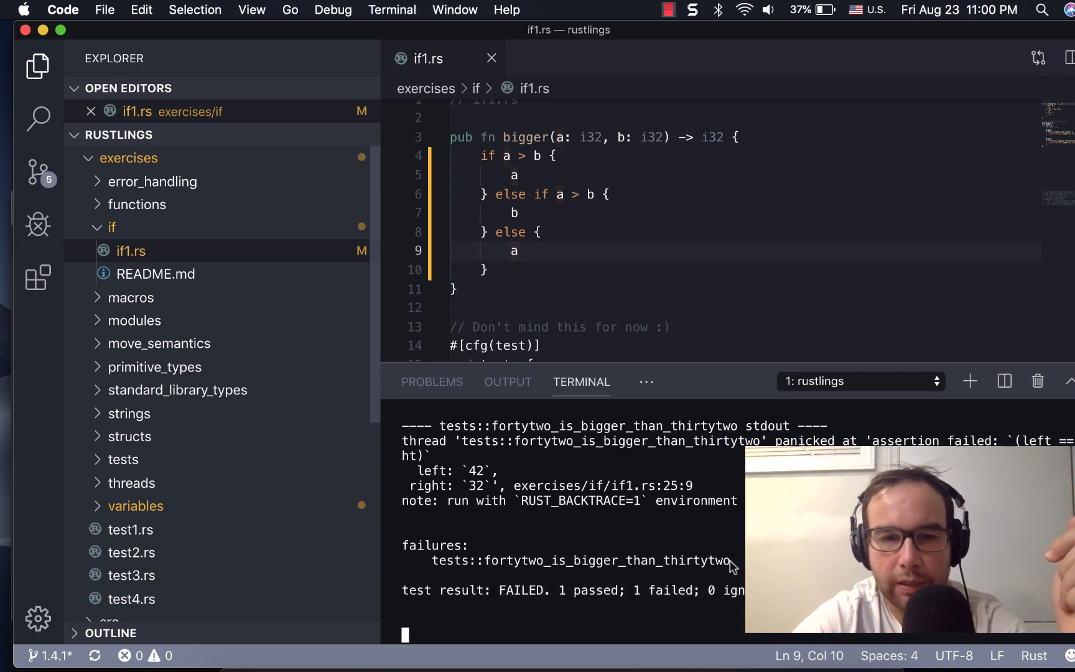
Note the failing fortytwo_is_bigger_than_thirtytwo test and revert the else-if condition to a < b.
double_click(581, 561)
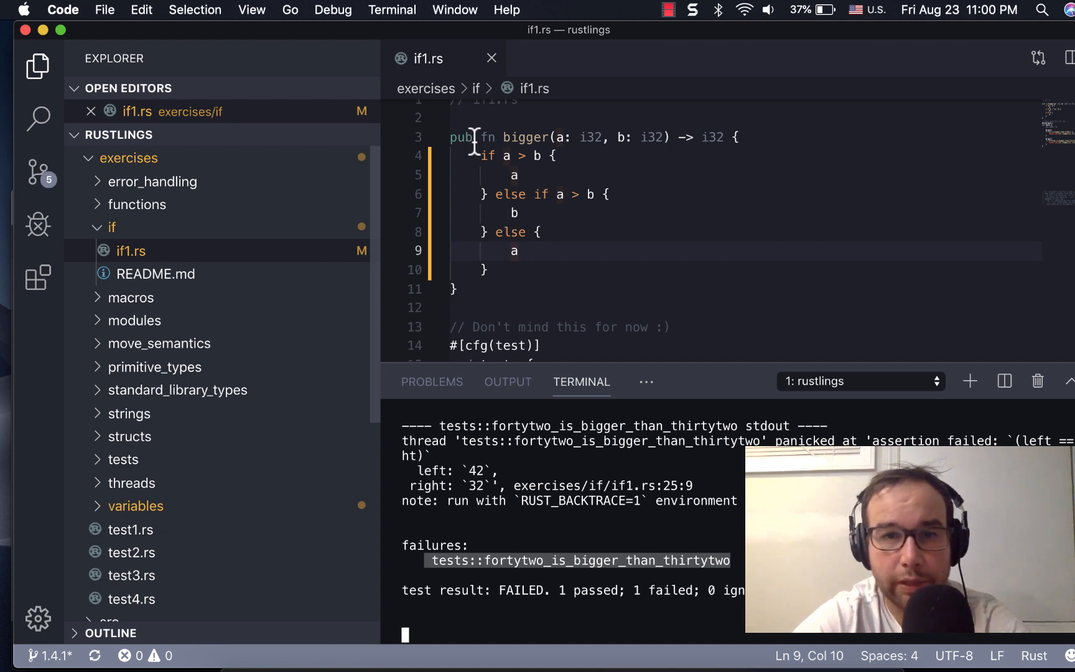
left_click(580, 194)
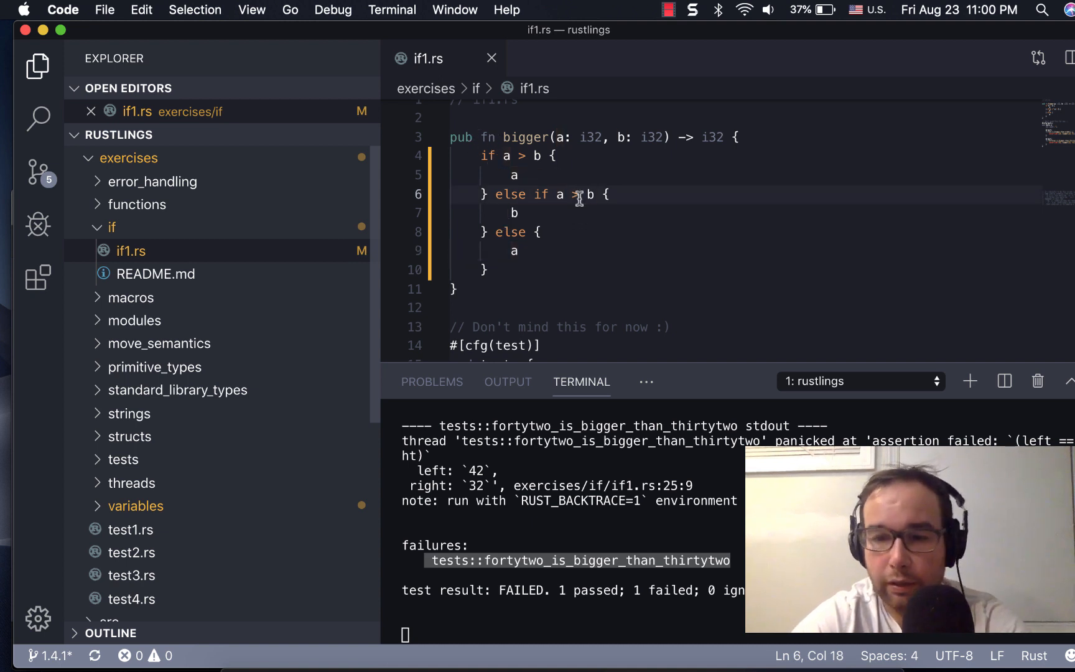
type("<")
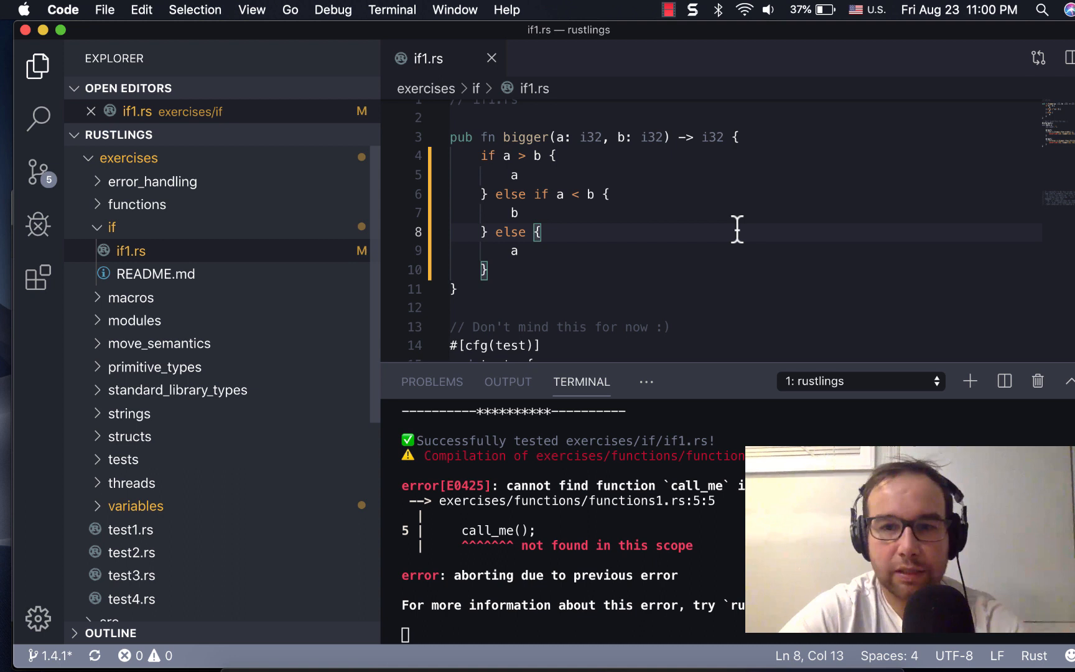
mouse_move(648, 469)
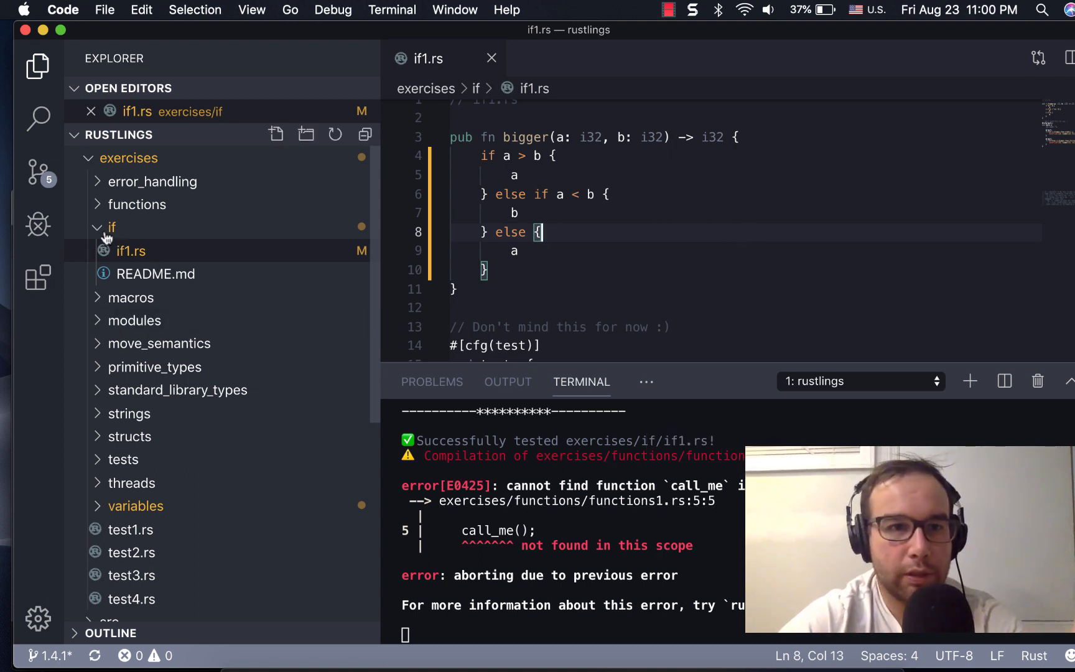
Collapse the if folder, expand functions, and open functions1.rs inside main.
left_click(111, 227)
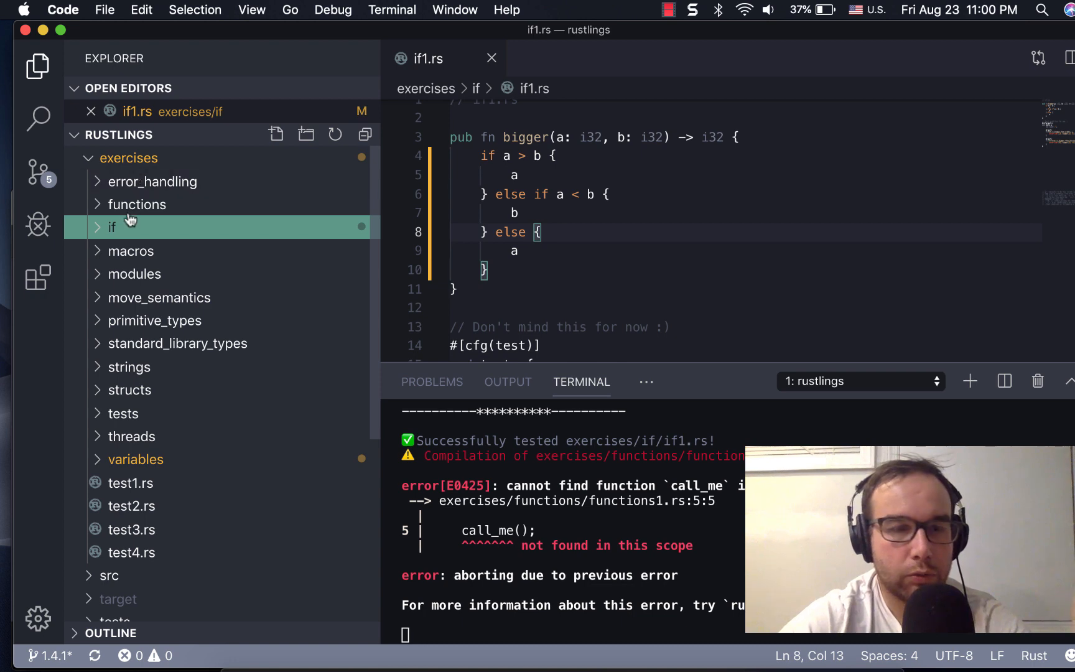
left_click(137, 204)
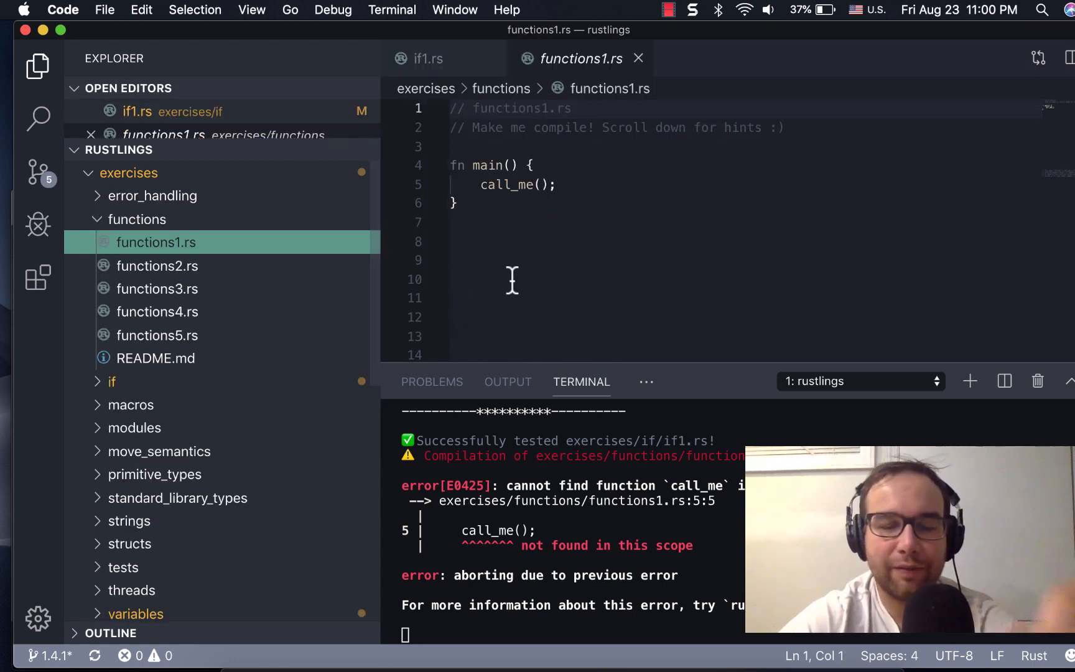
left_click(512, 279)
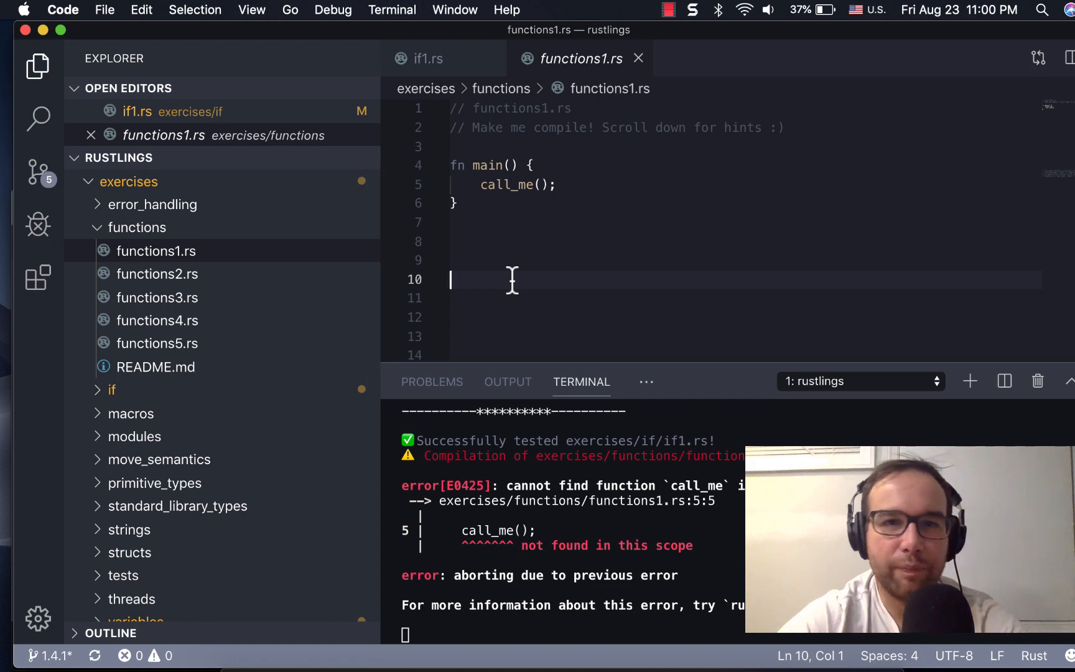
mouse_move(533, 240)
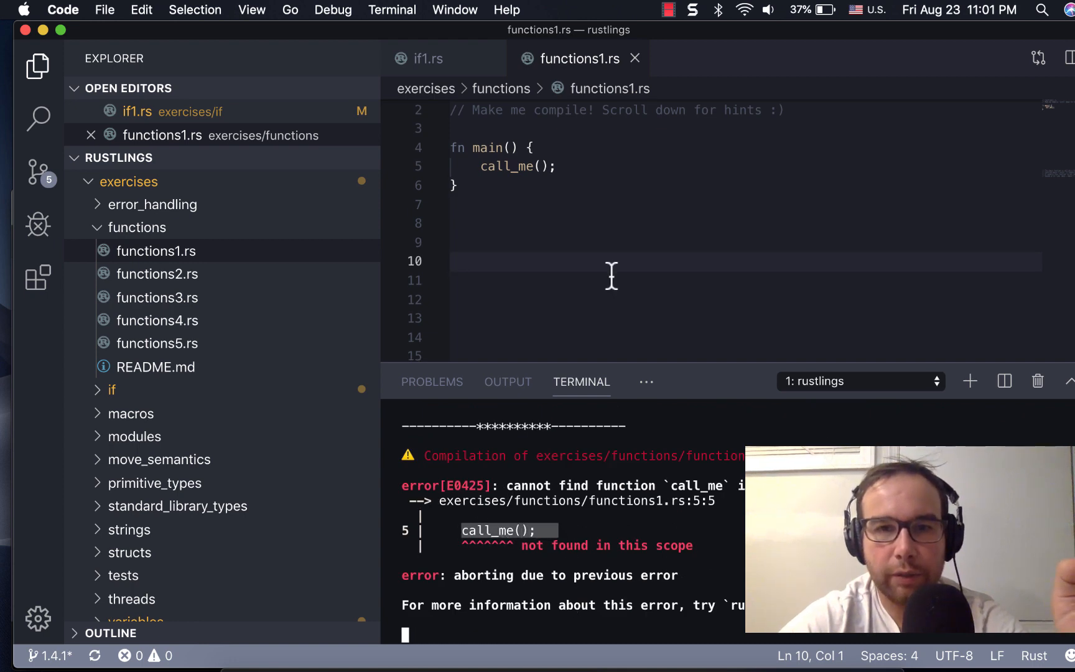
scroll("down", 3)
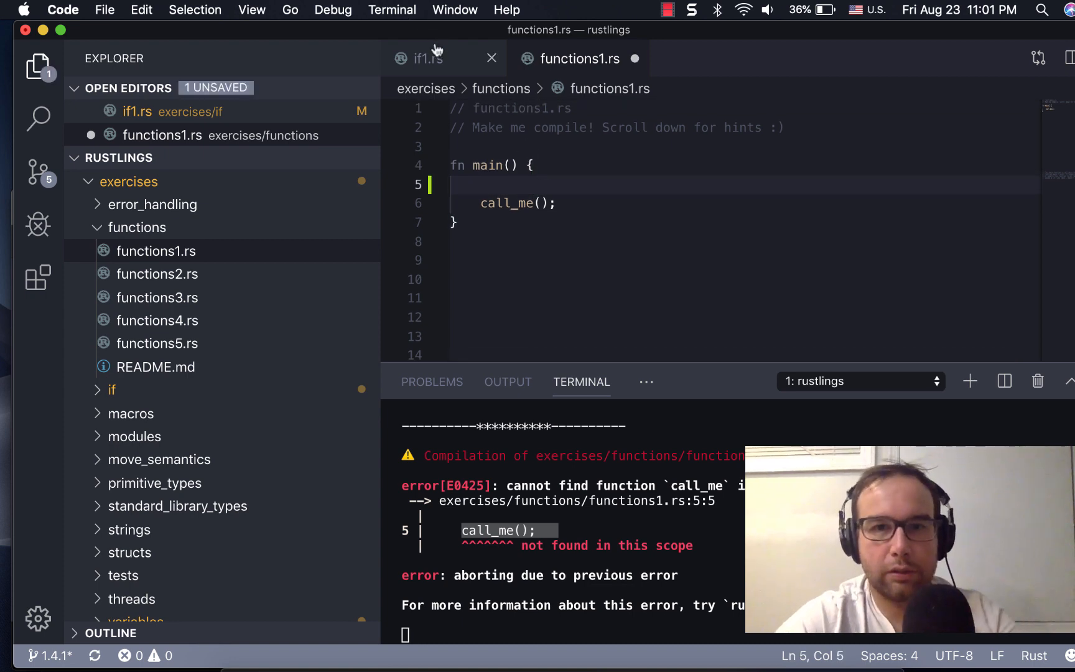
Glance at if1.rs, then type fn call_me() { above the call in functions1.rs main.
left_click(425, 59)
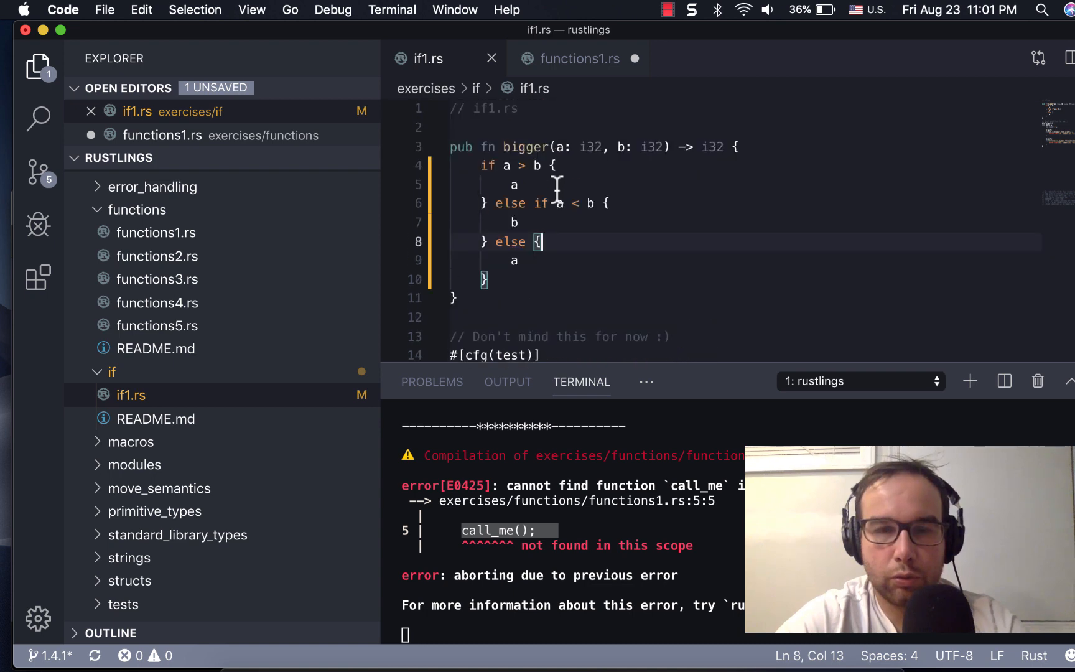
scroll("down", 3)
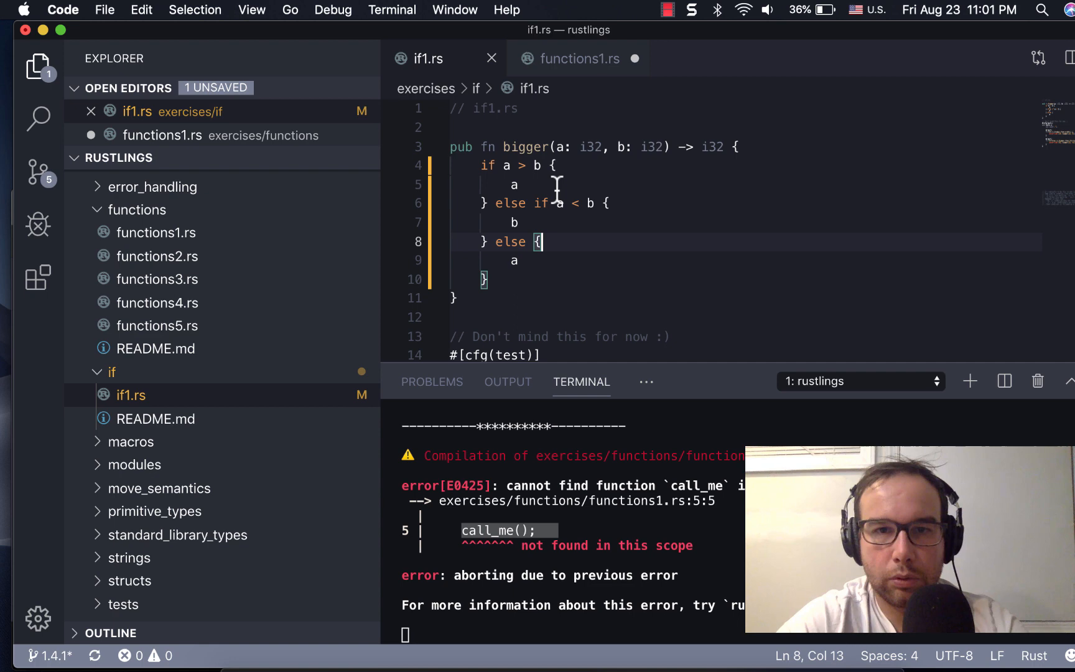
mouse_move(555, 56)
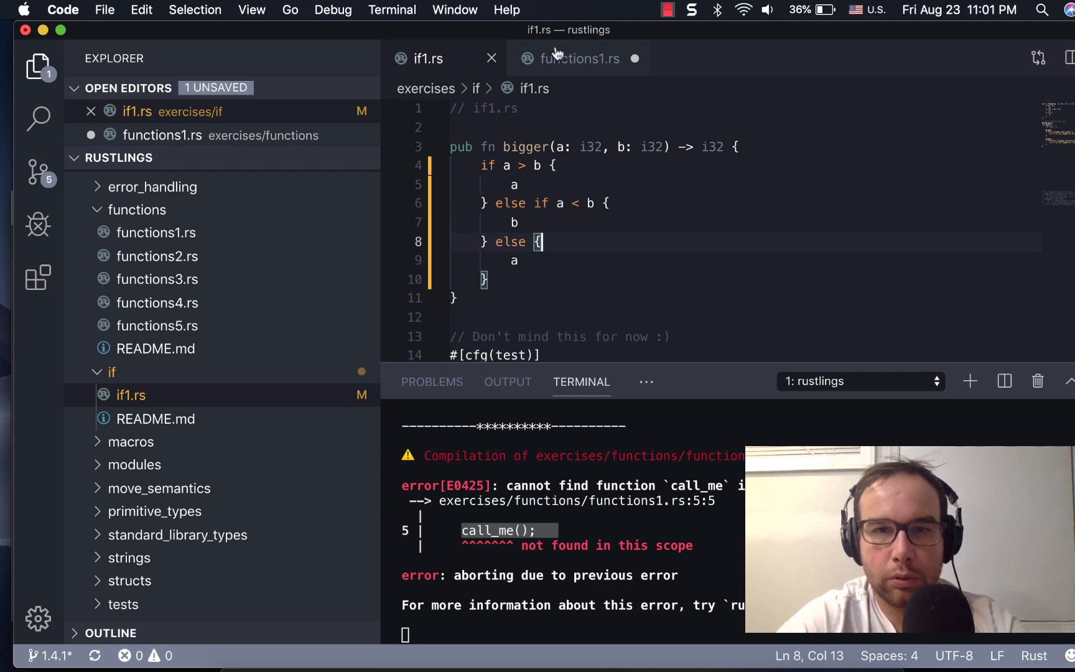
left_click(578, 59)
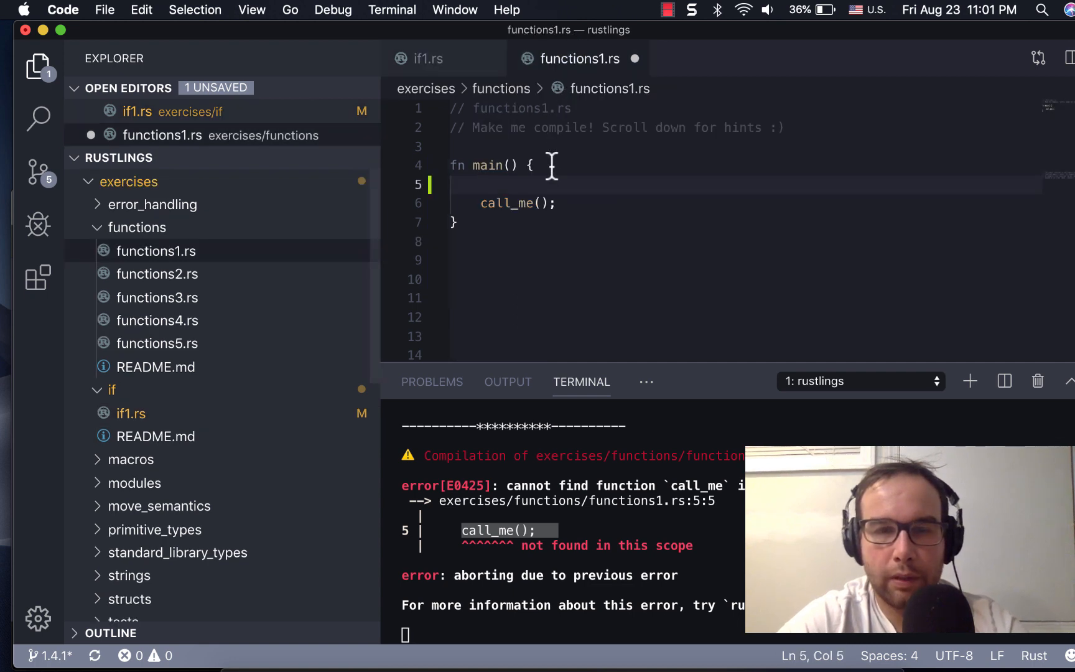
type("fn")
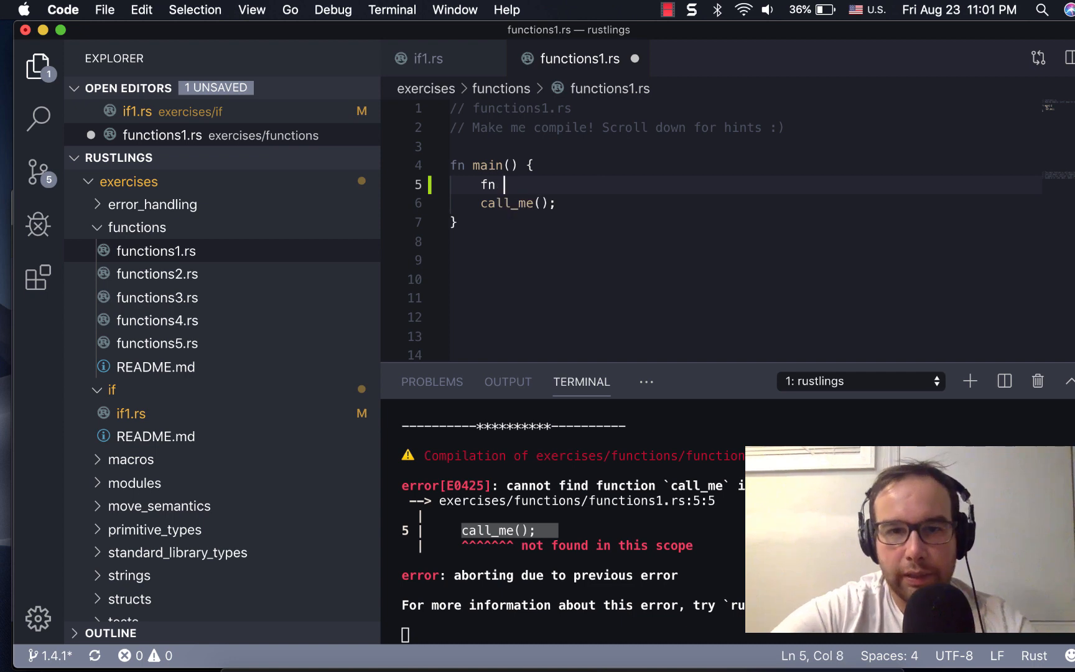
type("call_")
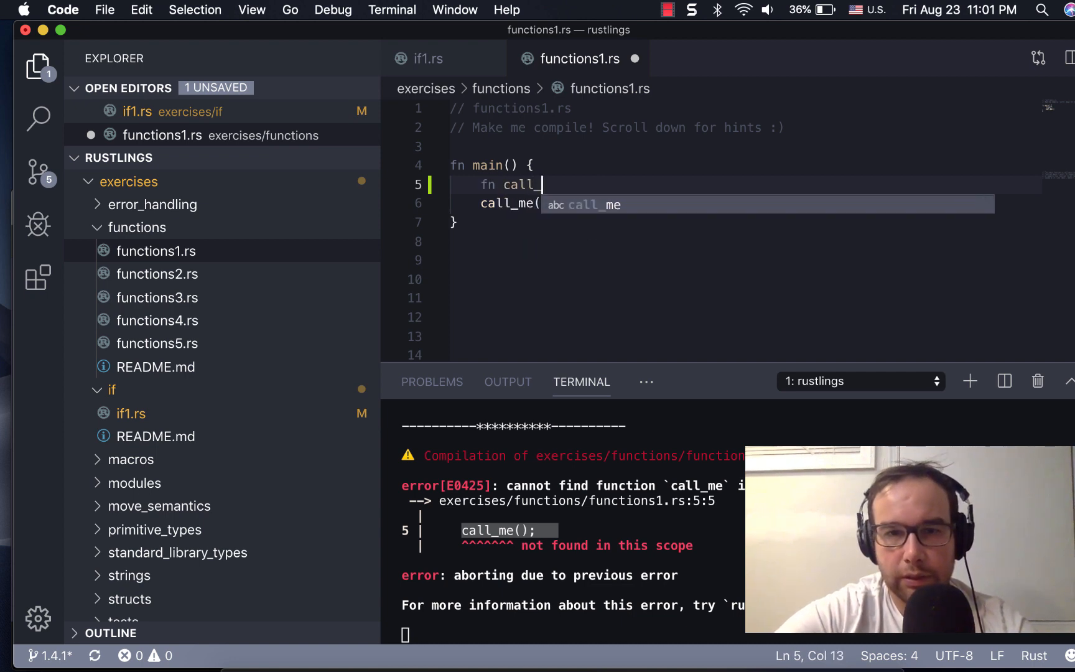
type("me")
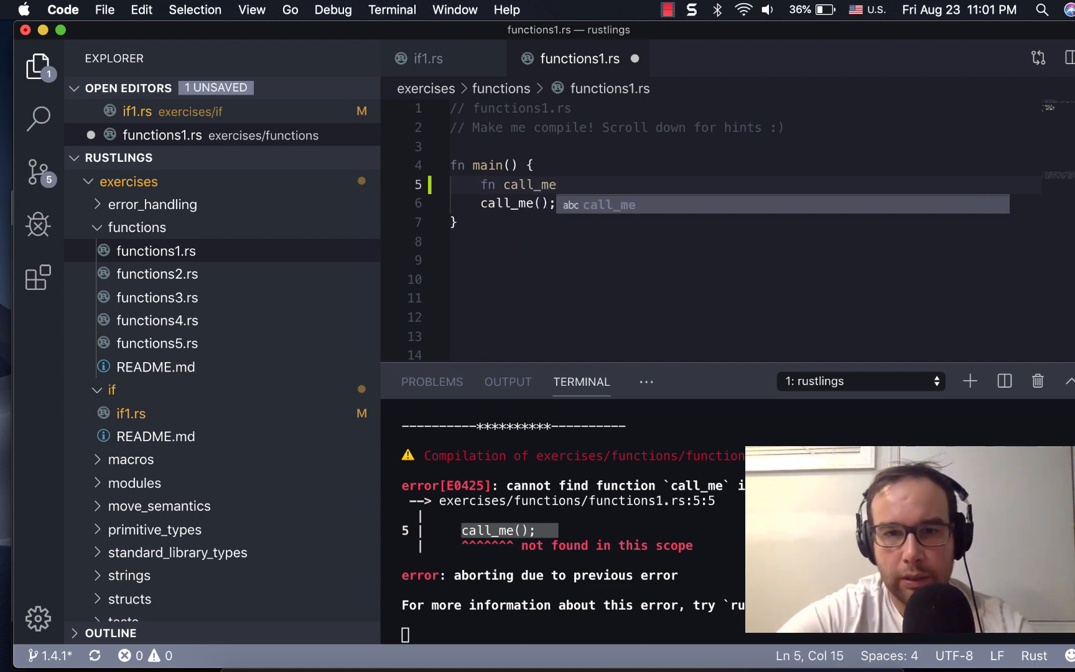
left_click(423, 58)
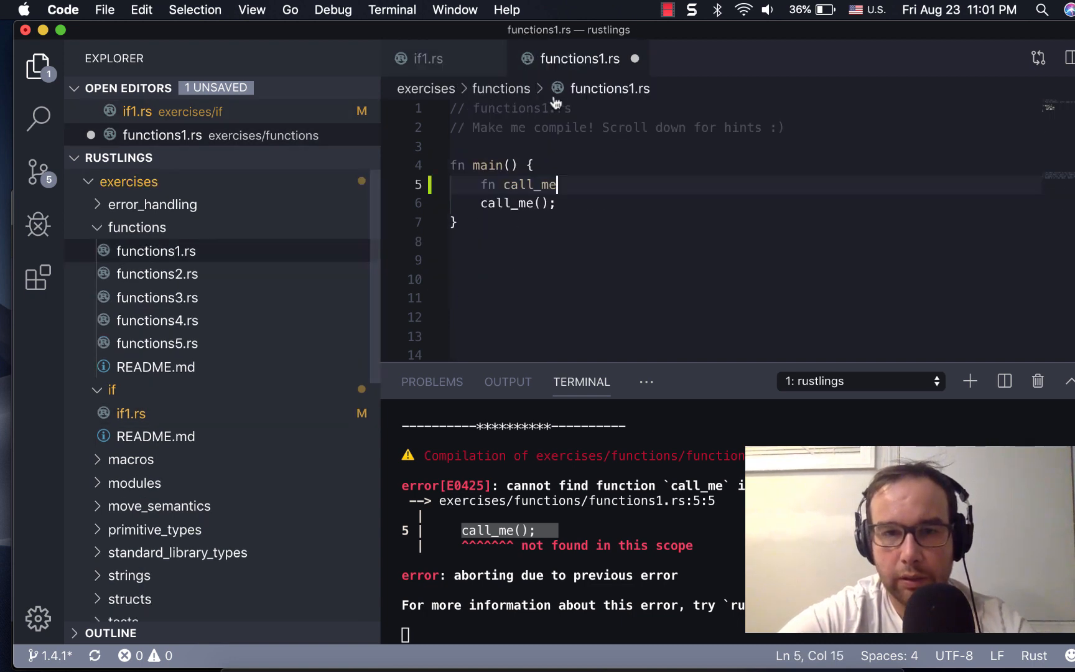
type("()")
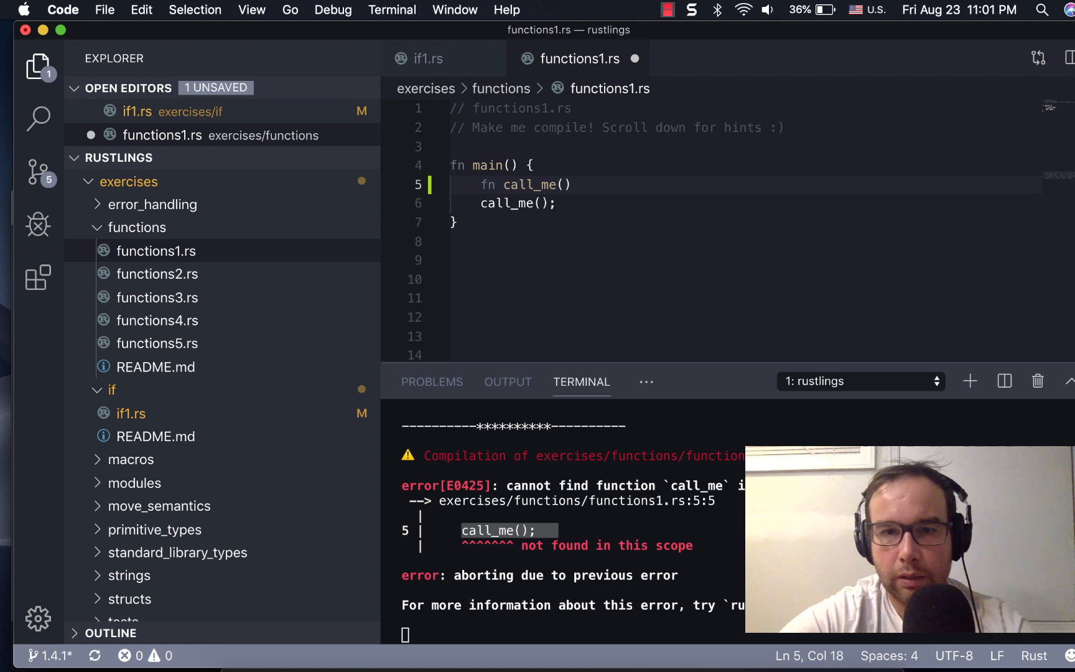
type("{")
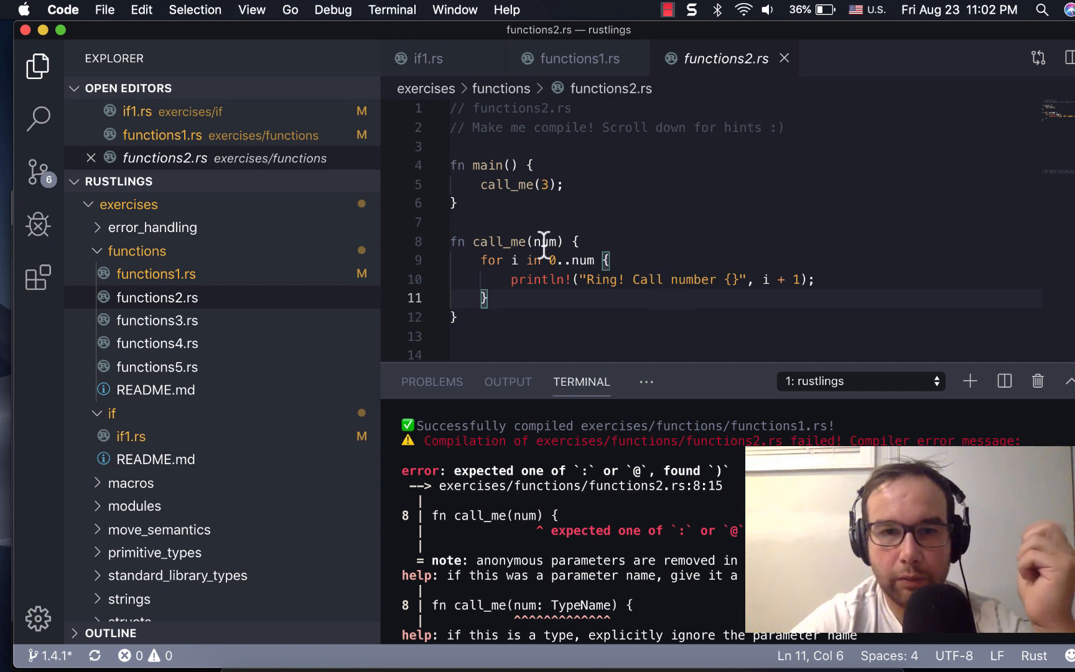
mouse_move(498, 260)
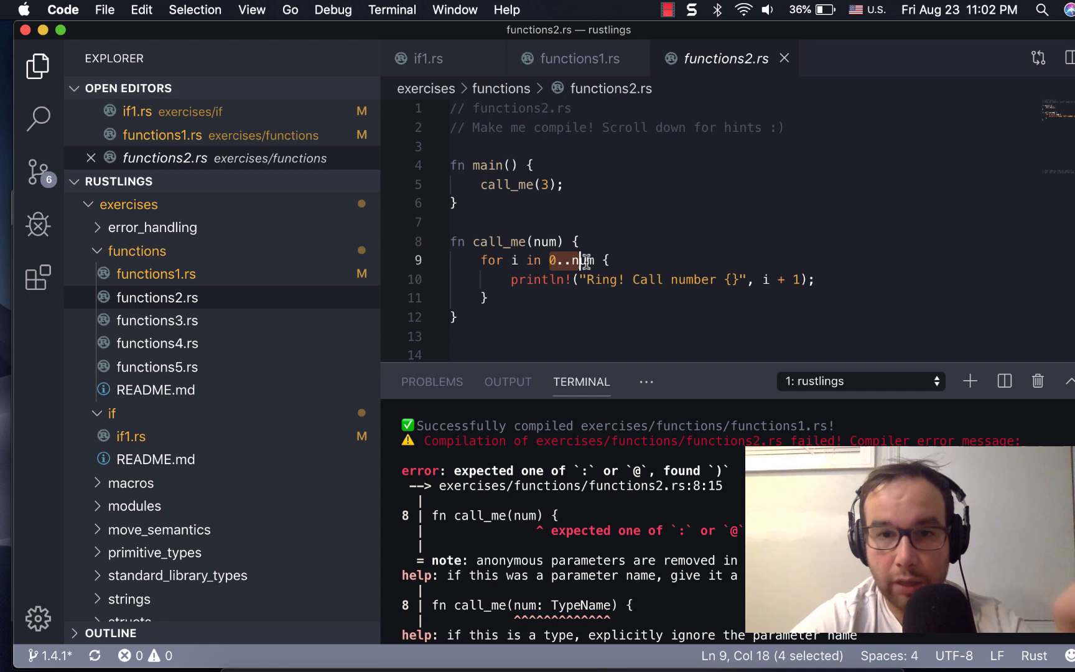
left_click(620, 279)
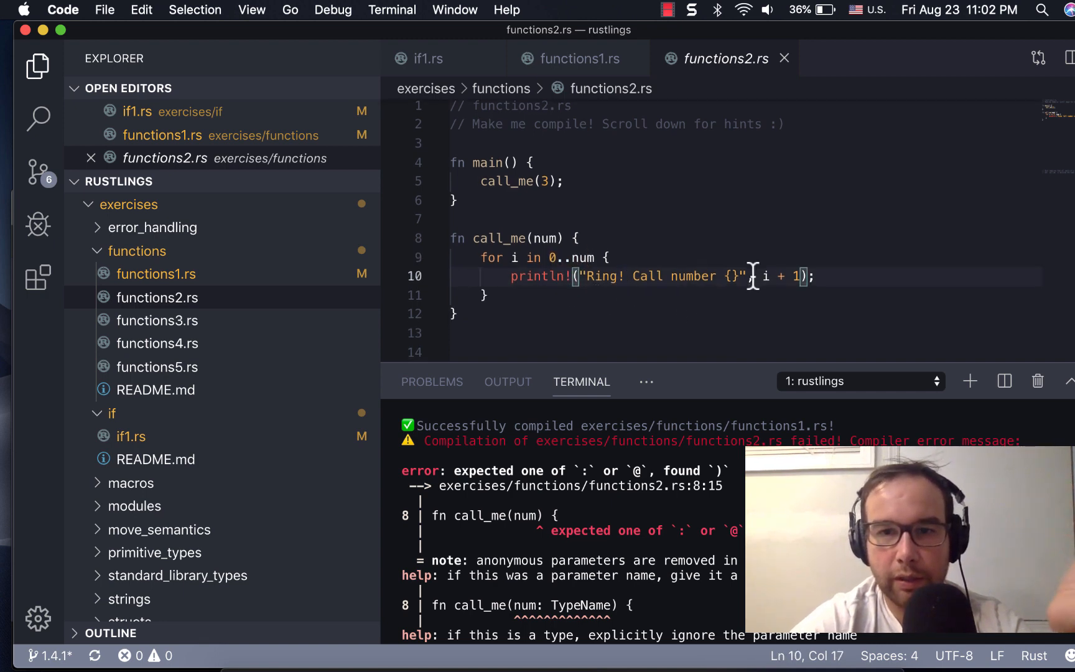
scroll("down", 3)
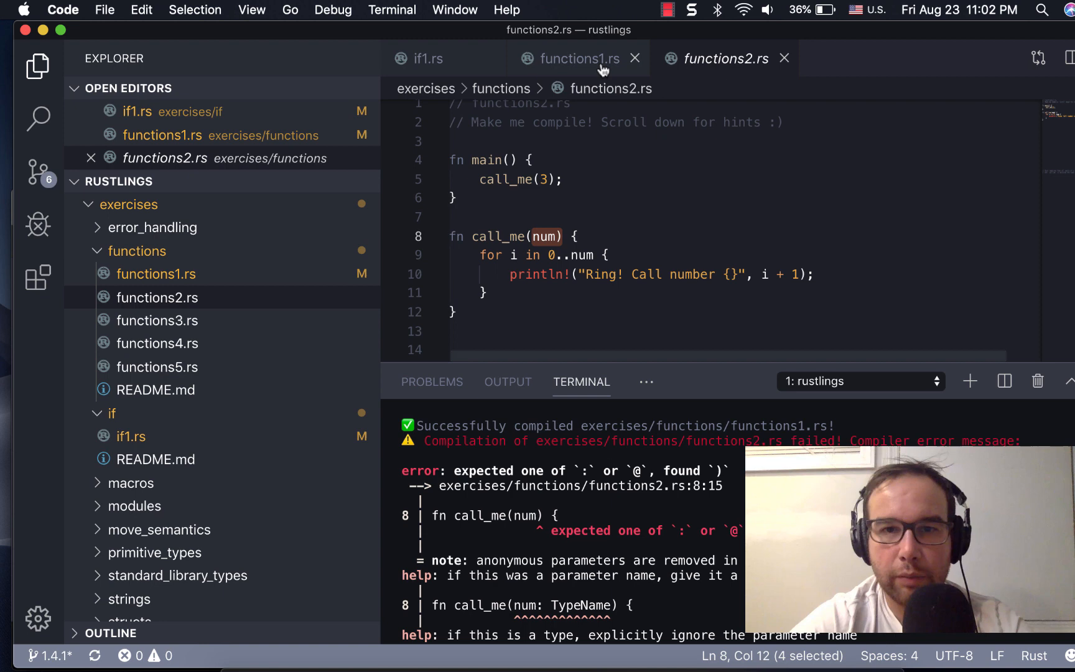
left_click(576, 58)
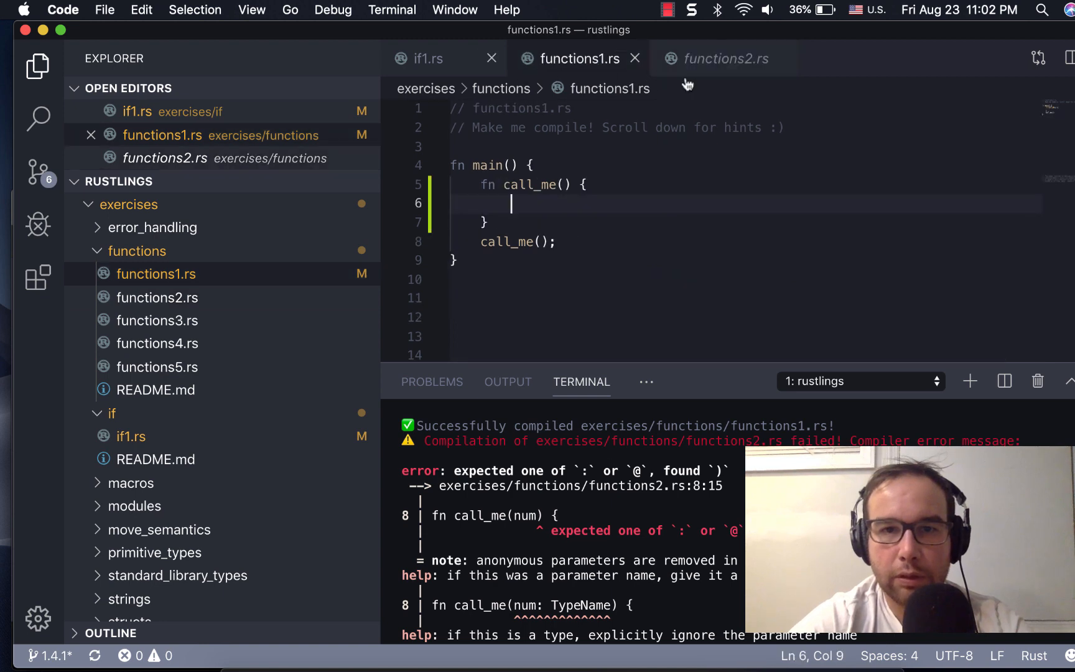
left_click(424, 59)
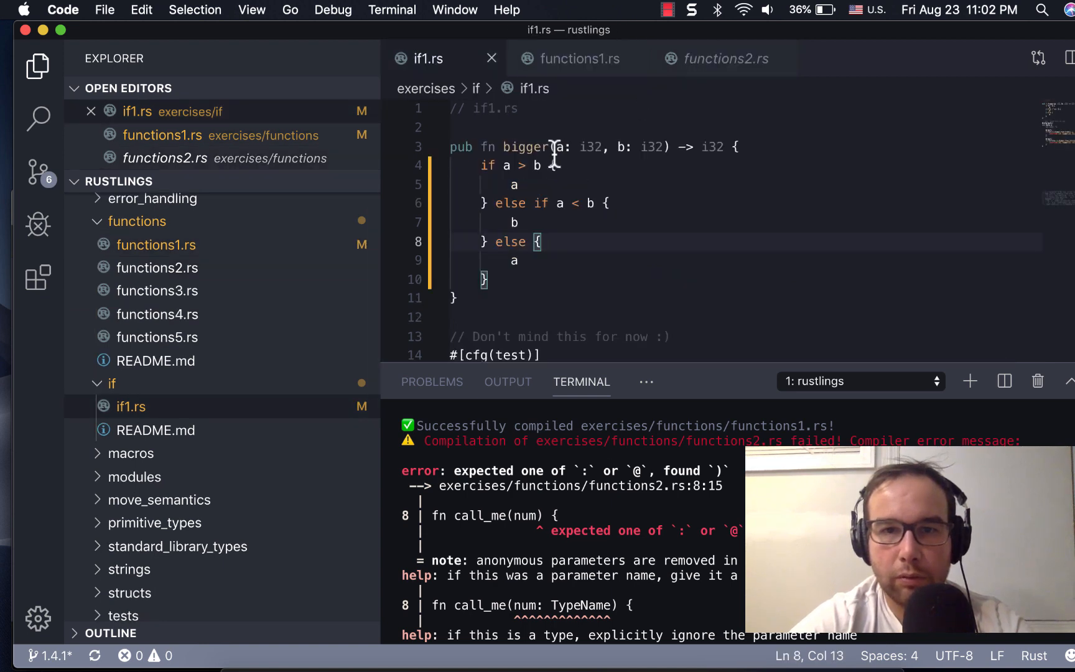
left_click_drag(552, 146, 602, 146)
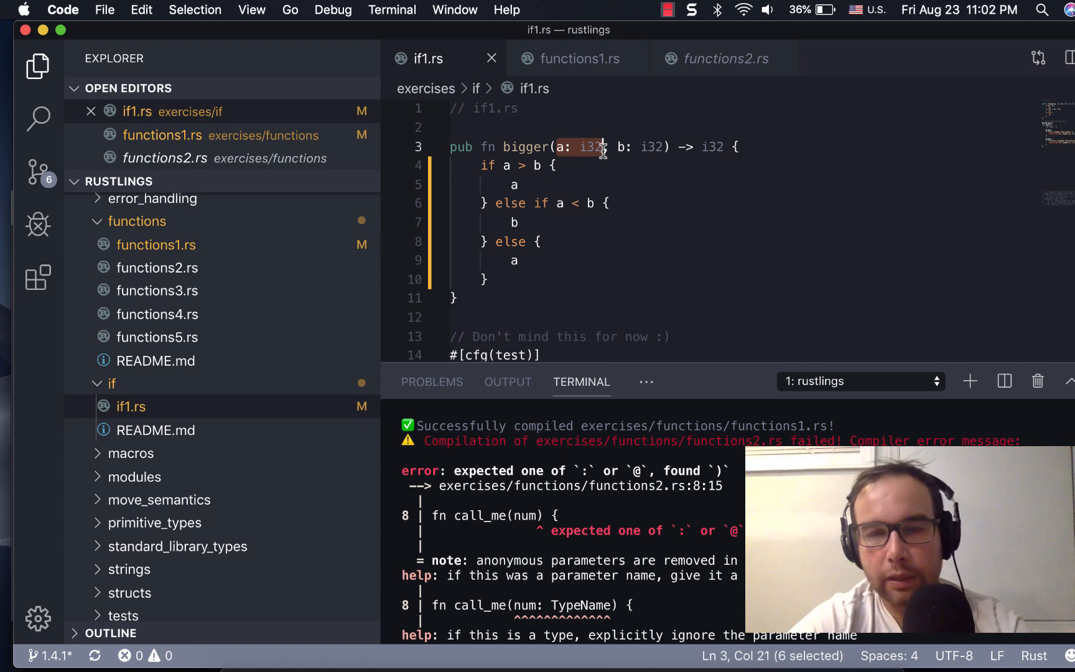
left_click(724, 59)
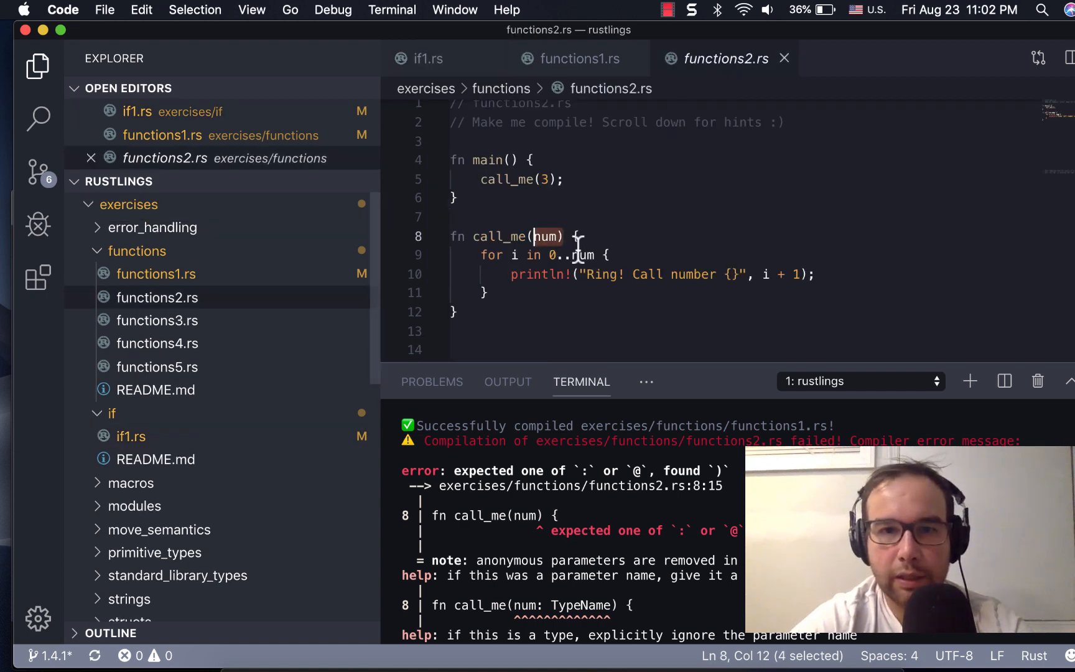
Declare call_me's parameter as num: i32 in functions2.rs and restore the closing parenthesis.
type("a: i32")
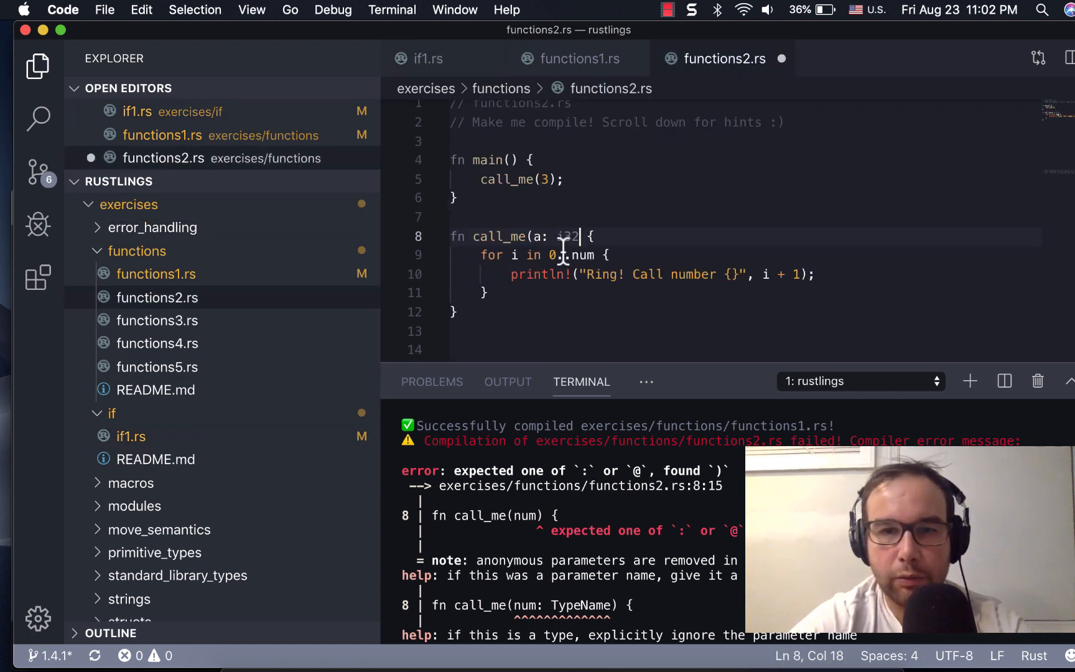
type("num")
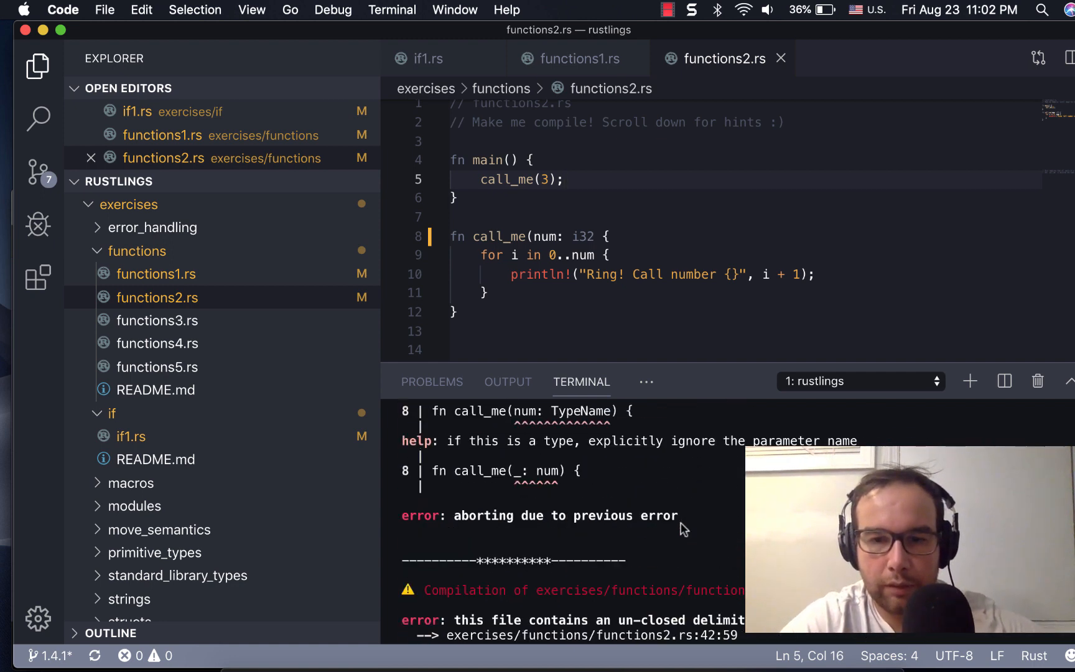
scroll("down", 3)
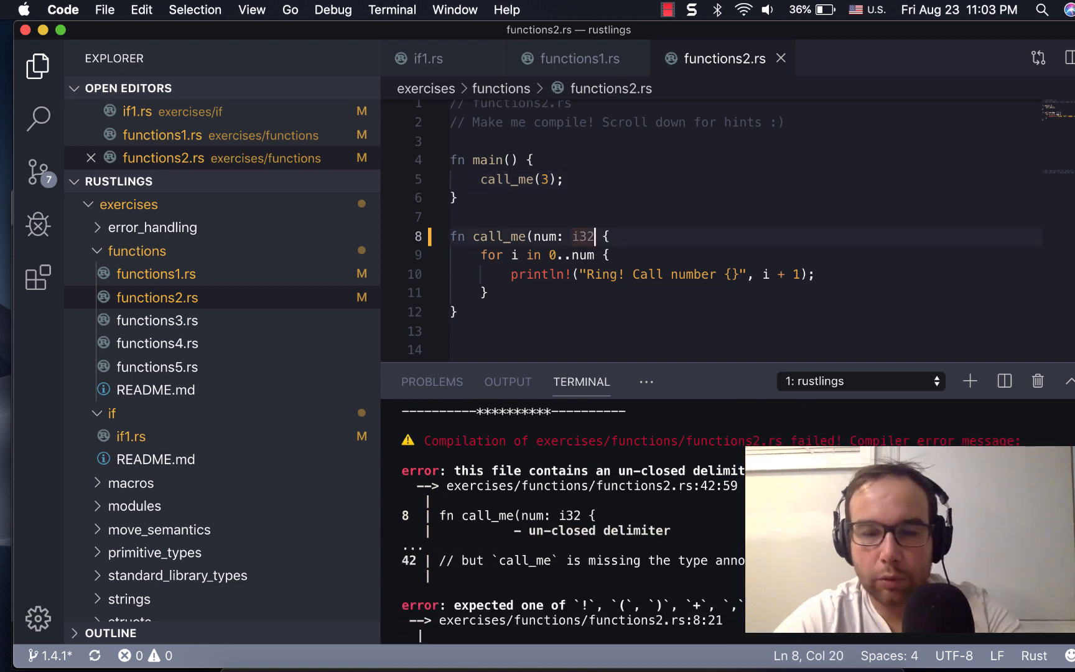
type(")")
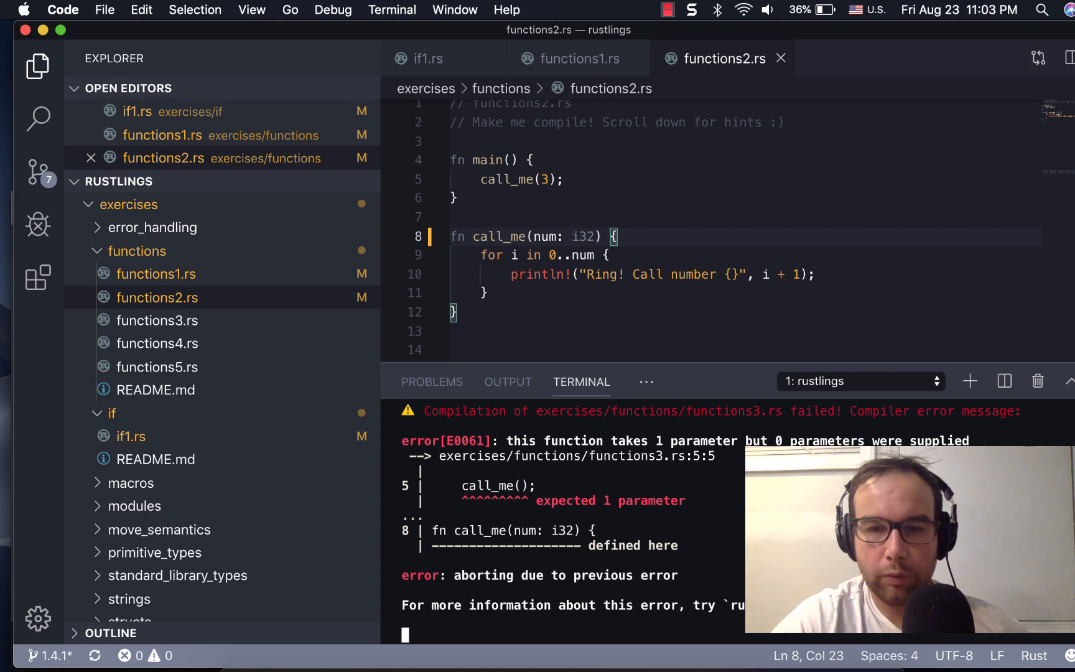
mouse_move(775, 427)
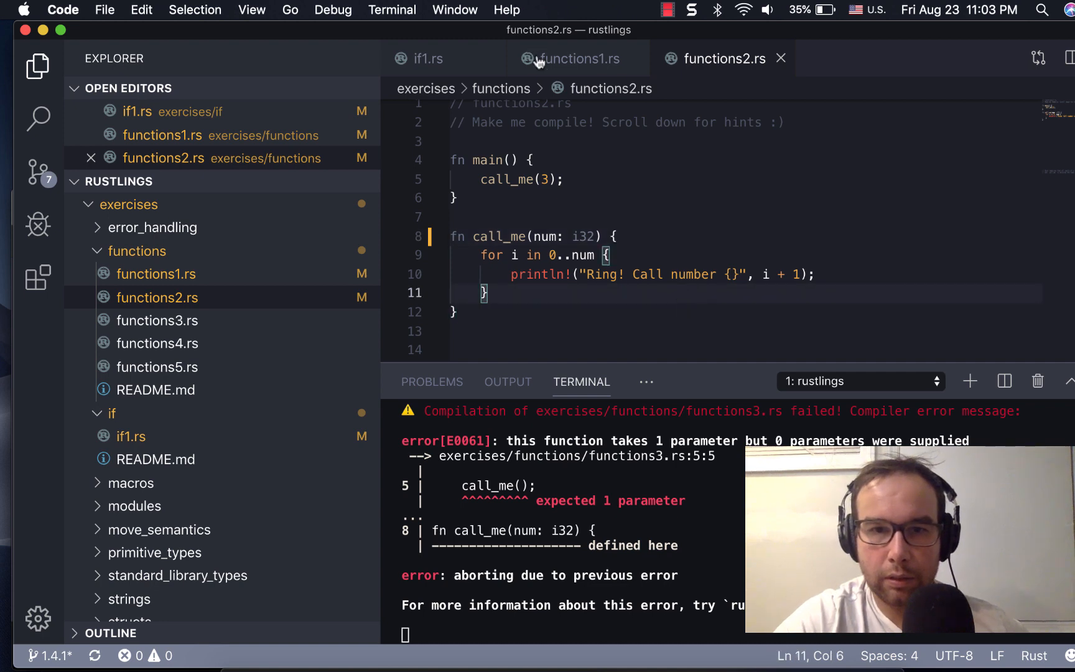
mouse_move(718, 422)
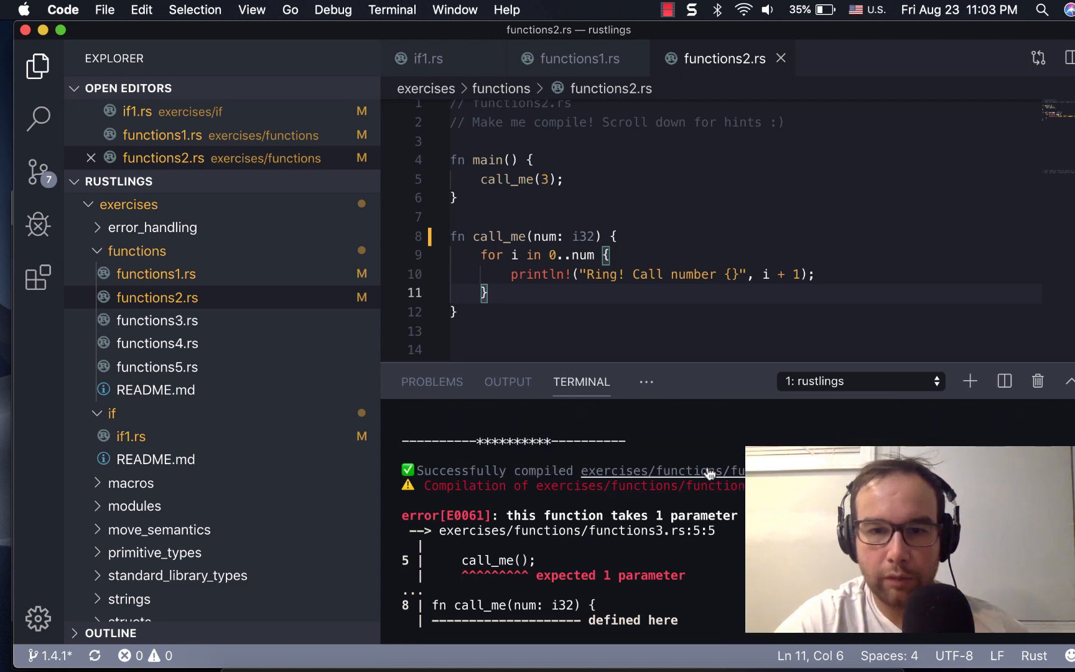
mouse_move(606, 292)
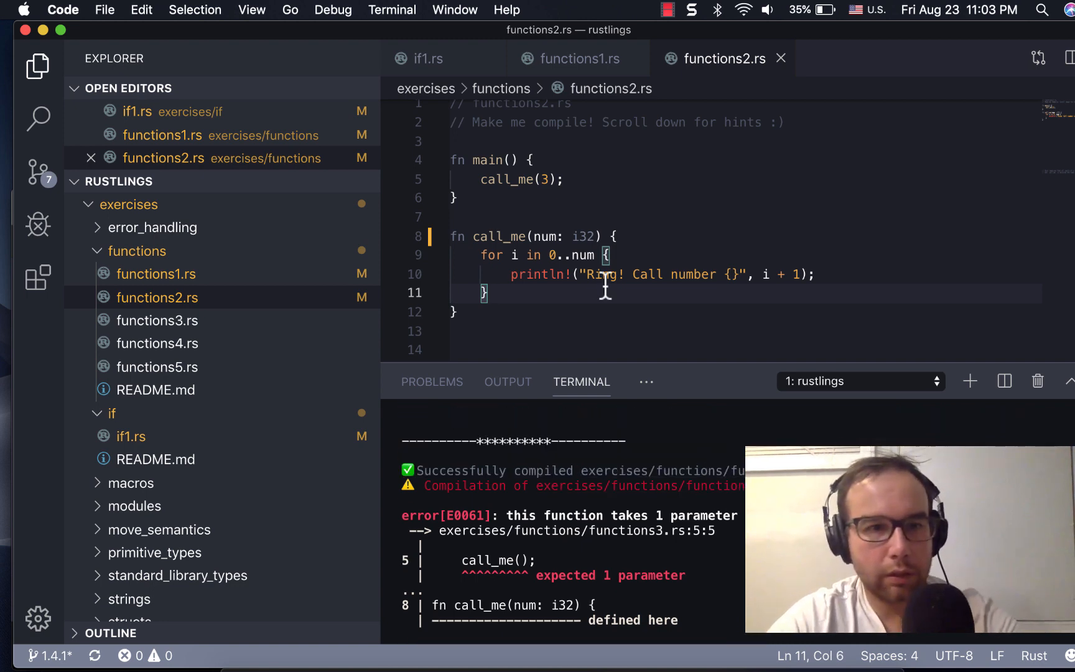
left_click(156, 320)
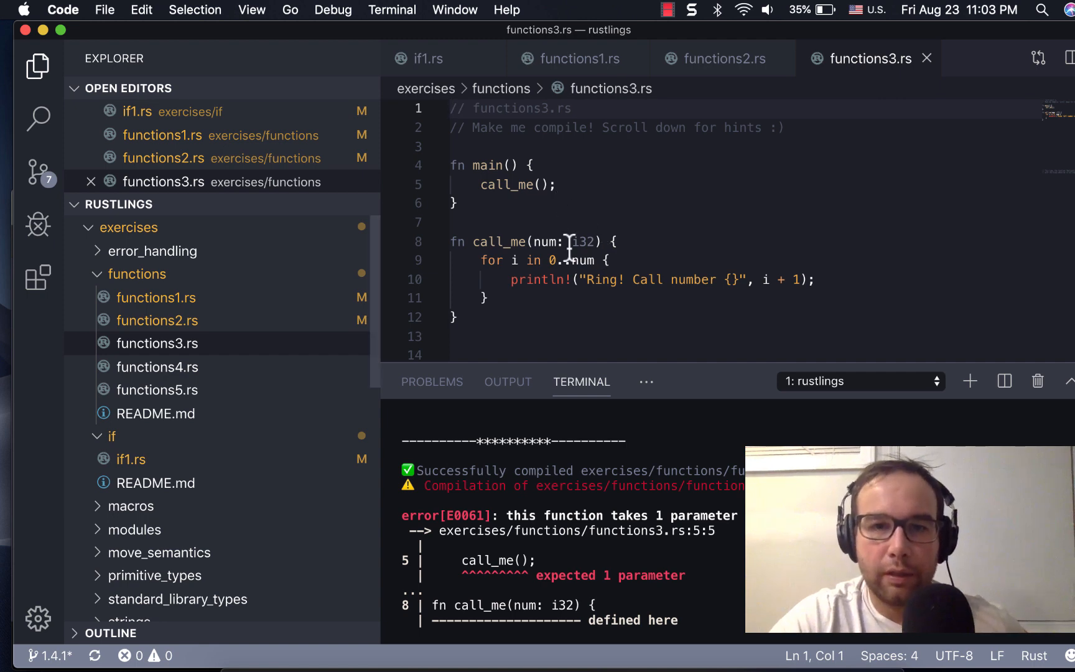
mouse_move(614, 336)
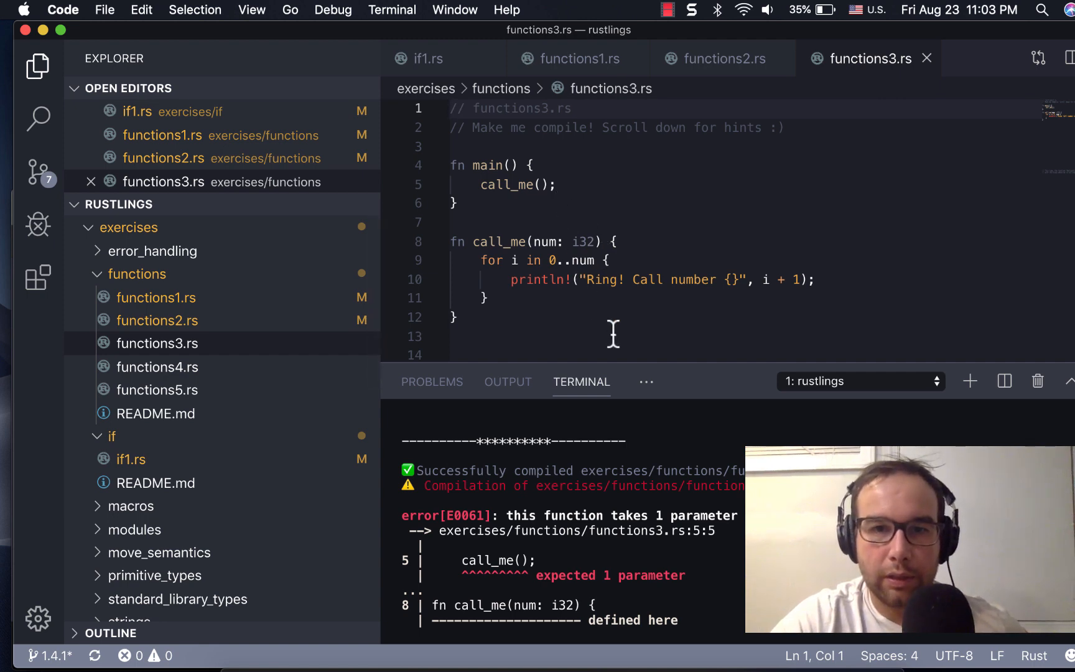
Pass 1000 as the argument to call_me in functions3.rs main.
scroll("down", 3)
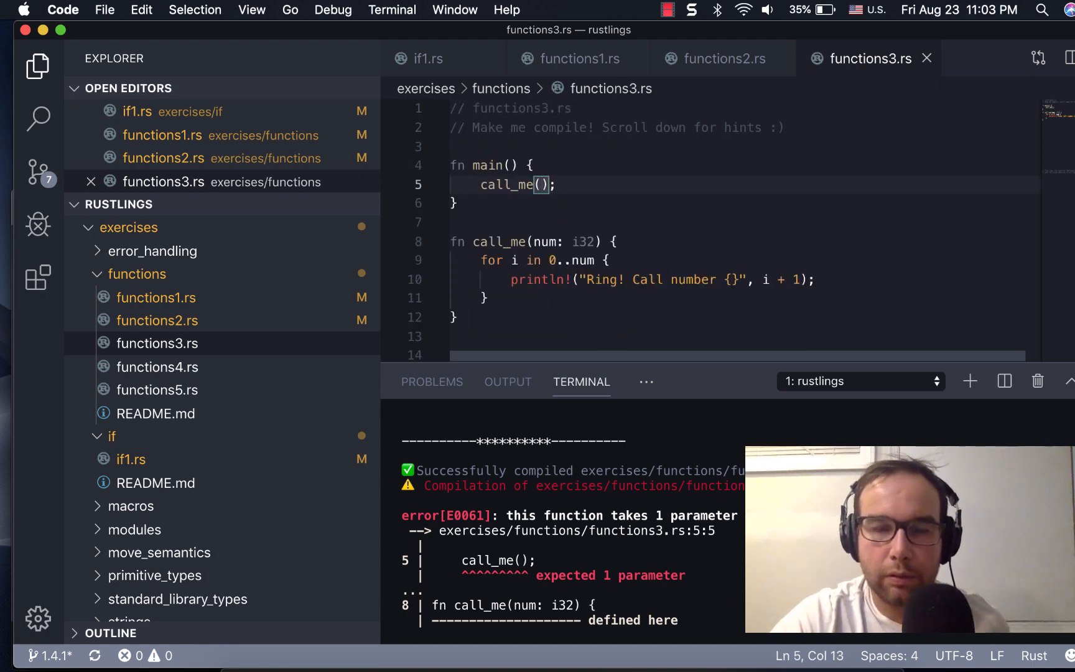
type("10")
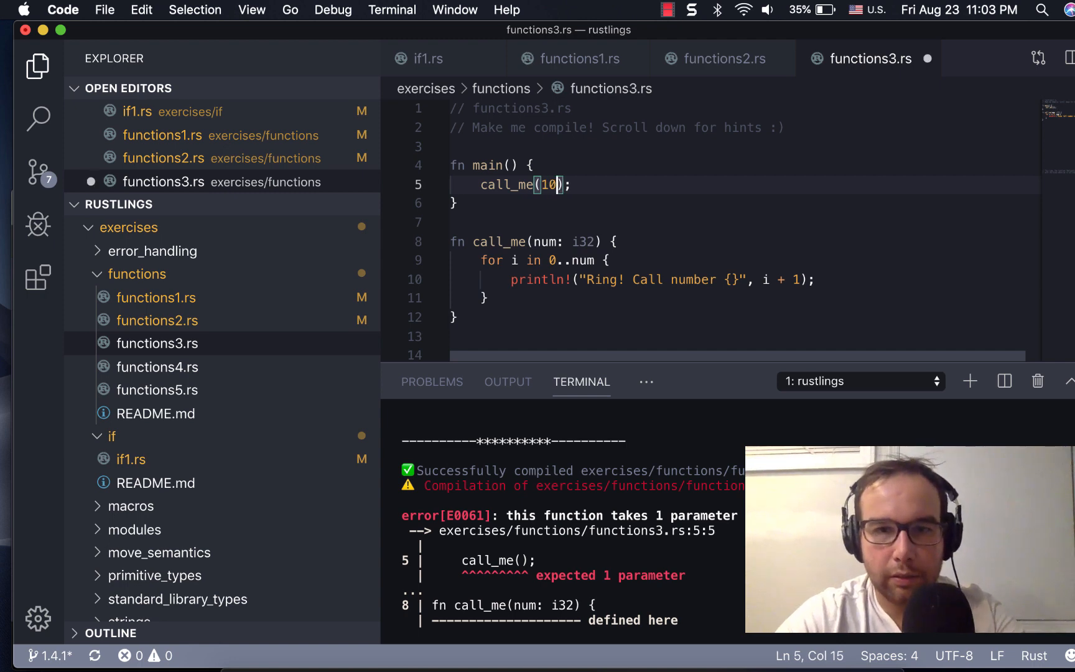
type("00")
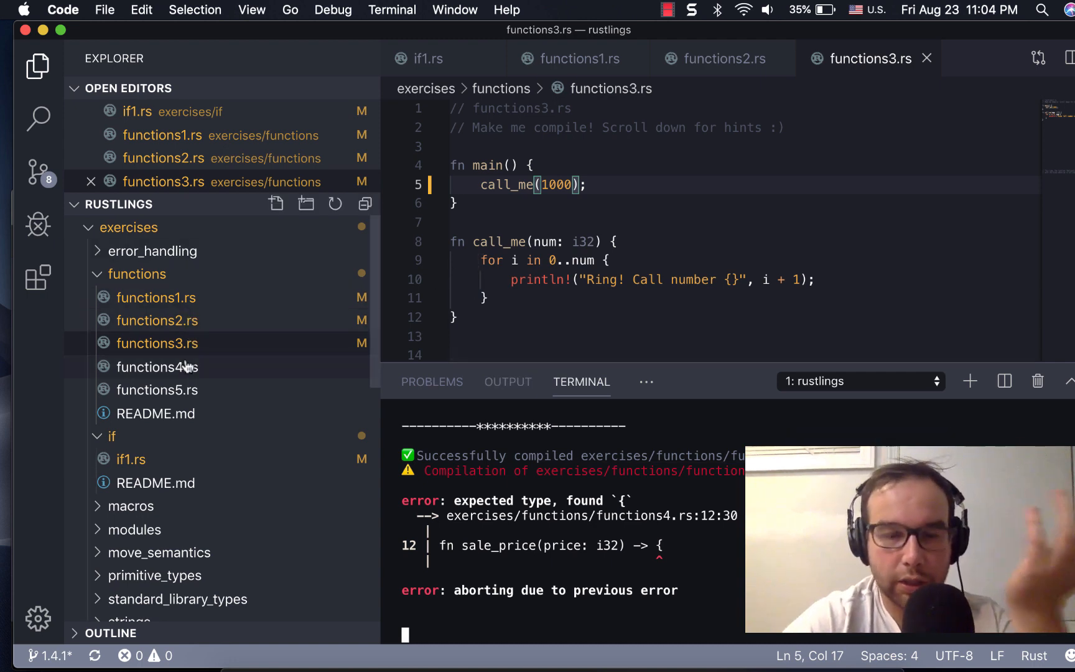
left_click(157, 367)
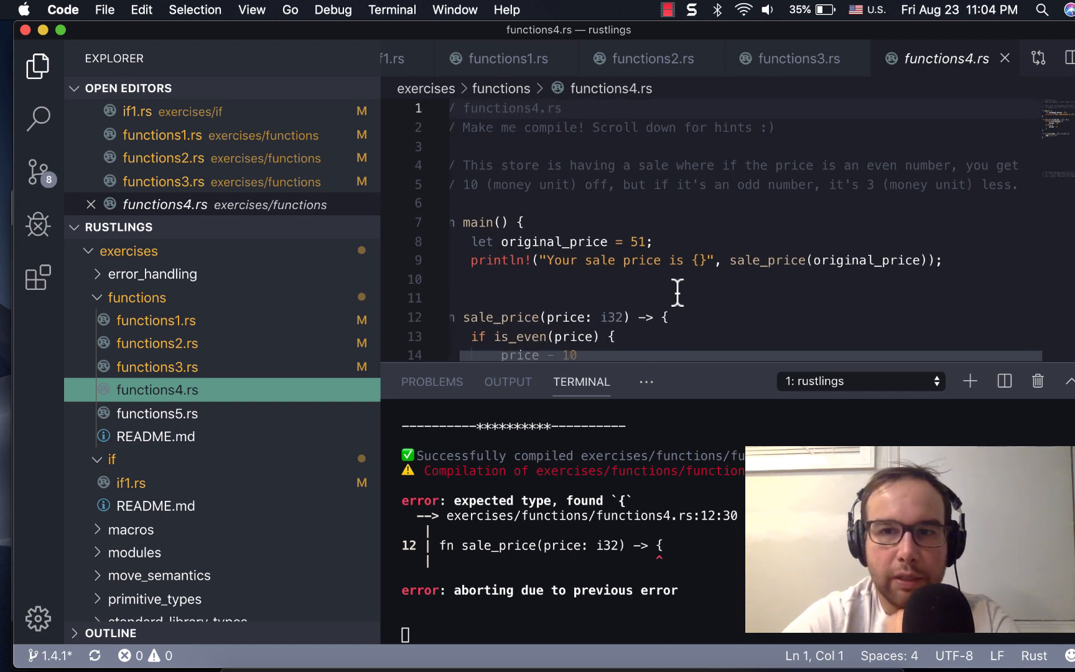
Scroll to sale_price in functions4.rs and change its price - 10 and price - 3 to -=.
scroll("down", 3)
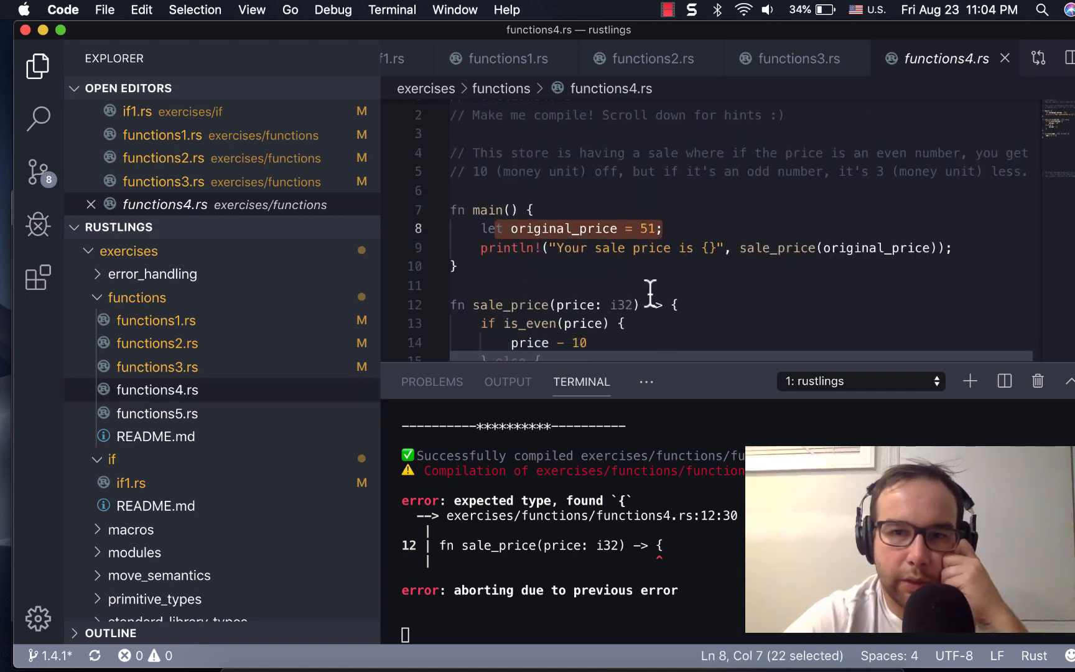
scroll("down", 3)
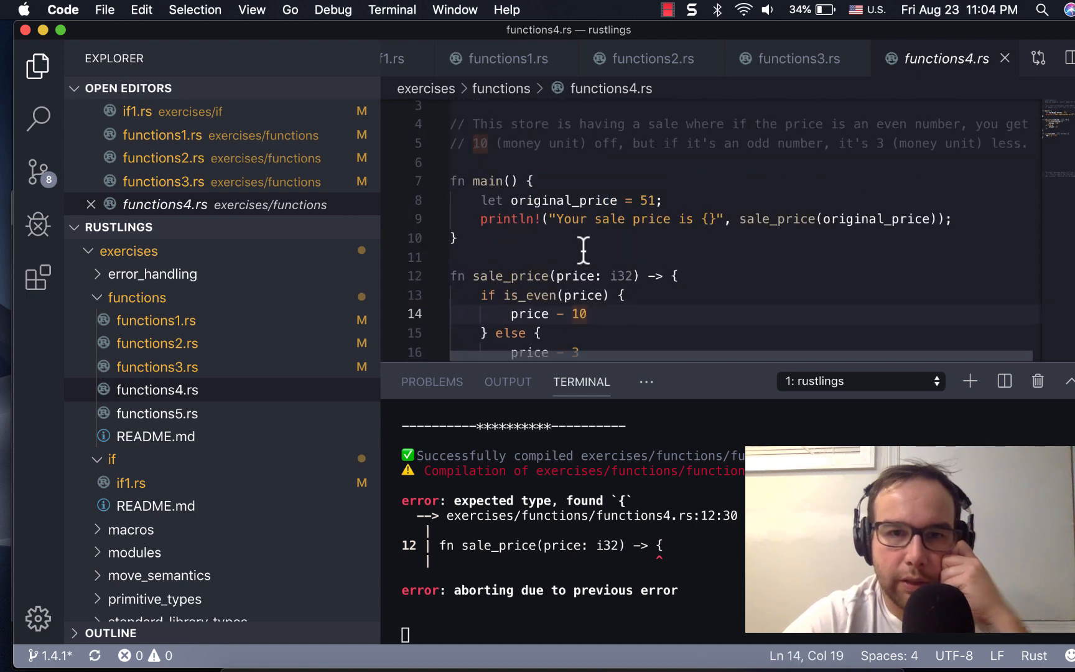
scroll("down", 3)
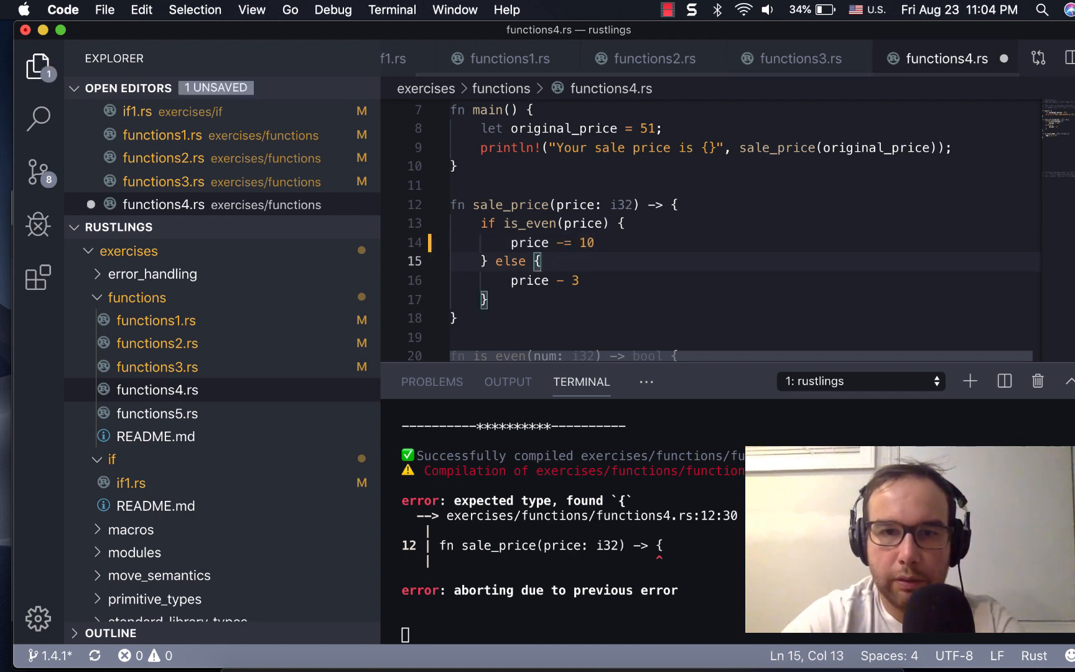
type("=")
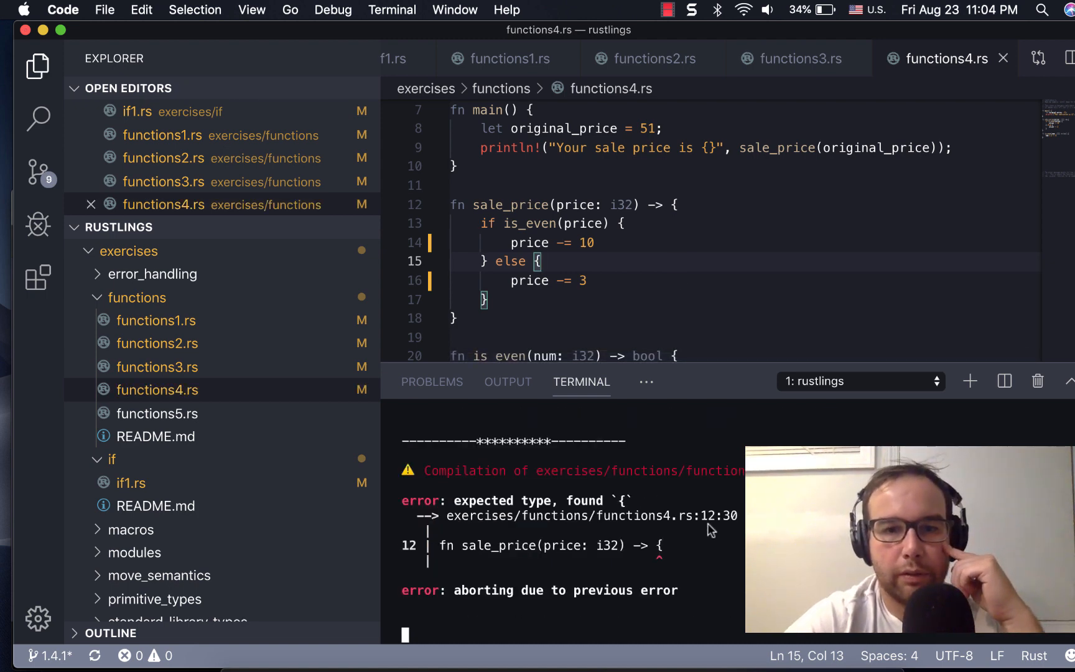
mouse_move(734, 479)
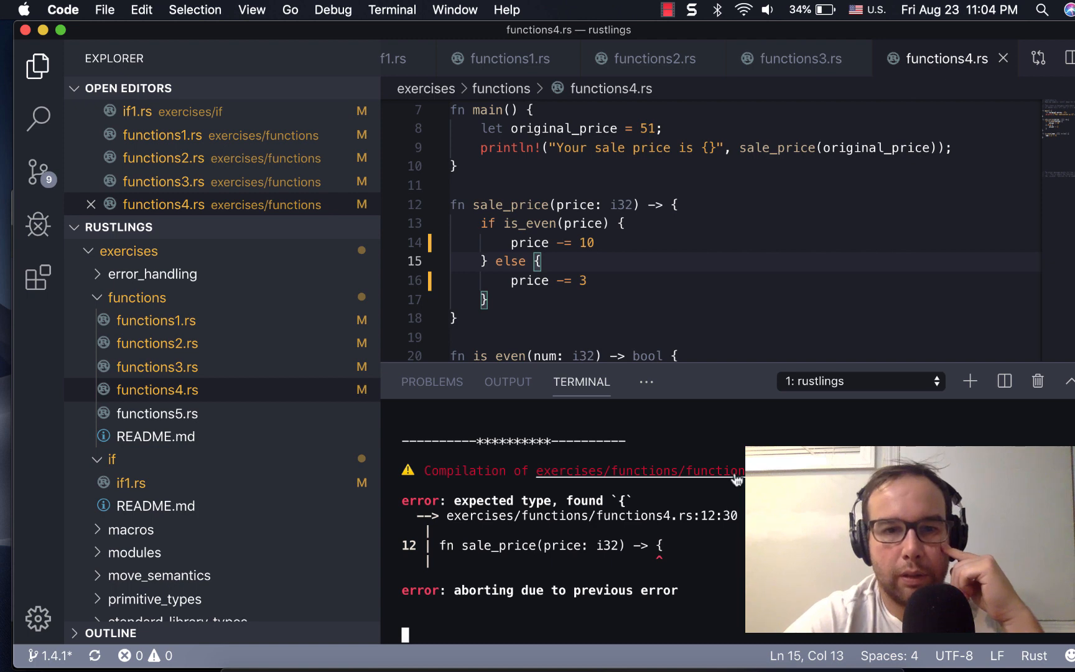
mouse_move(659, 551)
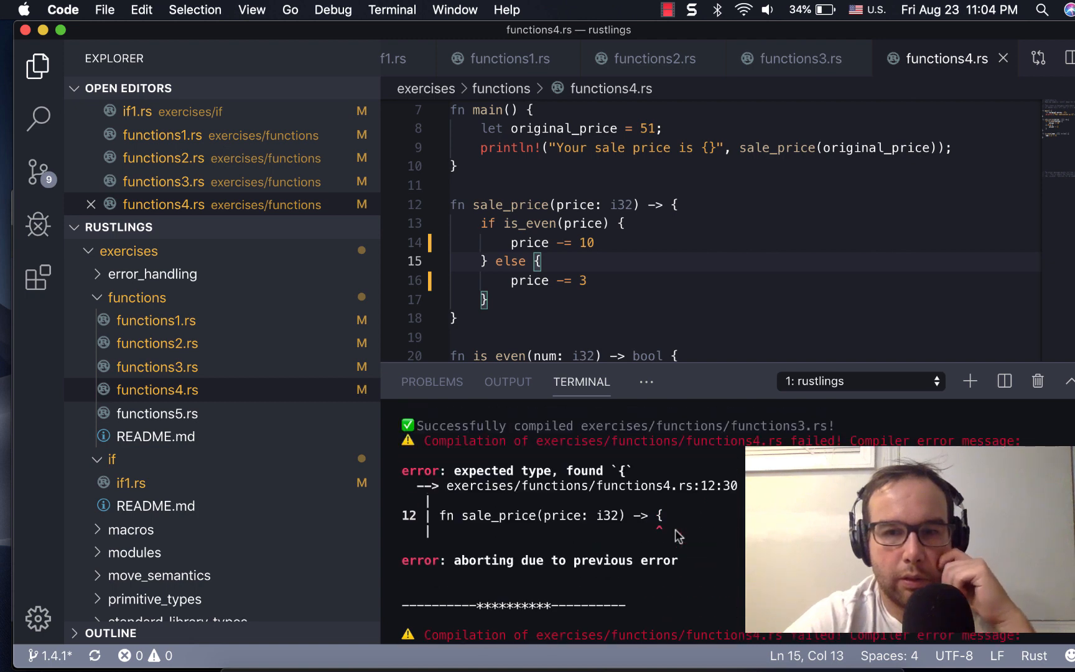
Turn sale_price's 'price -= 10' and 'price -= 3' into expressions price - 10 and price - 3.
left_click(600, 242)
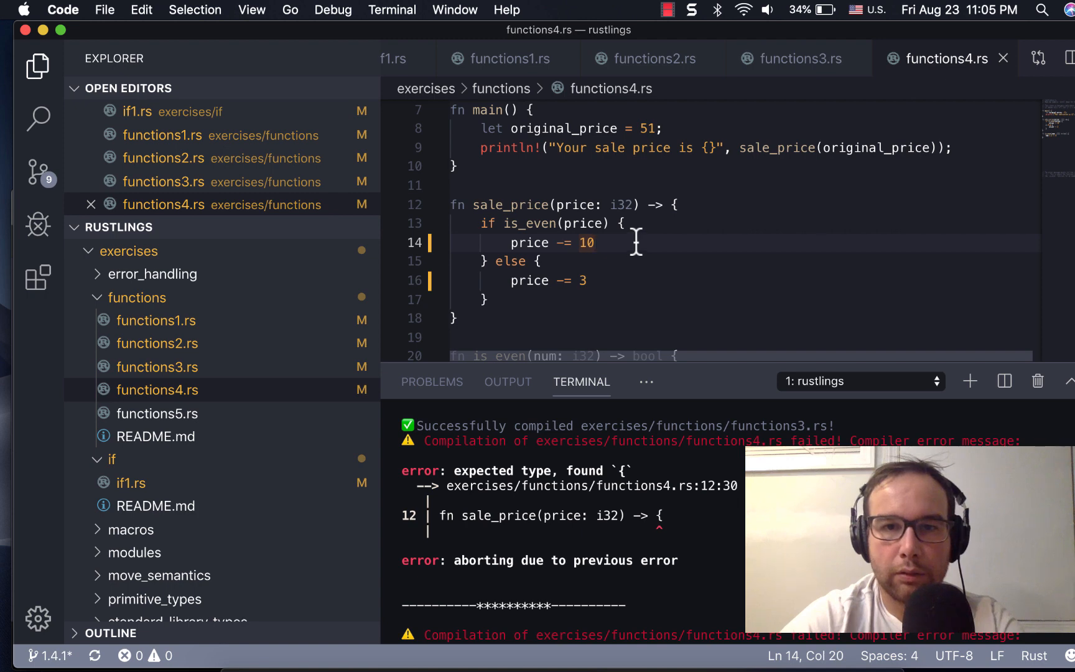
scroll("down", 3)
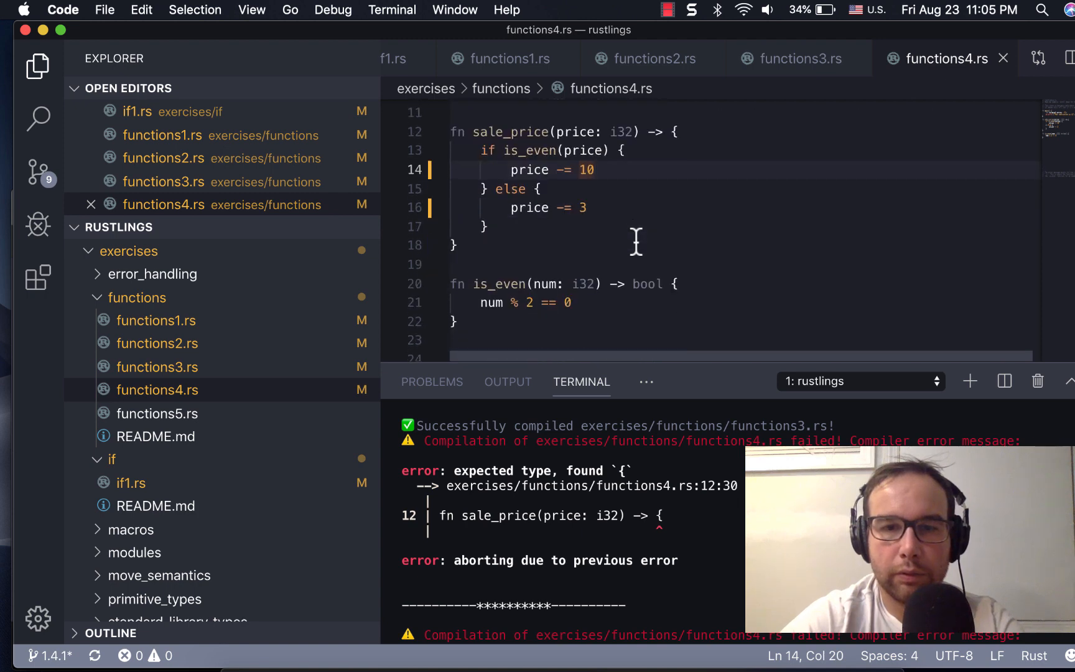
scroll("down", 3)
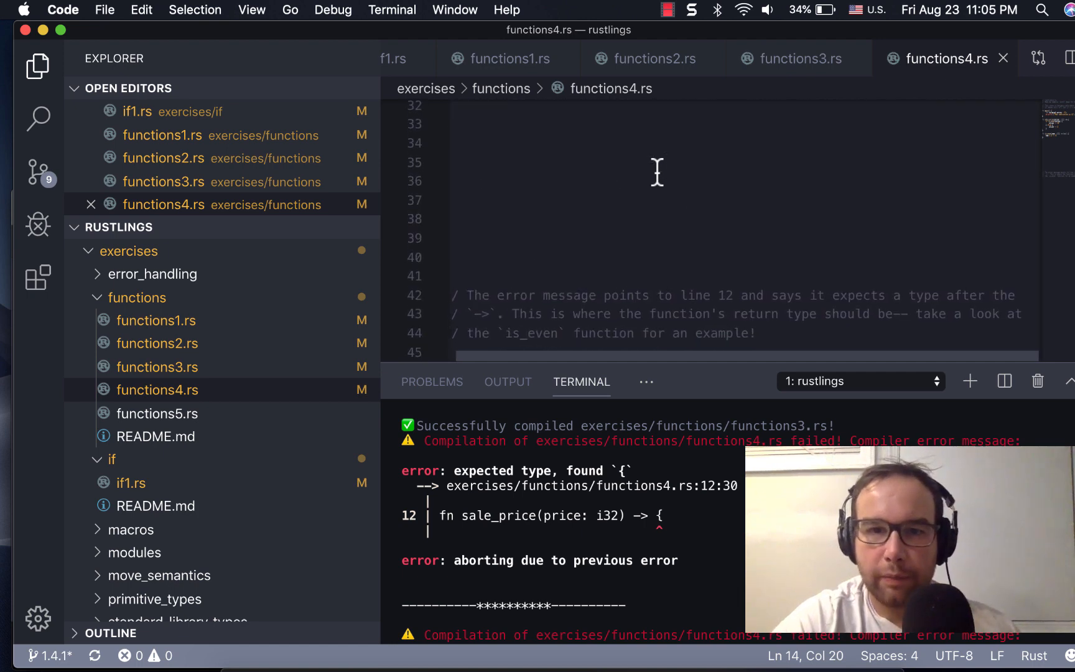
scroll("down", 3)
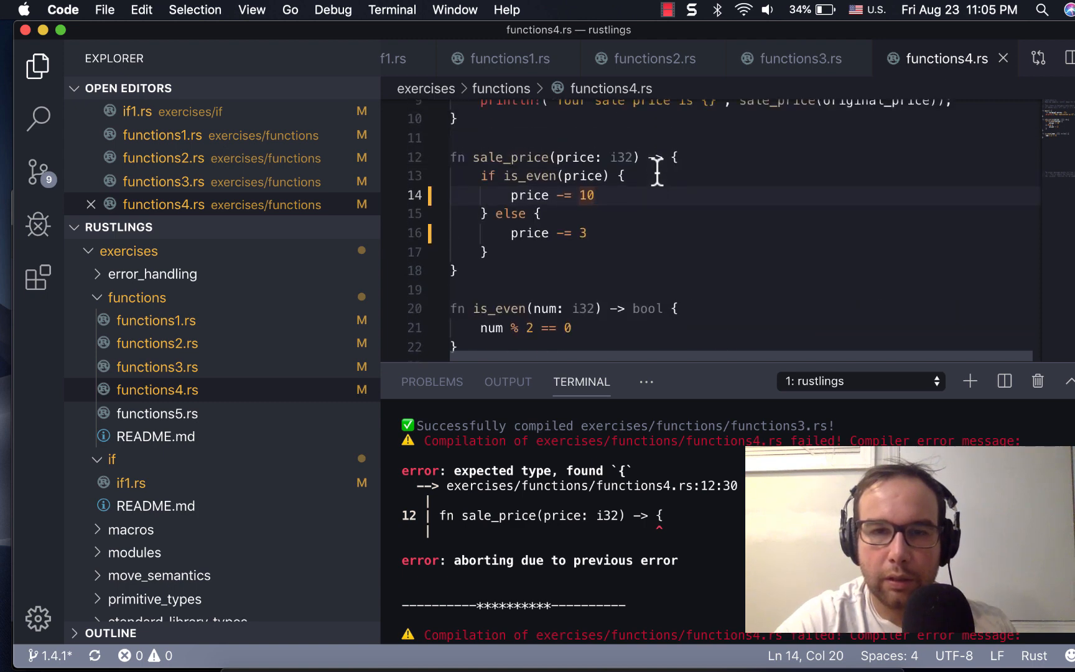
mouse_move(617, 213)
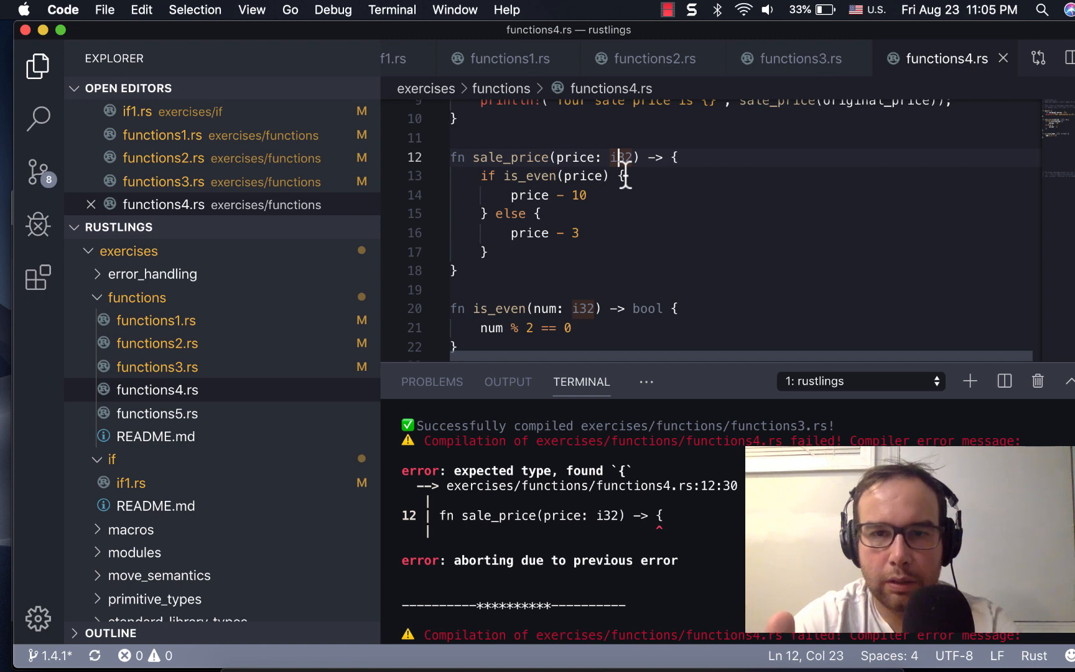
mouse_move(575, 308)
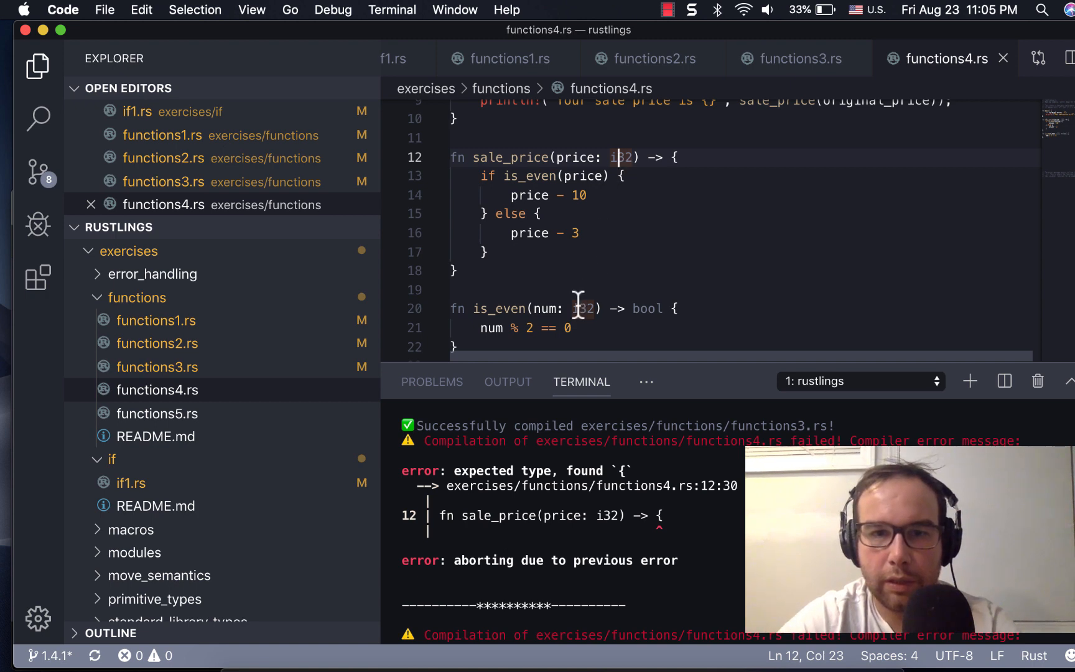
left_click(574, 328)
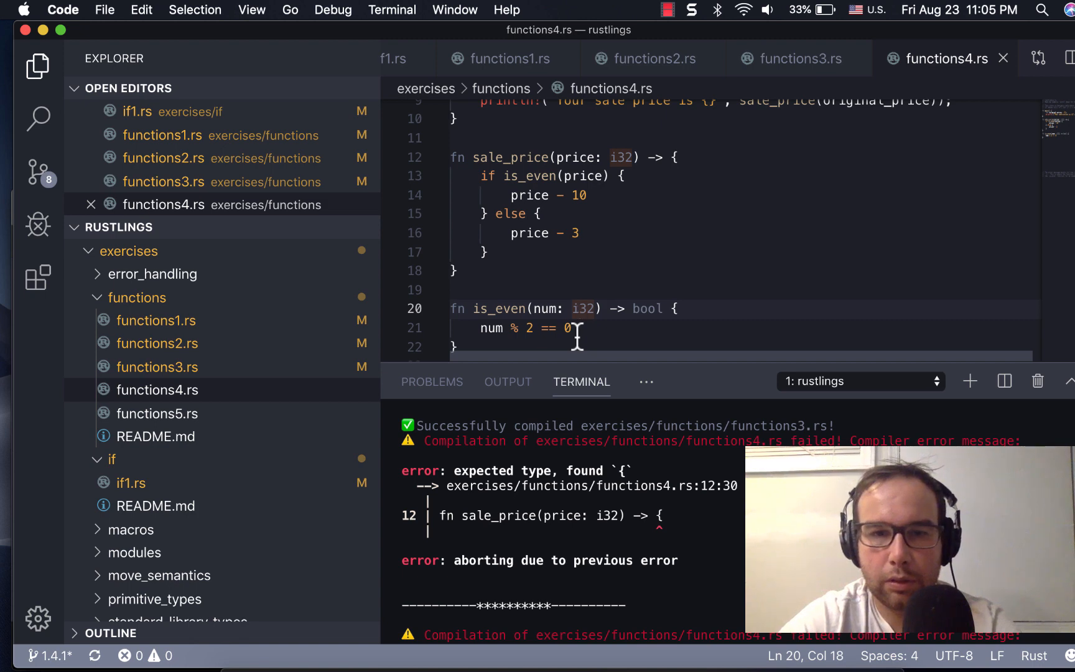
scroll("down", 3)
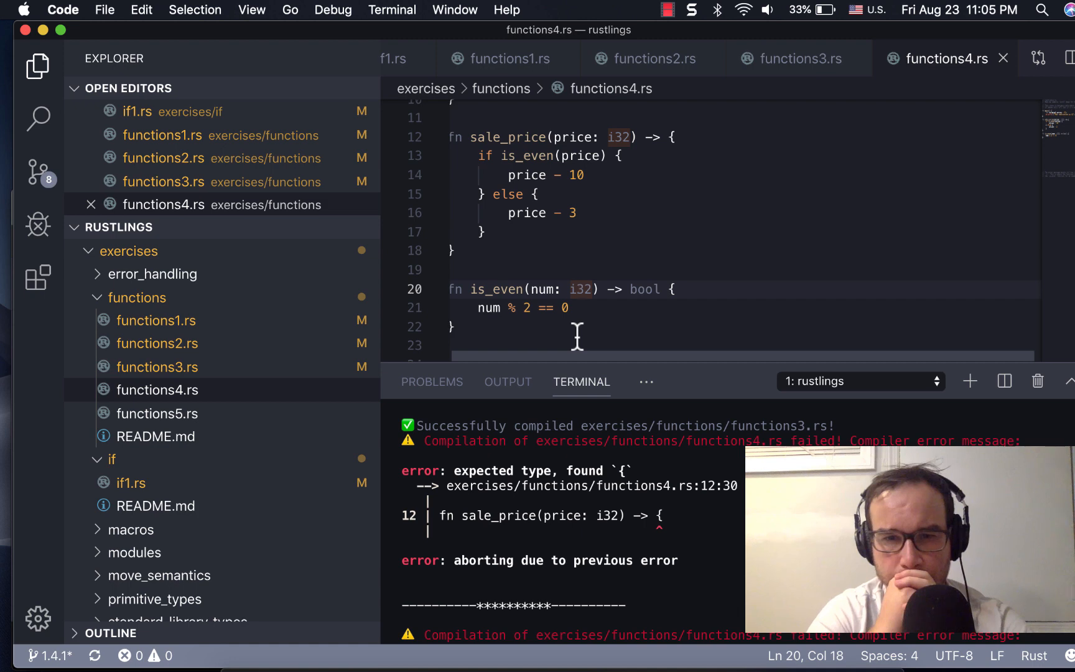
mouse_move(634, 289)
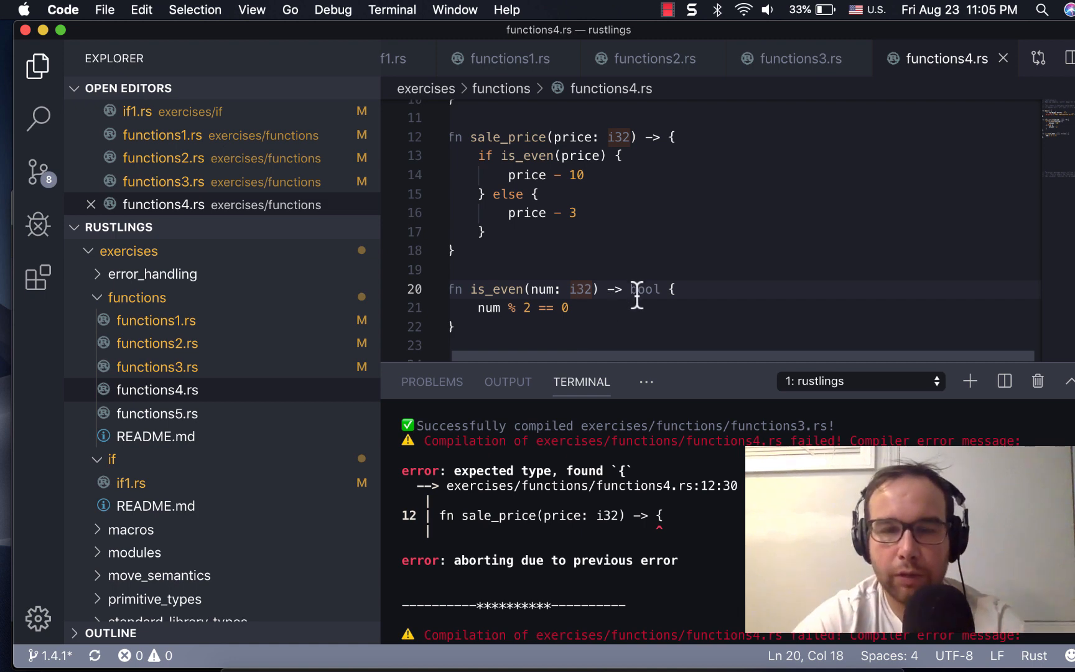
Add an i32 return type after '->' on sale_price, modelled on is_even's bool.
double_click(644, 289)
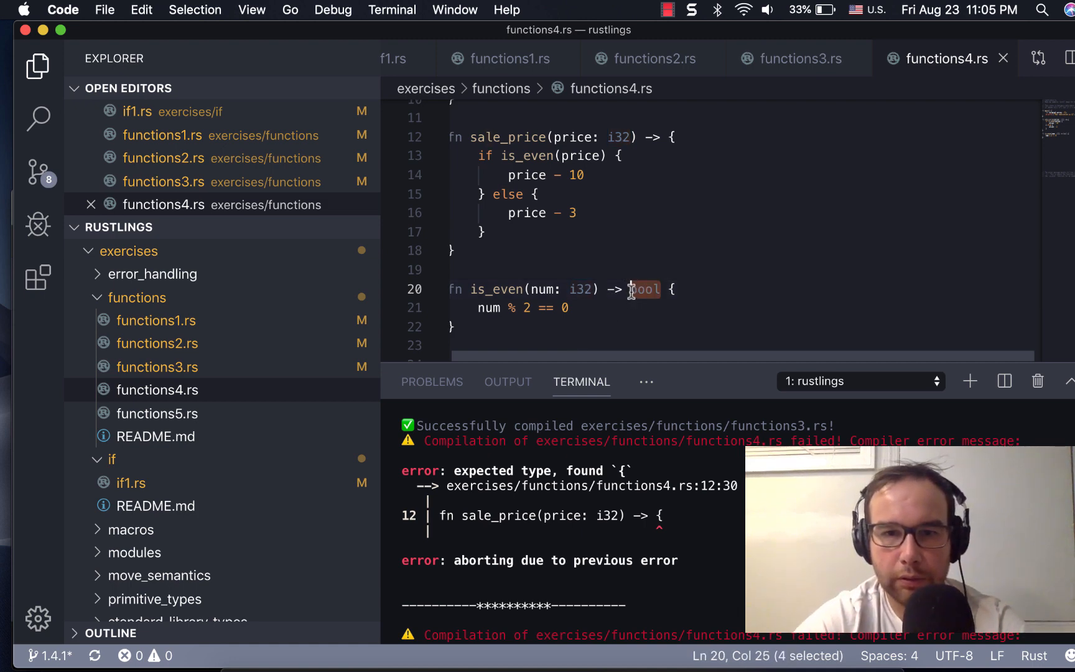
mouse_move(622, 333)
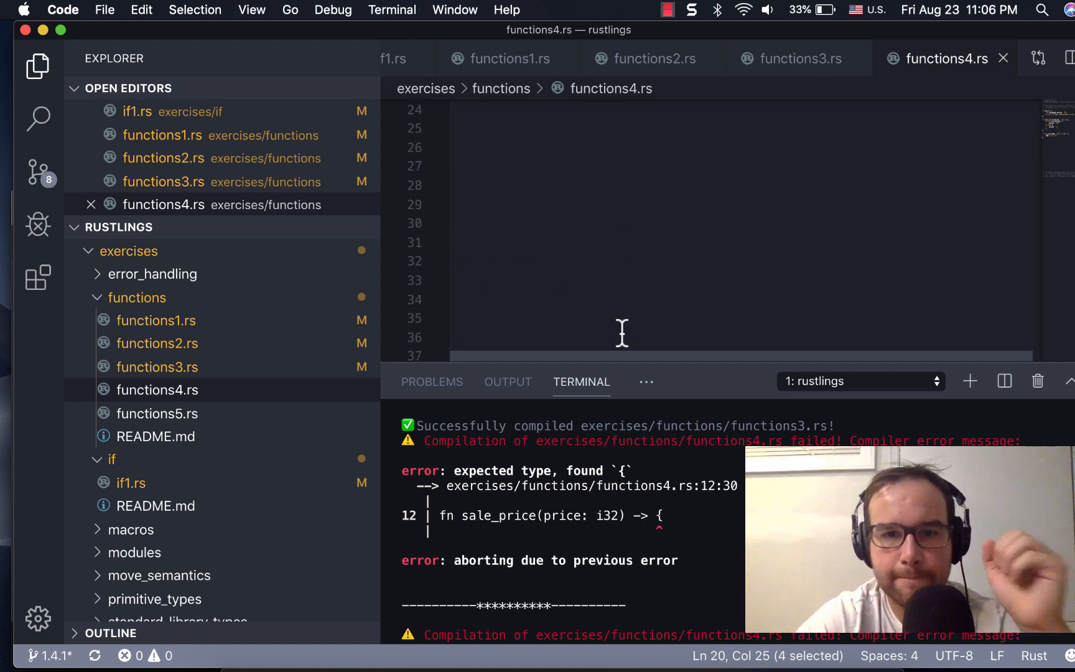
scroll("down", 3)
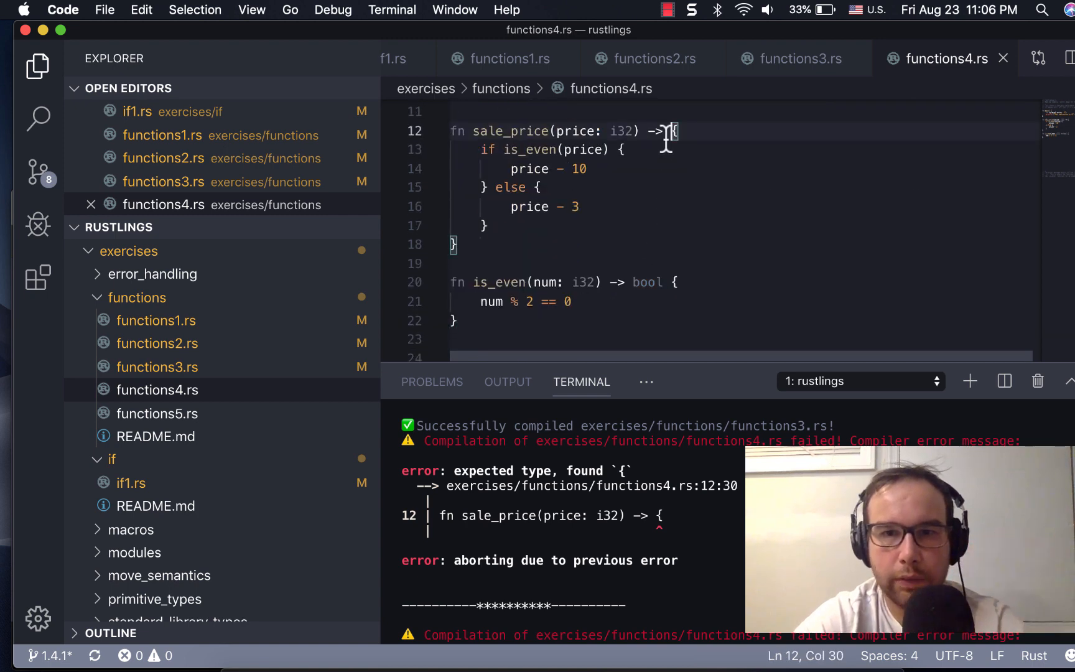
type("i32")
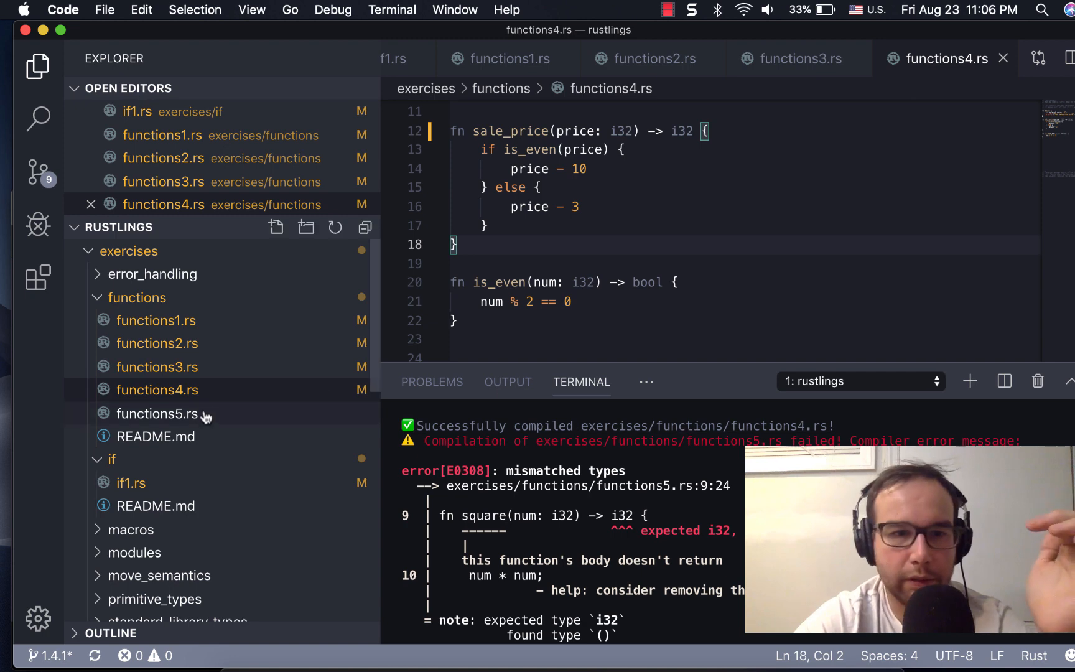
In functions5.rs, delete the semicolon after num * num on line 10.
left_click(157, 413)
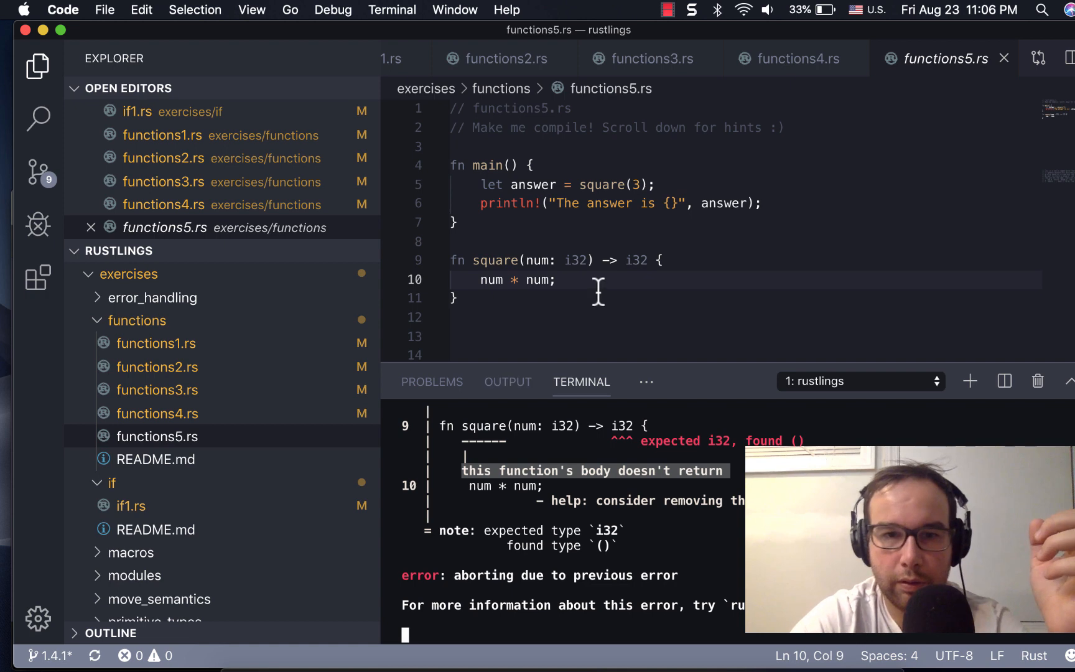
left_click(580, 280)
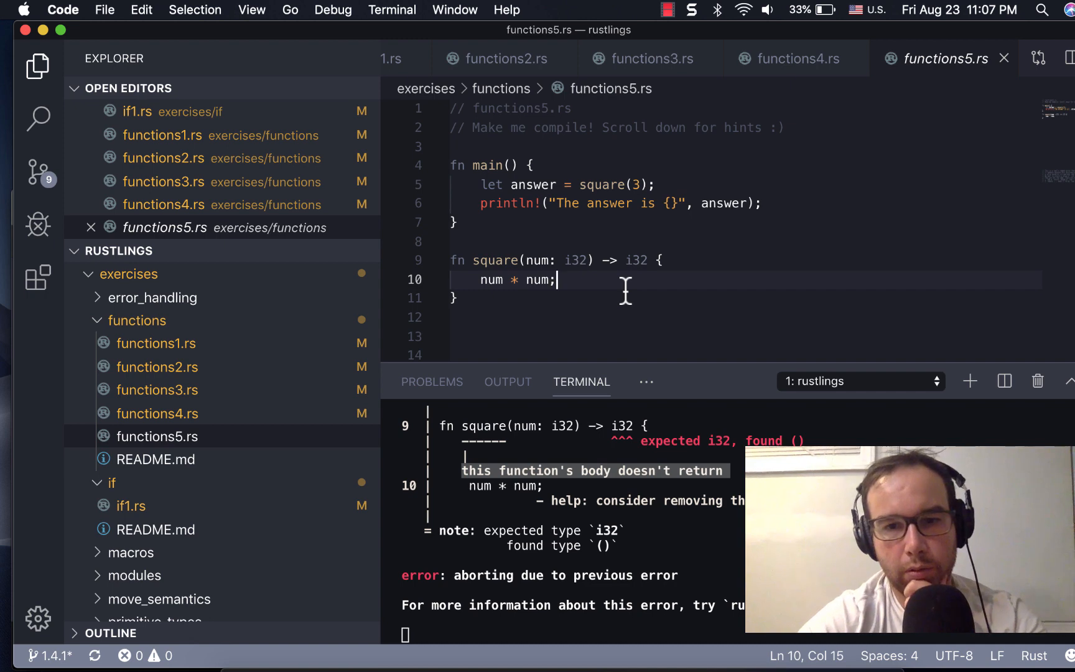
mouse_move(609, 296)
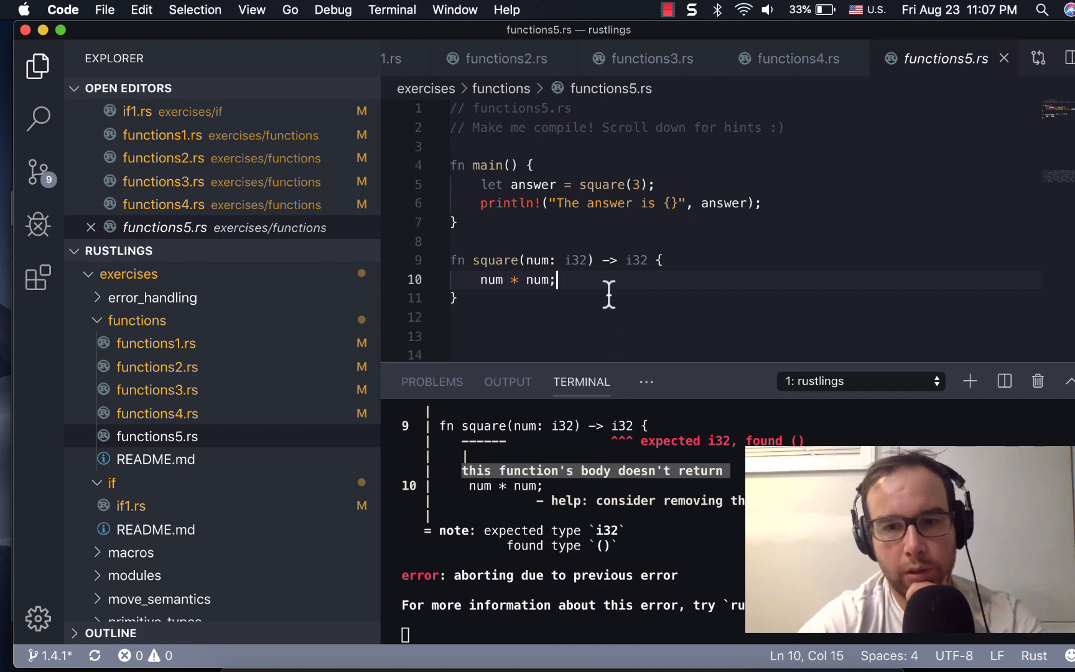
key("Backspace")
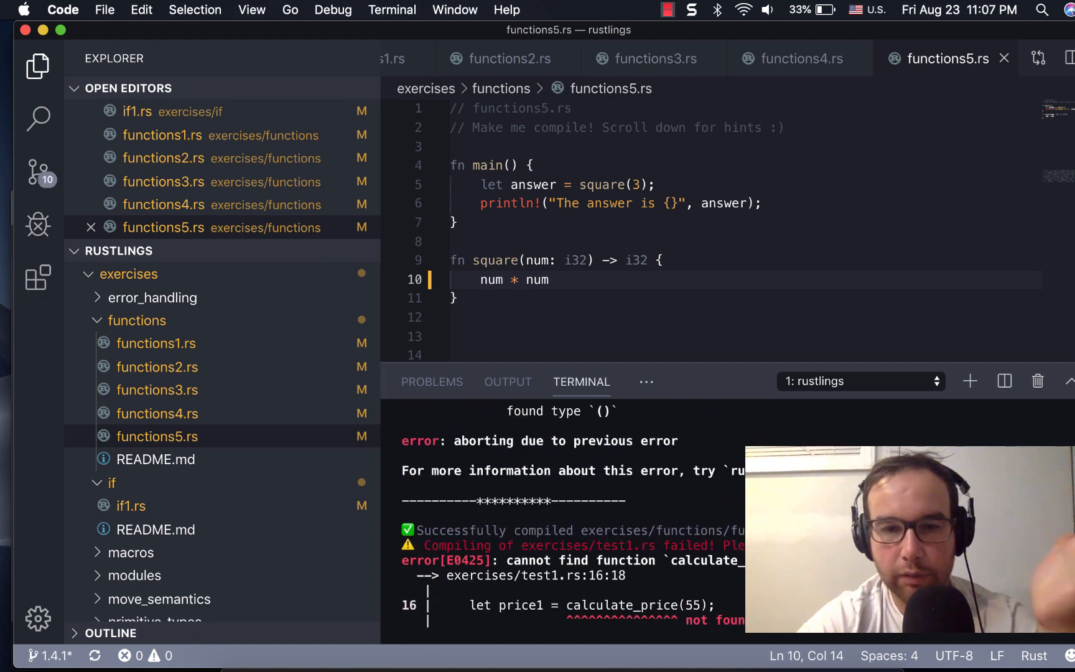
scroll("down", 3)
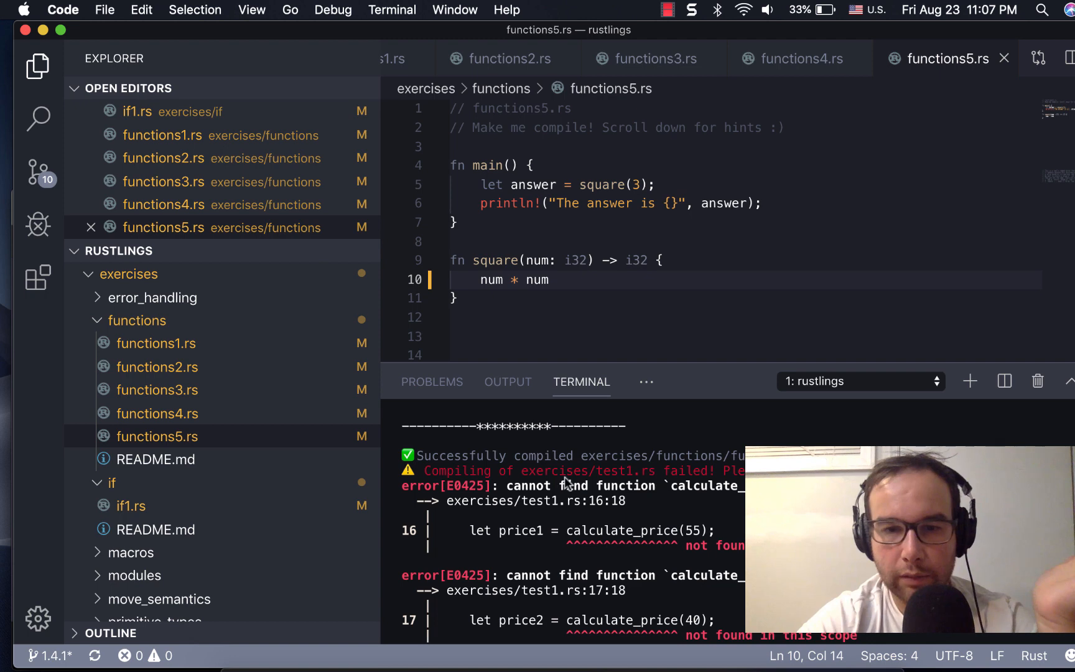
mouse_move(725, 602)
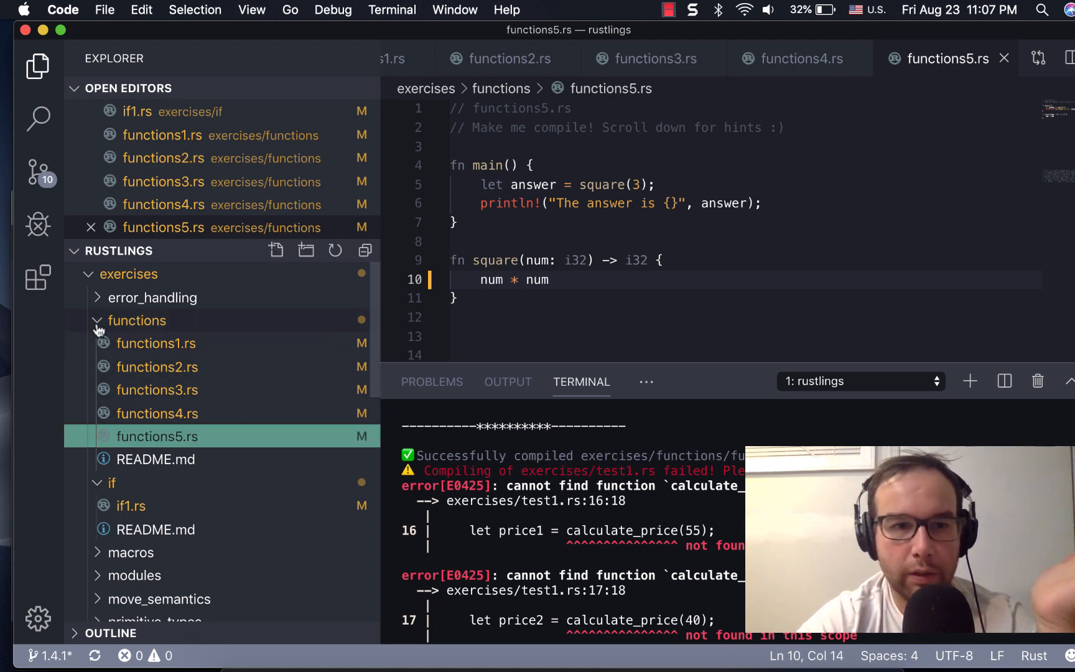
Collapse the functions folder, expand tests, and open its README.md.
left_click(137, 321)
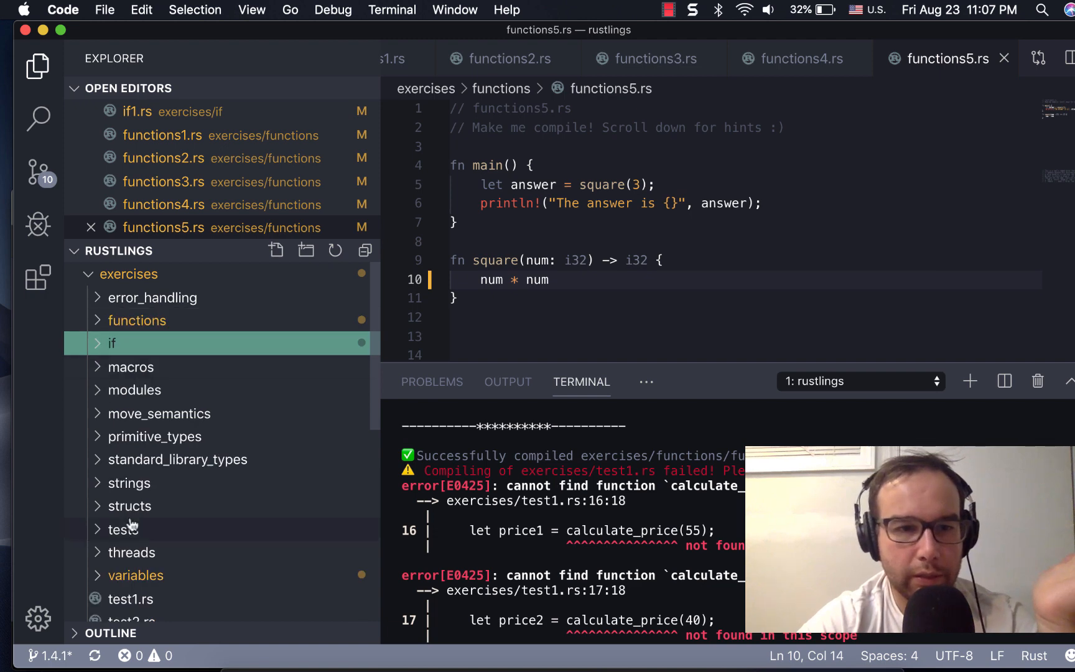
left_click(119, 529)
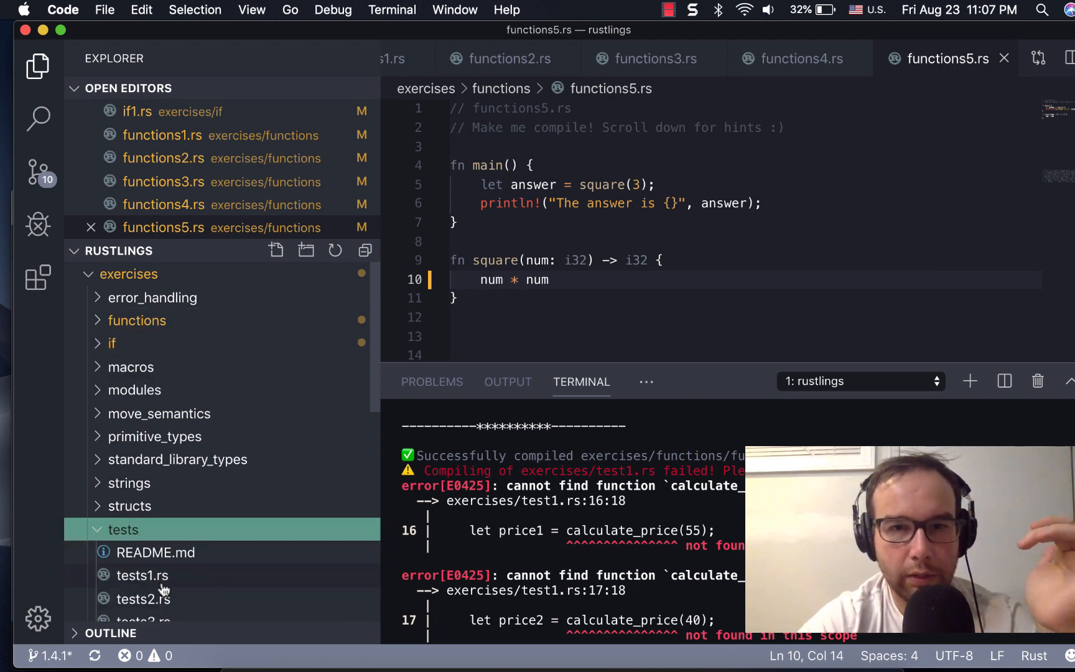
mouse_move(140, 344)
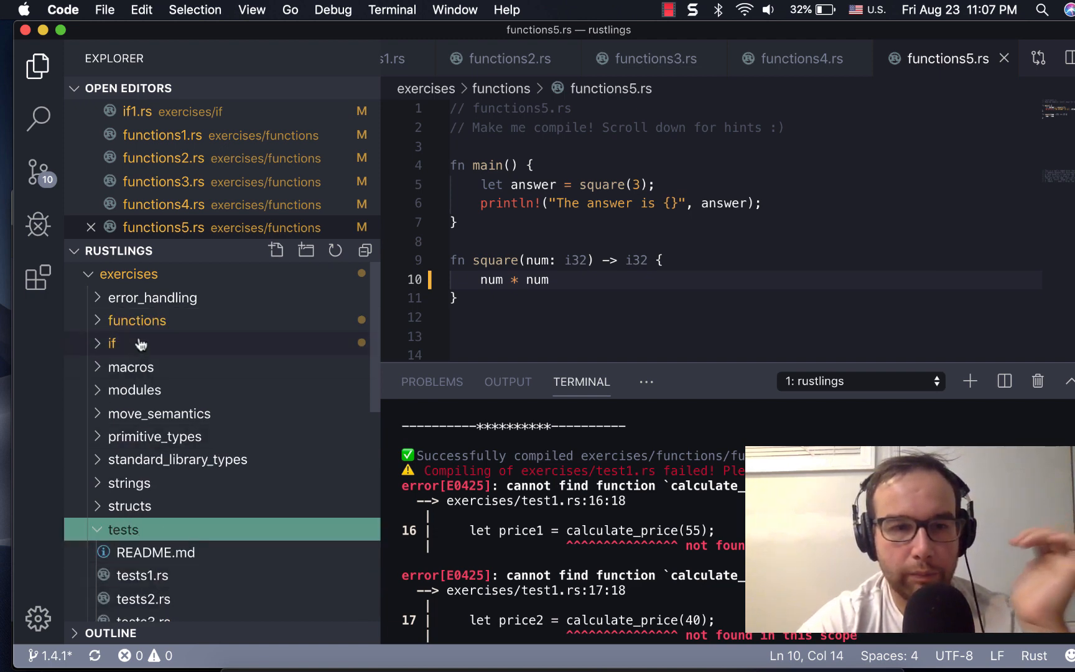
left_click(137, 320)
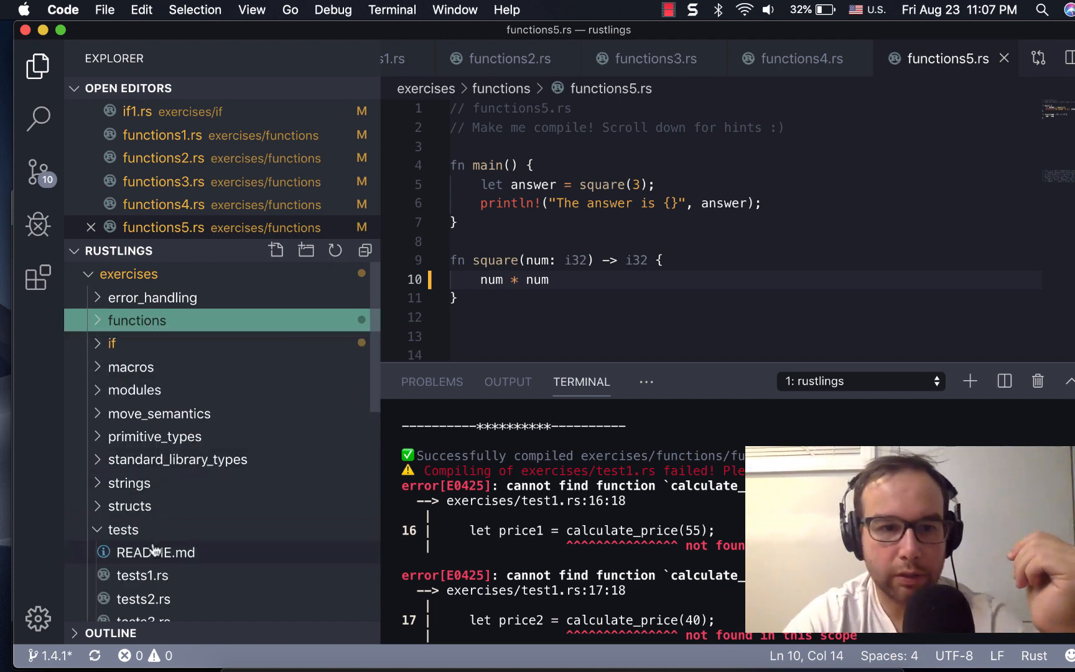
left_click(142, 575)
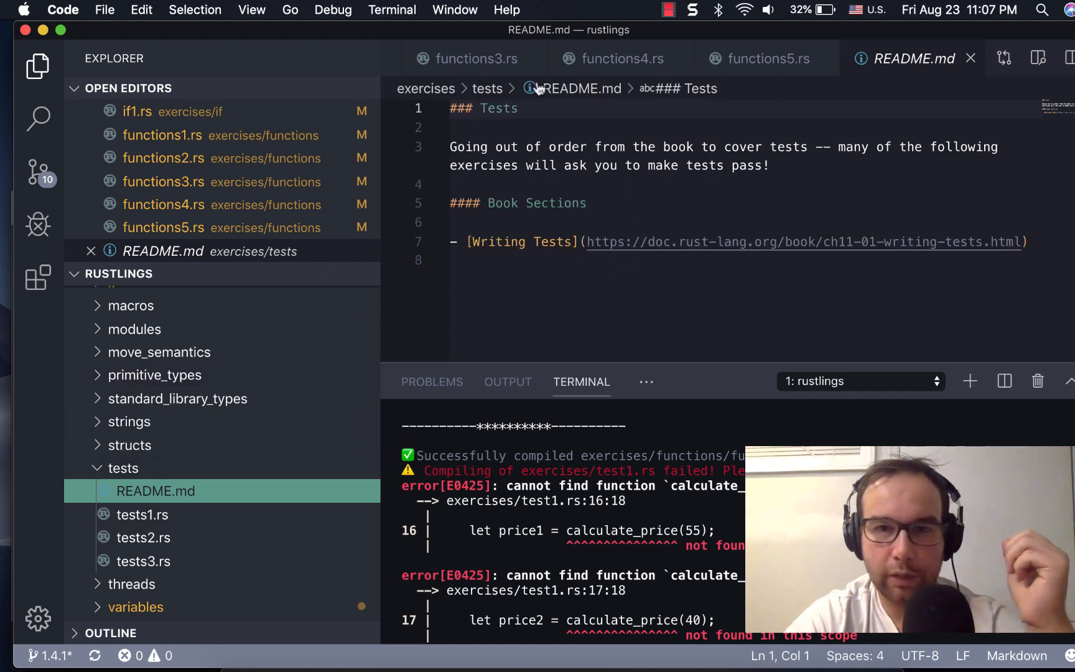
mouse_move(818, 317)
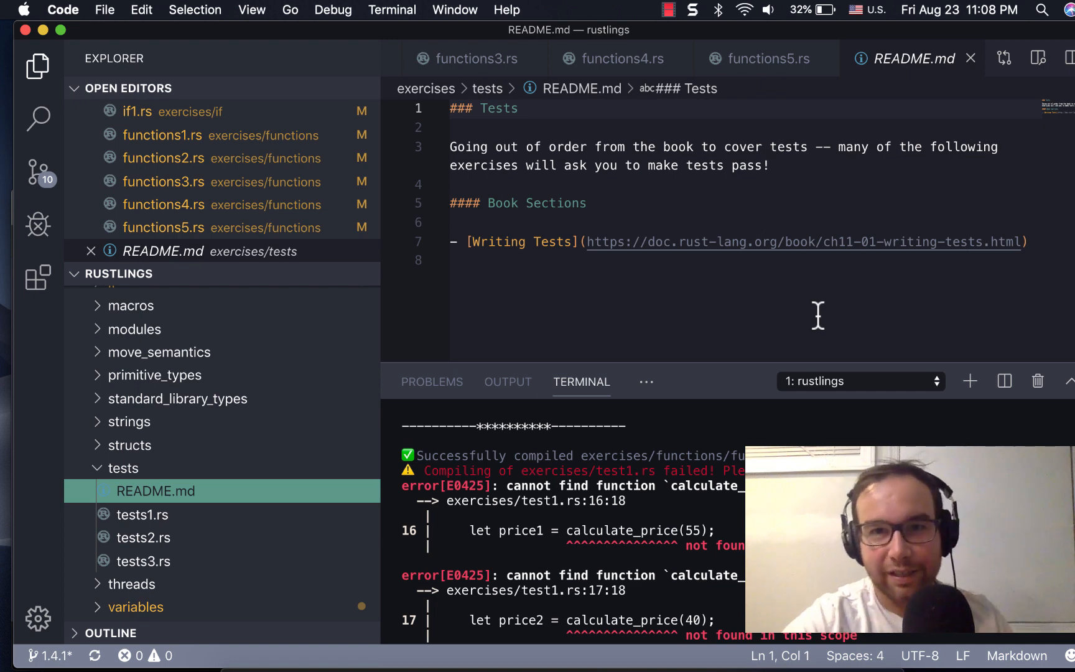
left_click(668, 9)
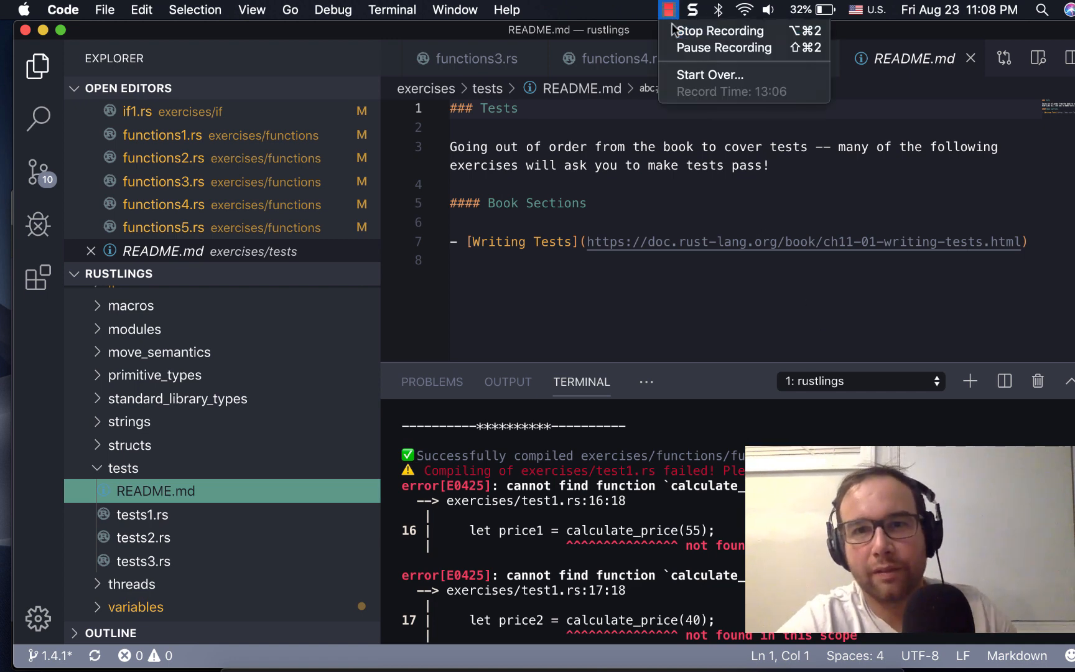